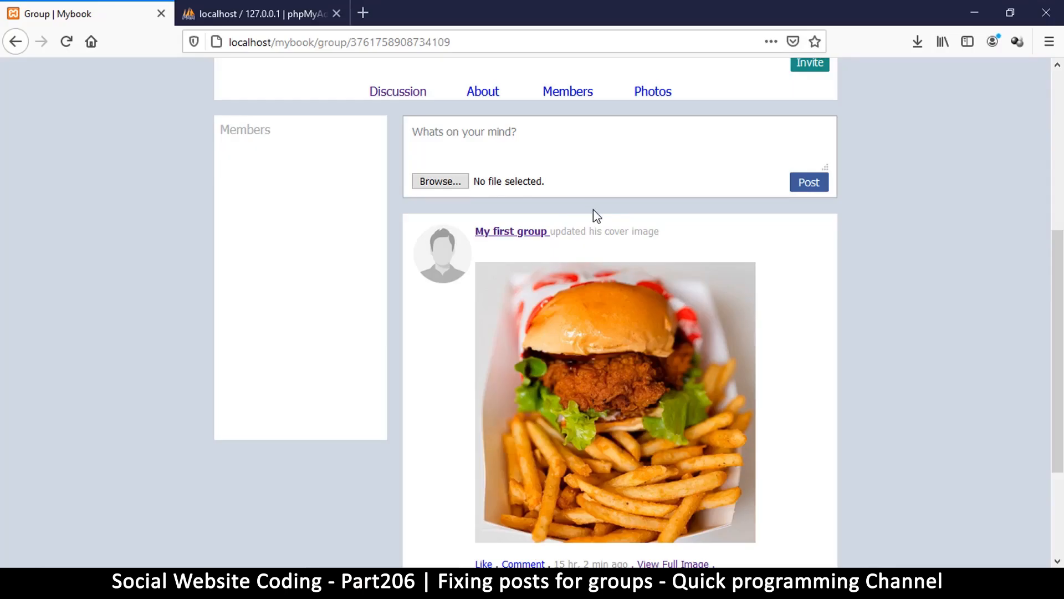
mouse_move(615, 215)
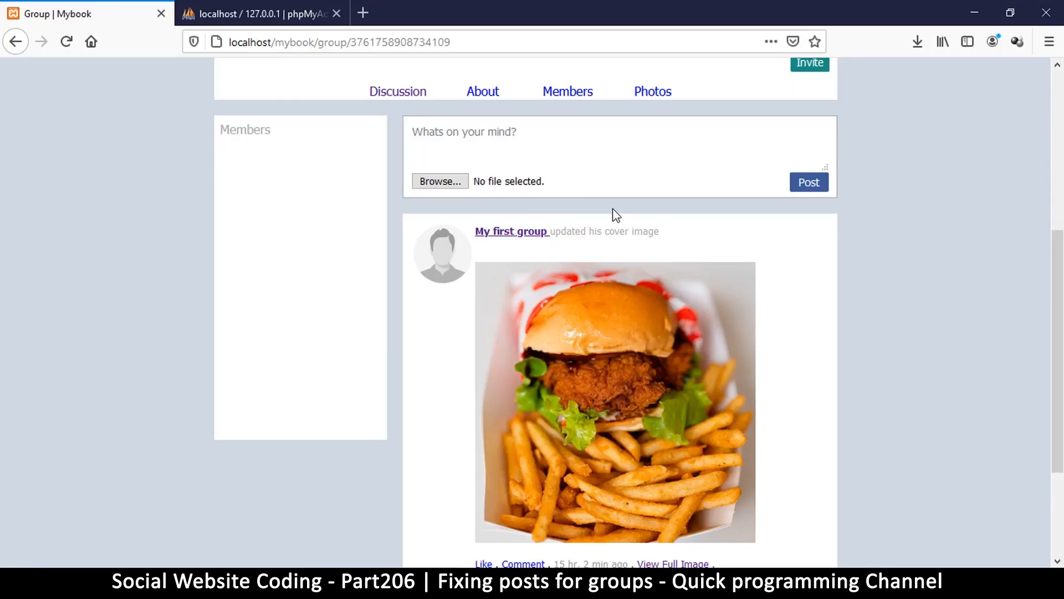
mouse_move(625, 215)
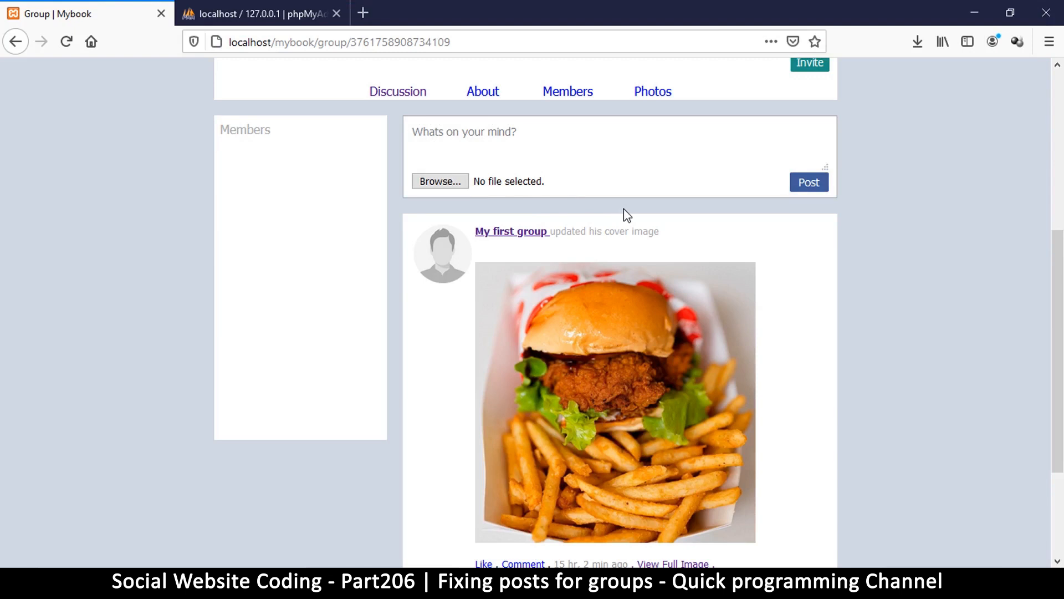
mouse_move(654, 236)
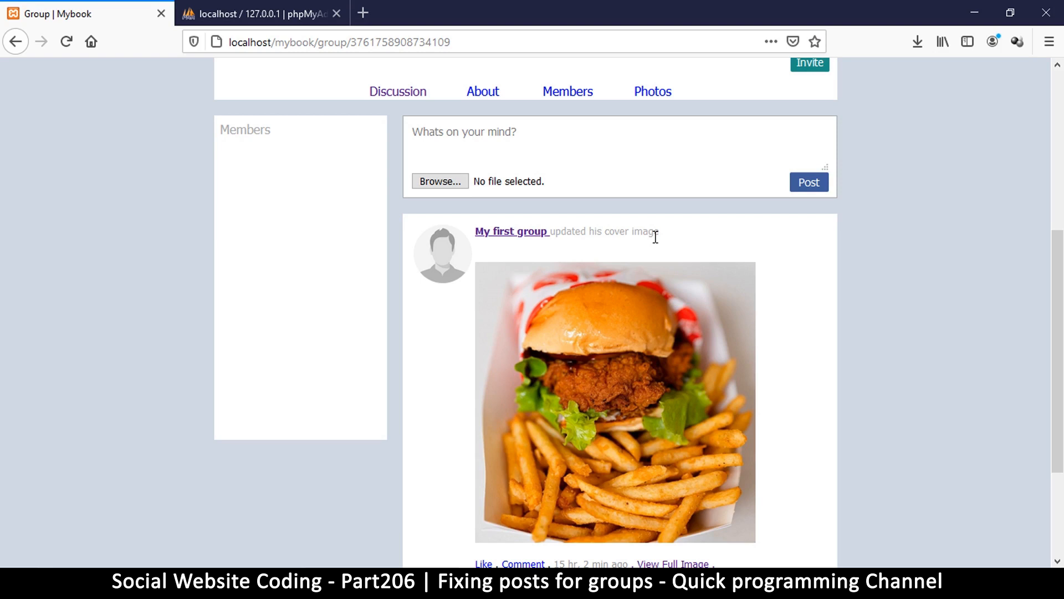
mouse_move(612, 373)
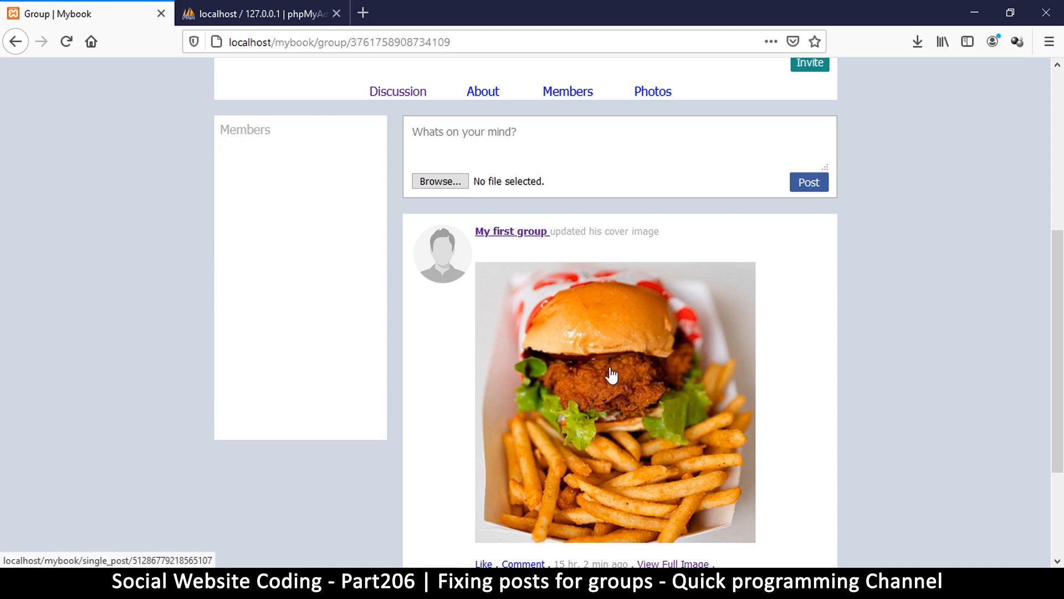
Scroll through the currently open mybook file to review its code
scroll(down, 3)
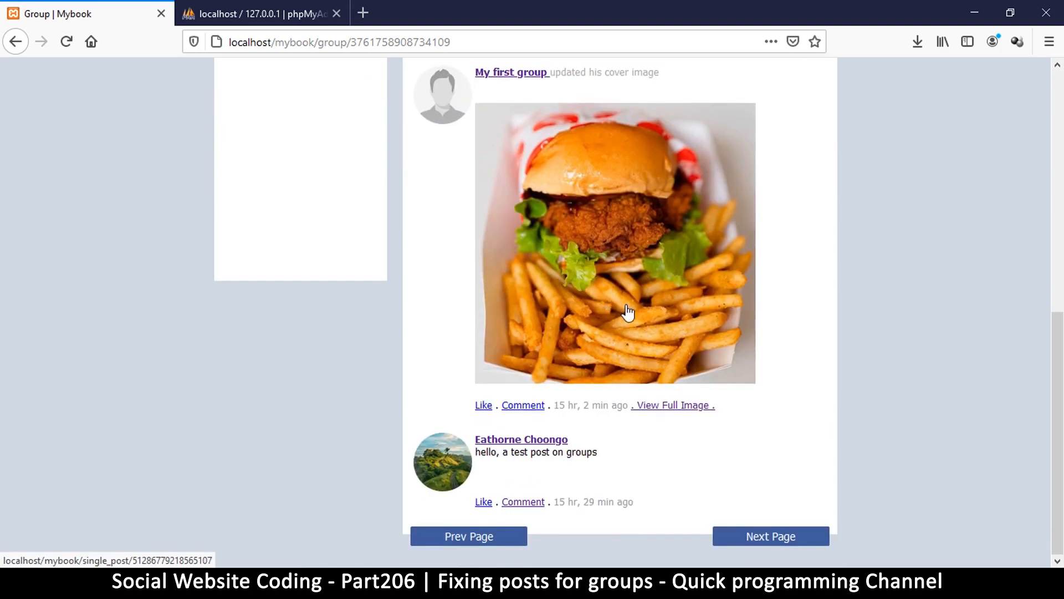
scroll(up, 3)
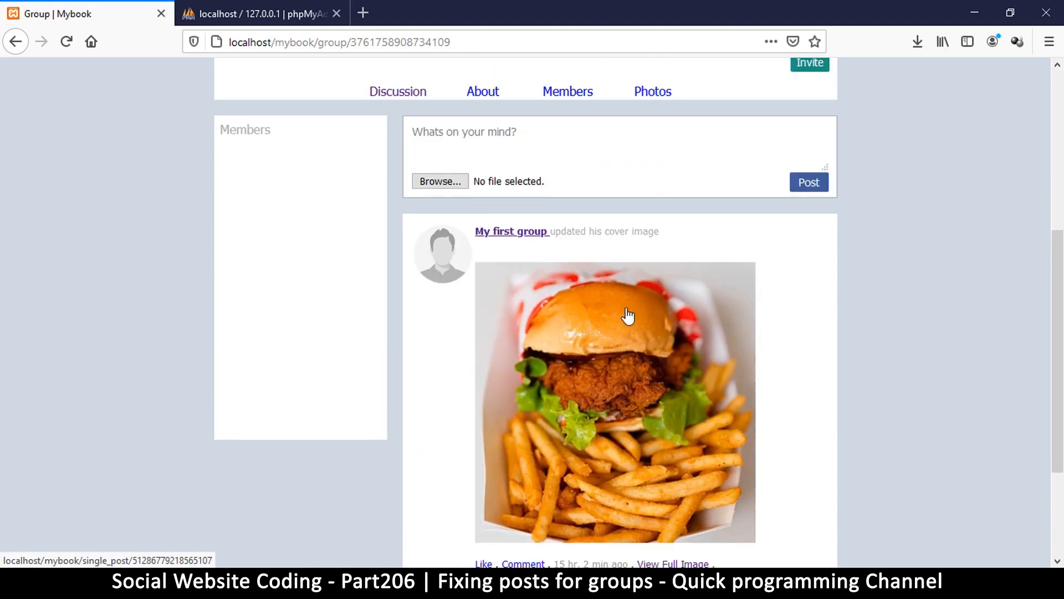
mouse_move(428, 251)
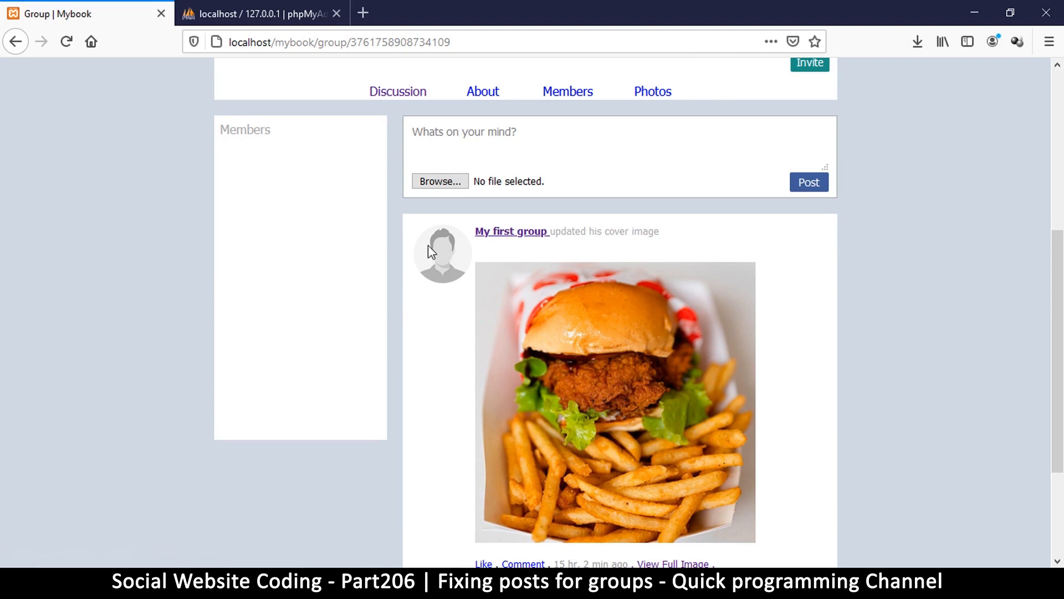
mouse_move(637, 403)
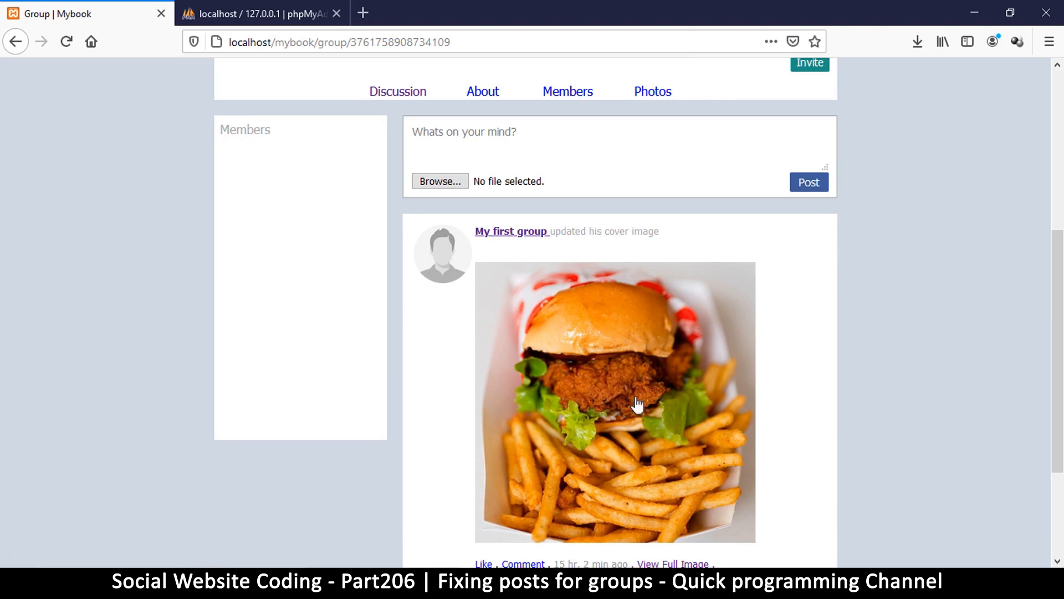
mouse_move(695, 295)
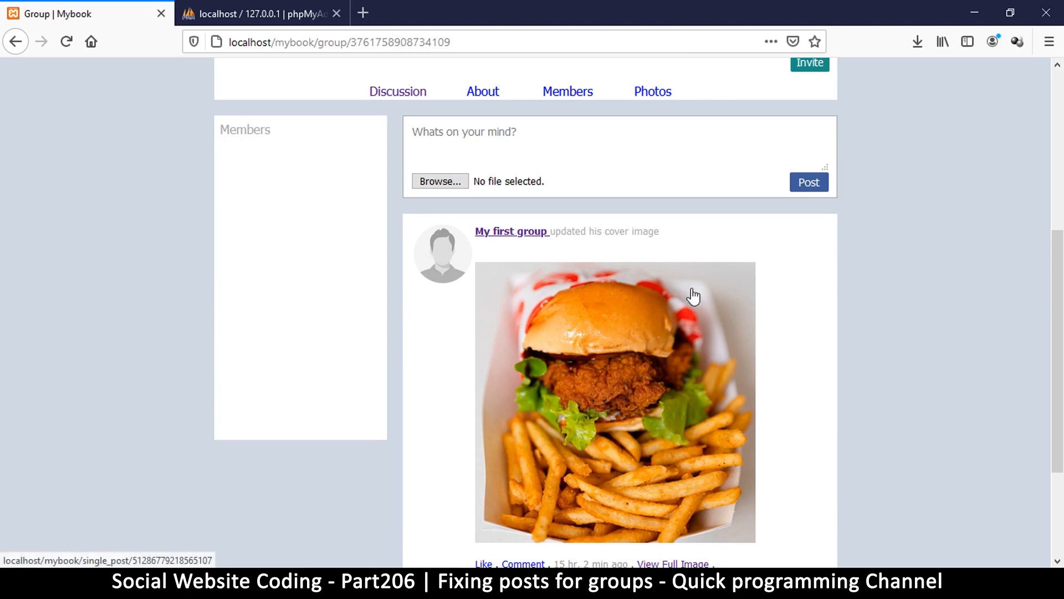
scroll(up, 3)
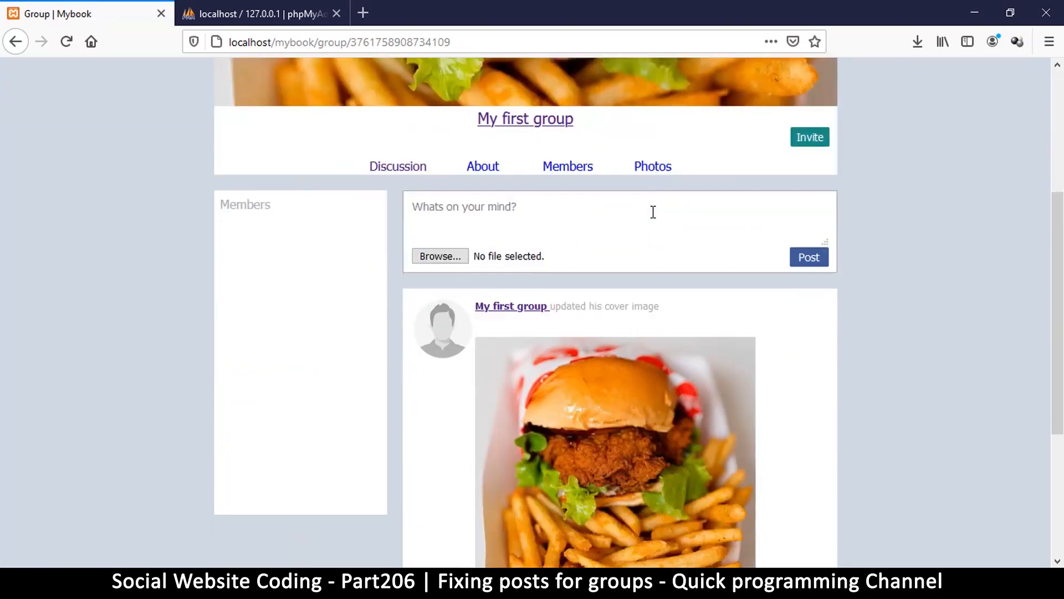
scroll(down, 3)
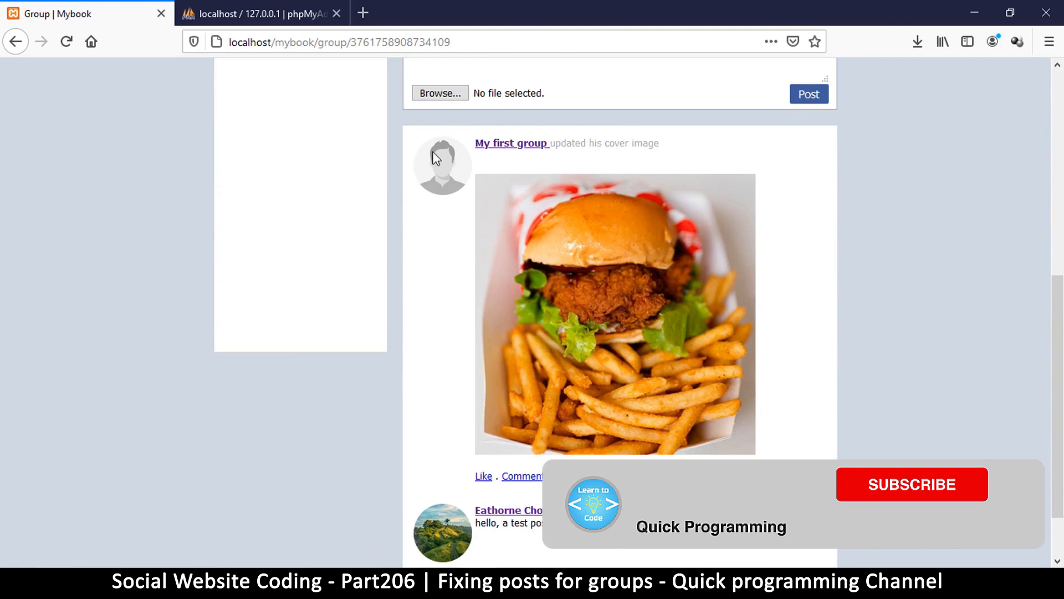
scroll(up, 3)
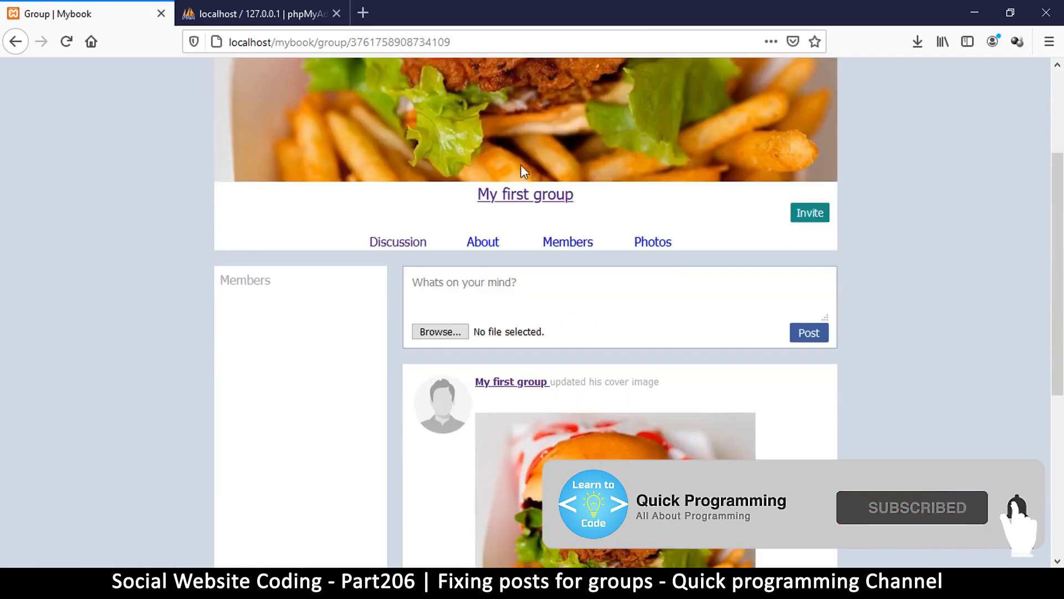
mouse_move(614, 149)
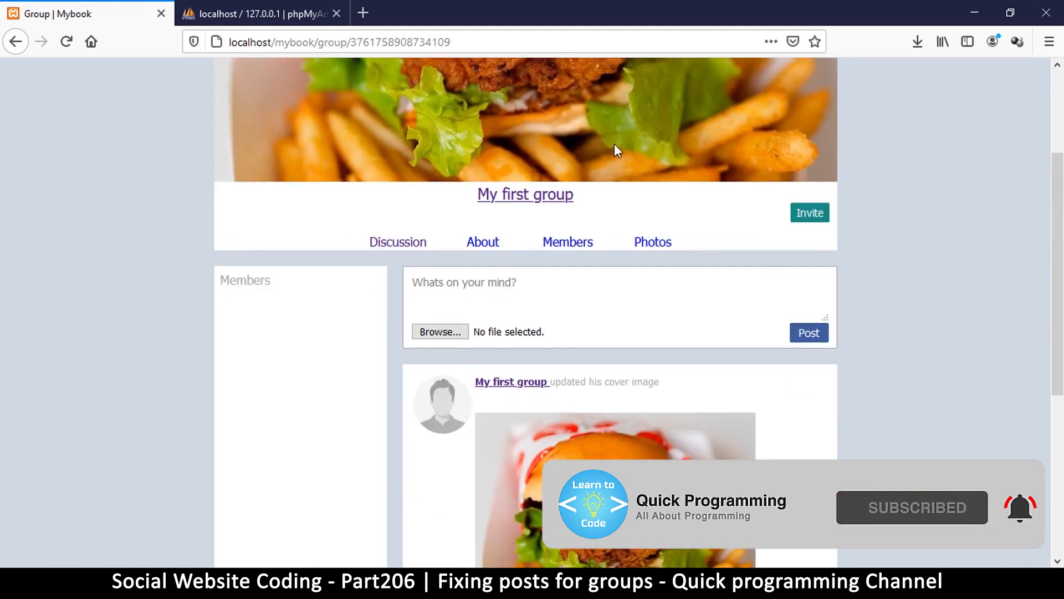
scroll(down, 3)
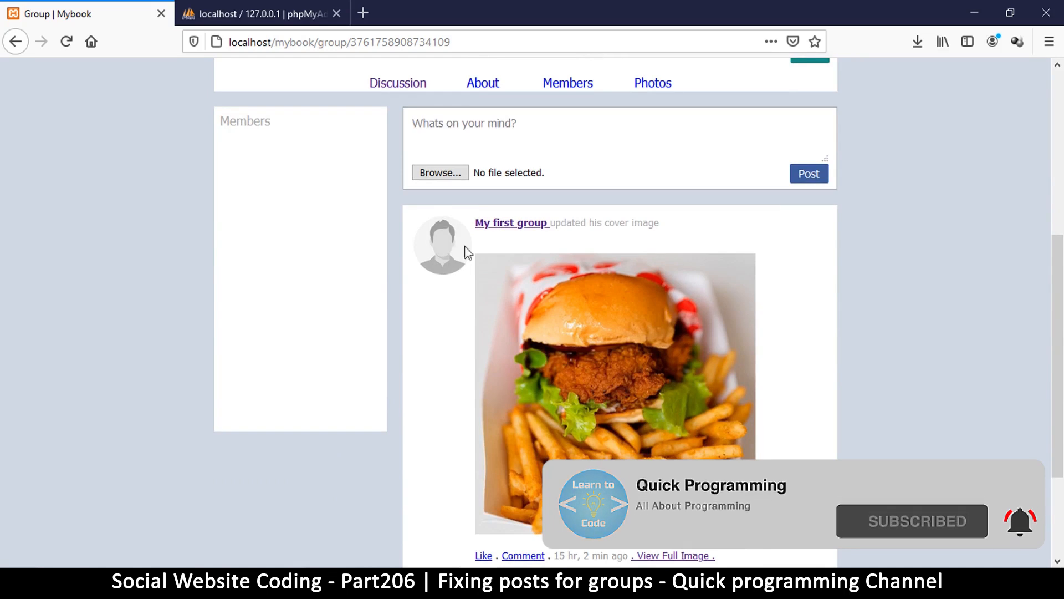
scroll(up, 3)
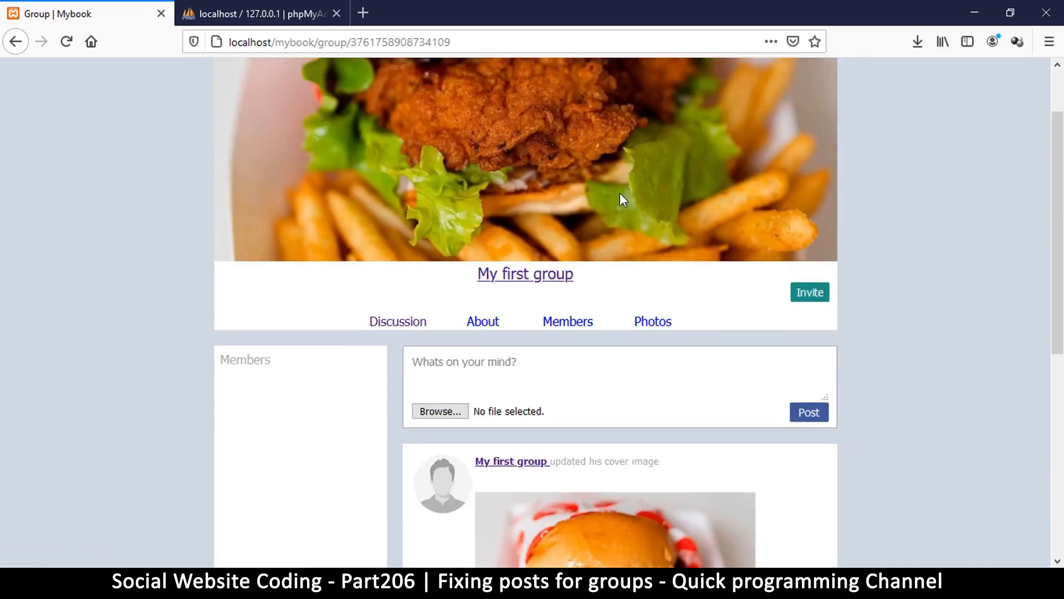
scroll(down, 3)
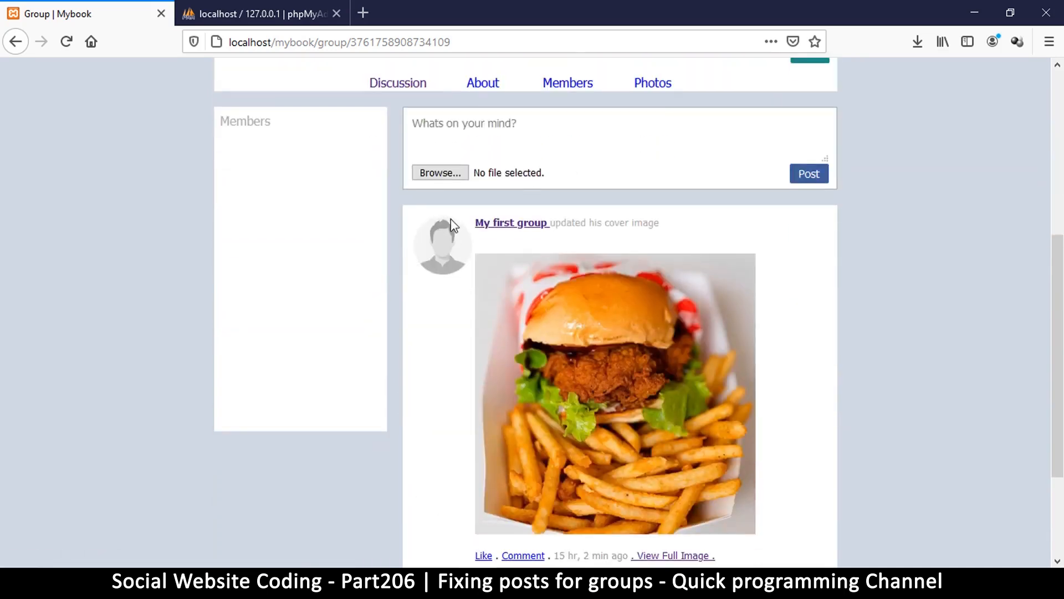
mouse_move(572, 243)
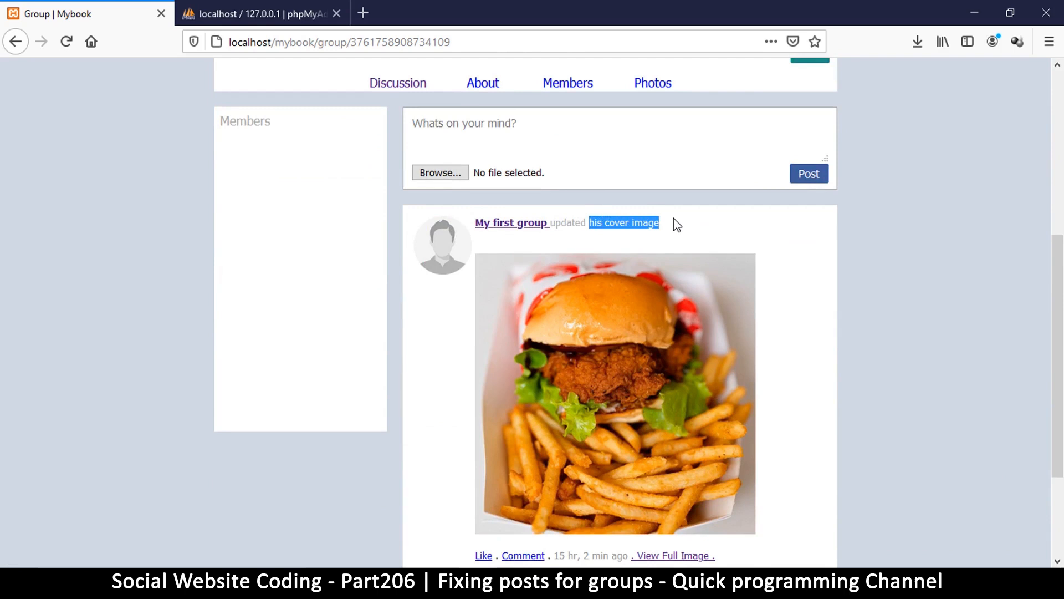
mouse_move(525, 223)
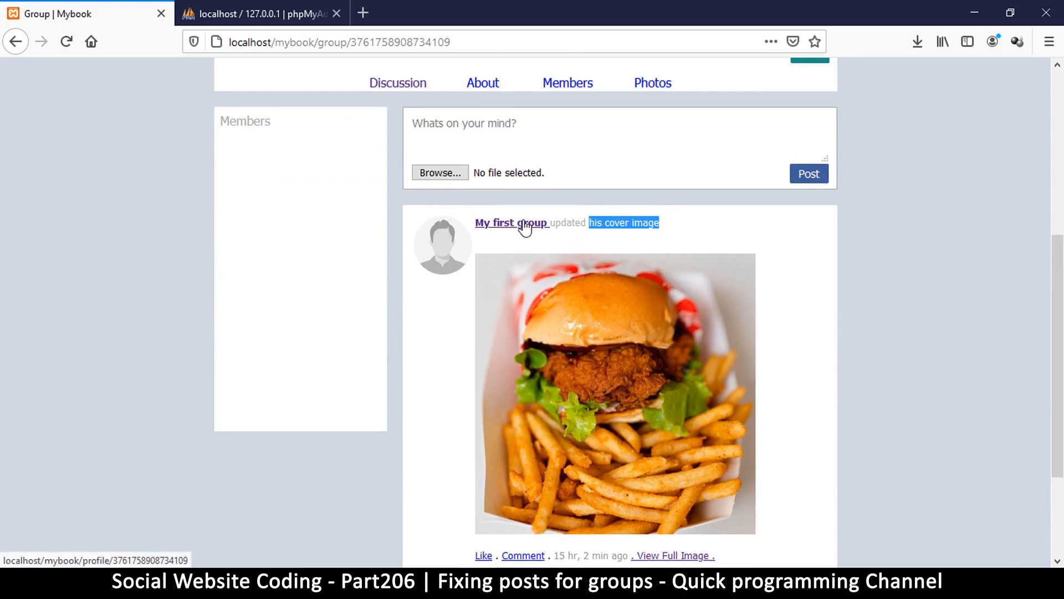
scroll(down, 3)
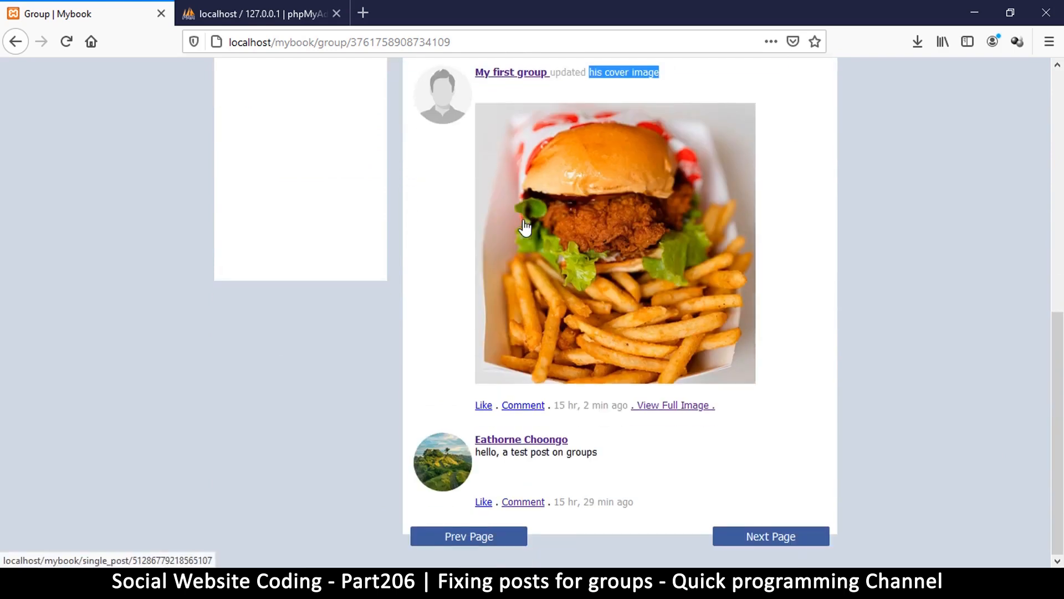
scroll(up, 3)
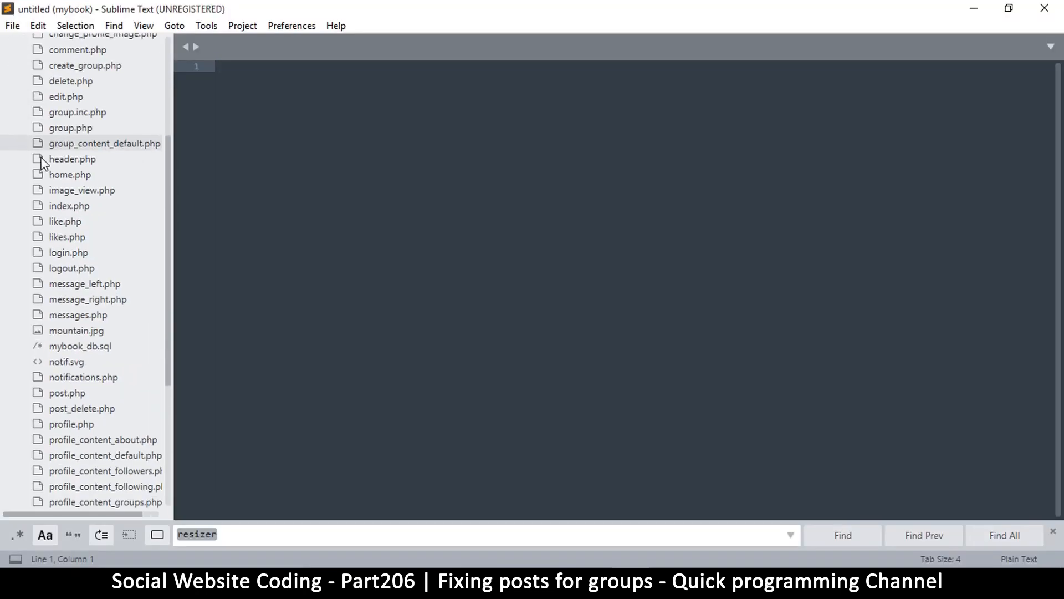
scroll(down, 3)
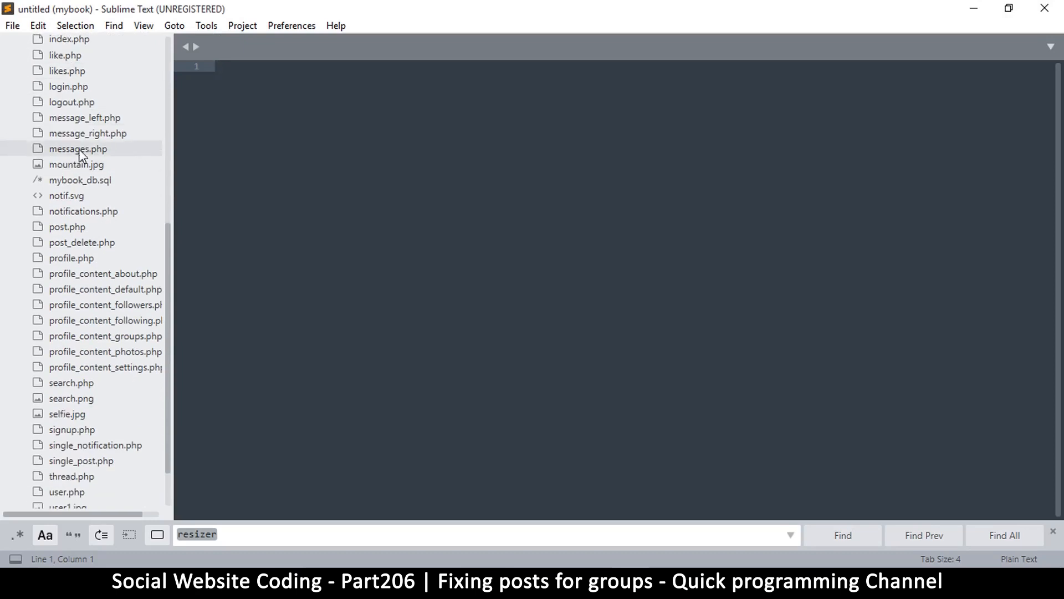
scroll(down, 3)
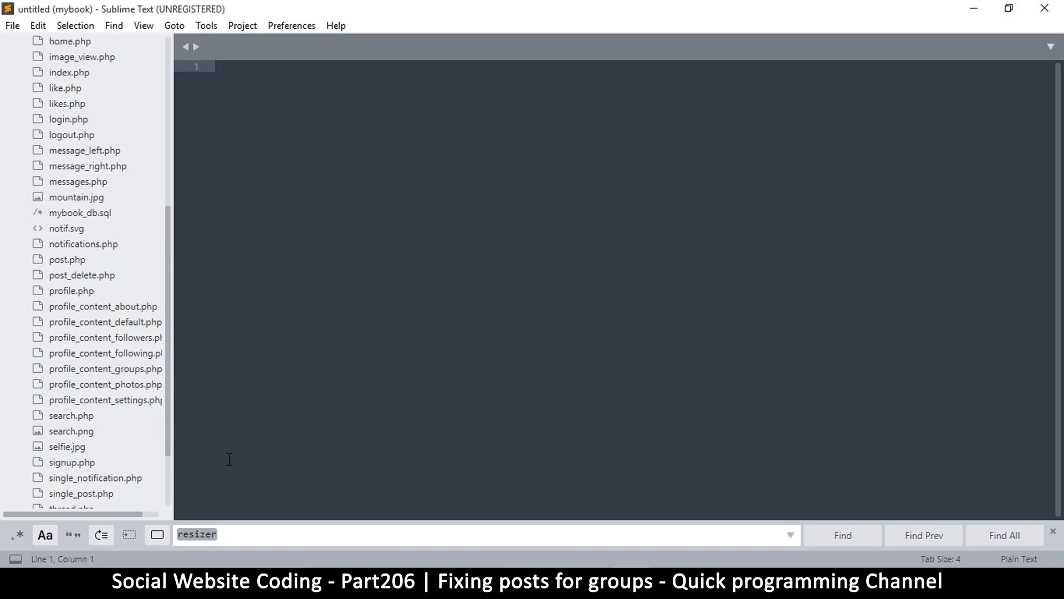
Open post.php from the sidebar and scroll to its is_cover_image pronoun block
double_click(67, 258)
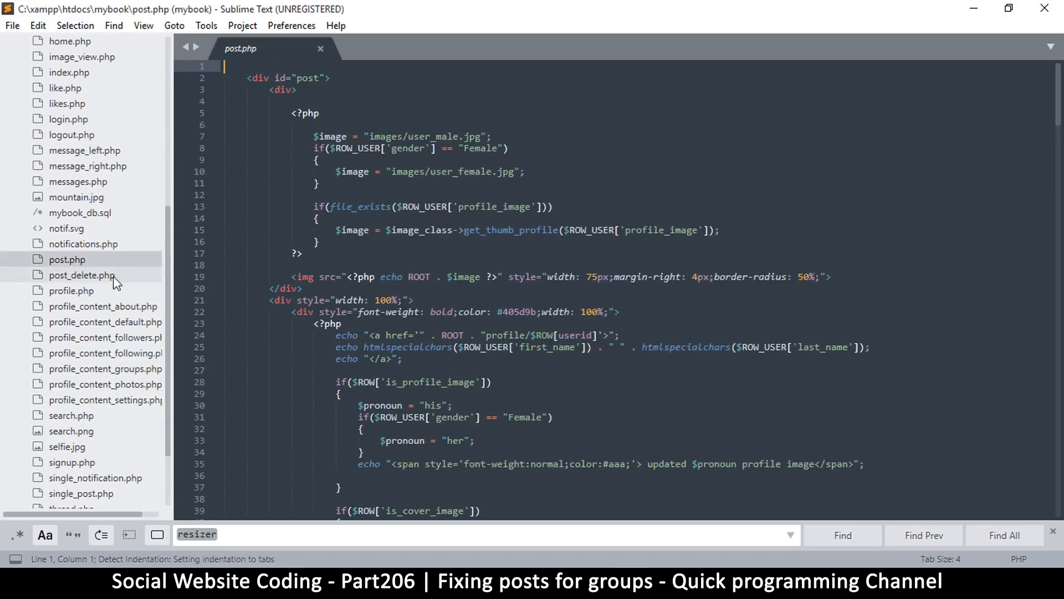
mouse_move(448, 259)
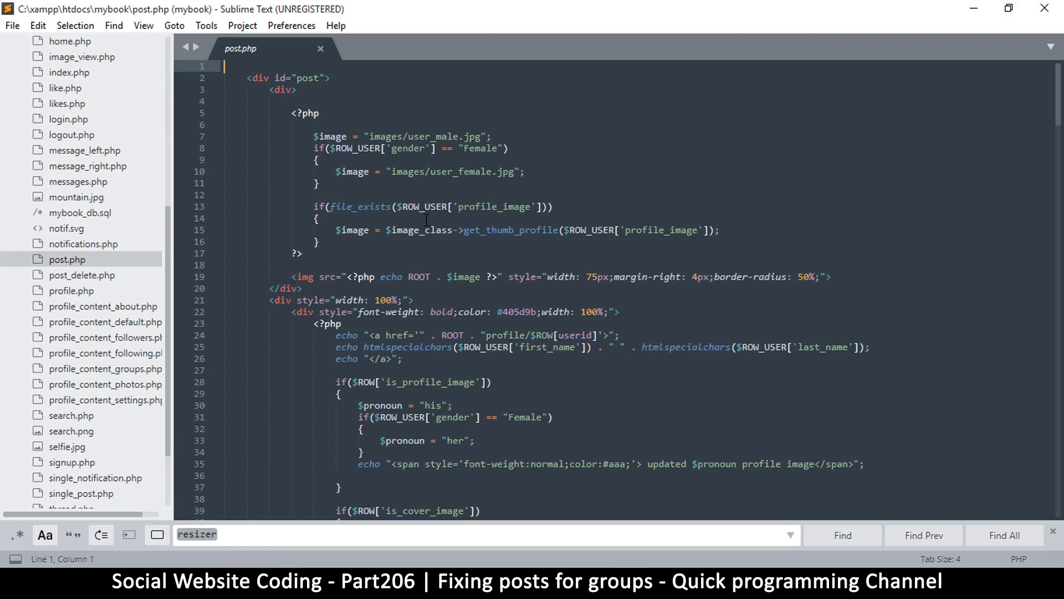
scroll(down, 3)
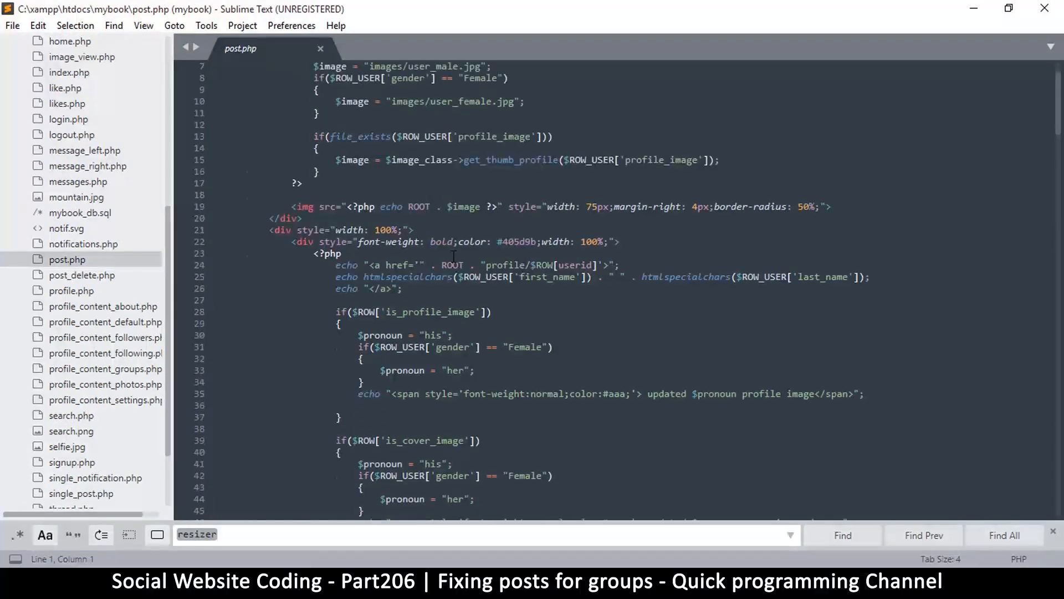
scroll(down, 3)
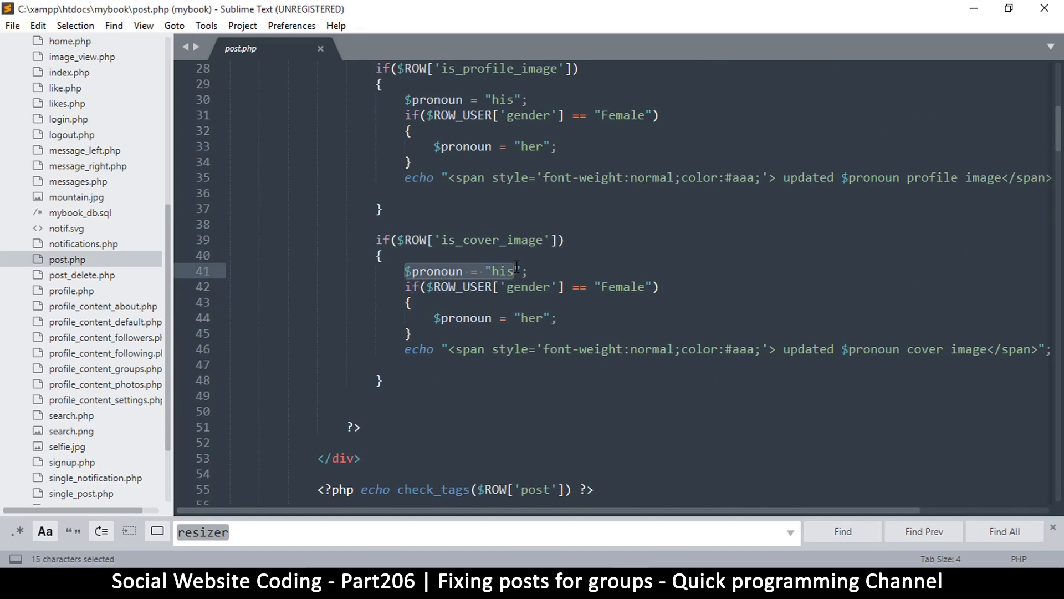
Duplicate the Female gender check block below itself in the cover-image branch and select 'gender' in the copy
click(543, 286)
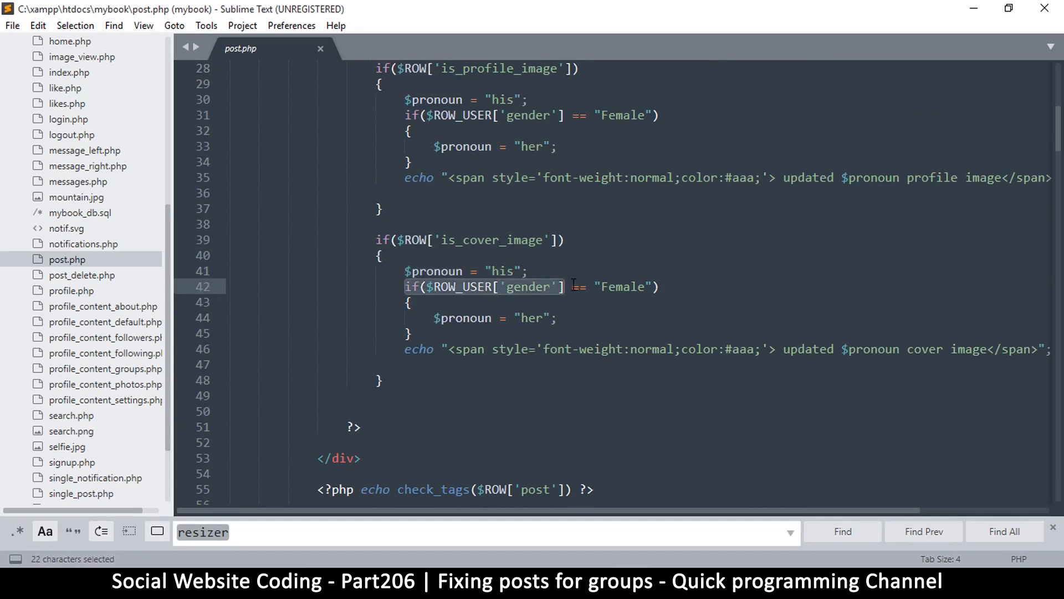
click(434, 318)
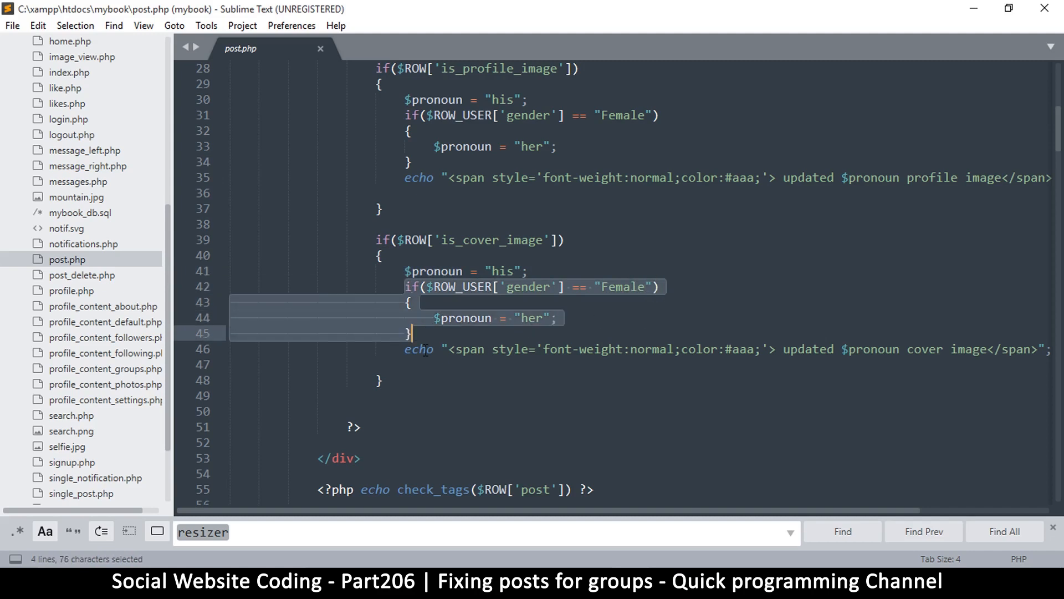
click(411, 332)
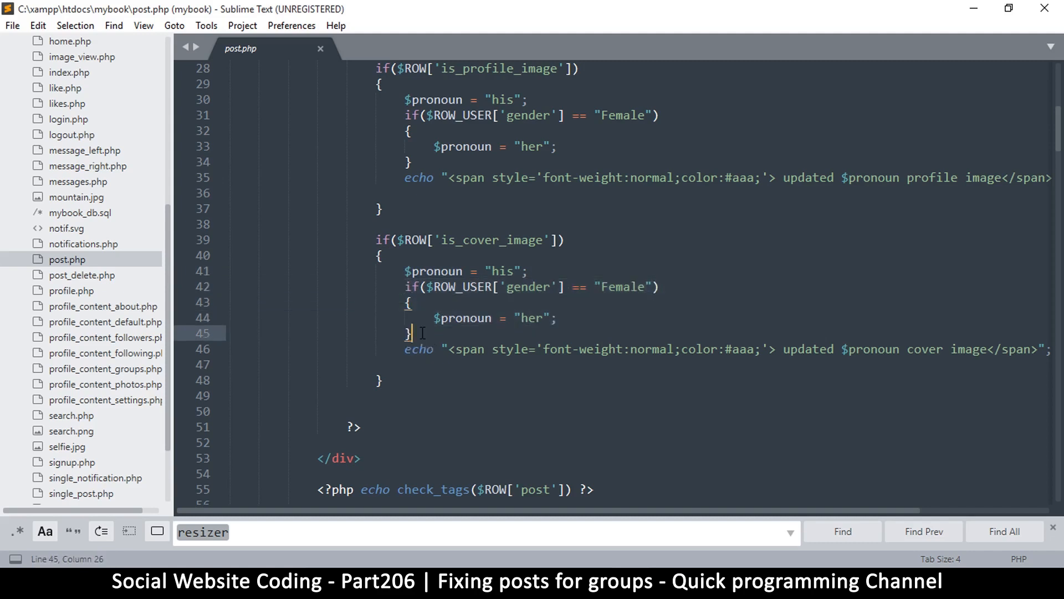
key(enter)
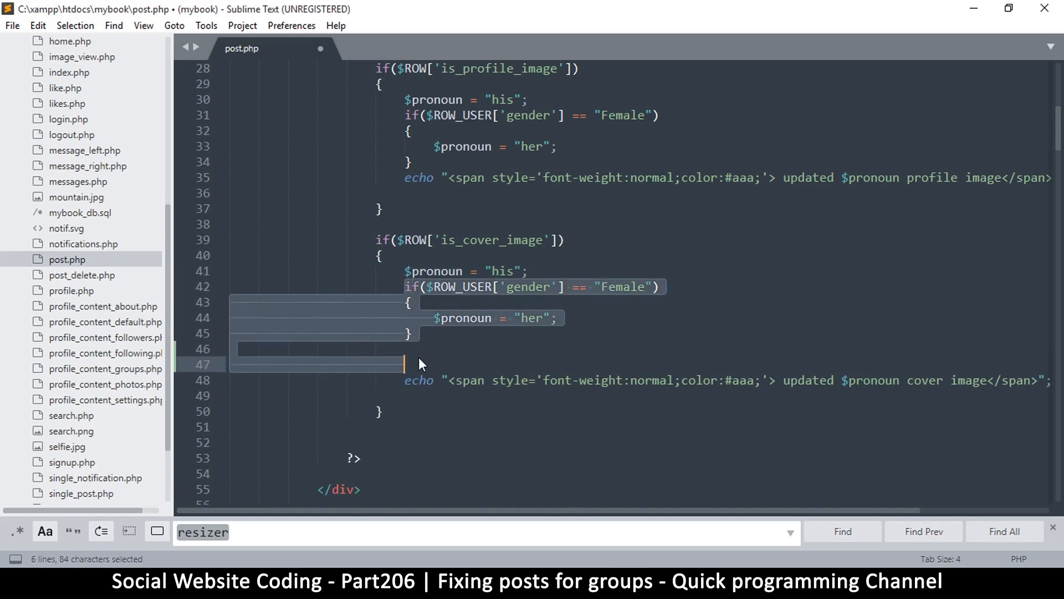
key(ctrl+v)
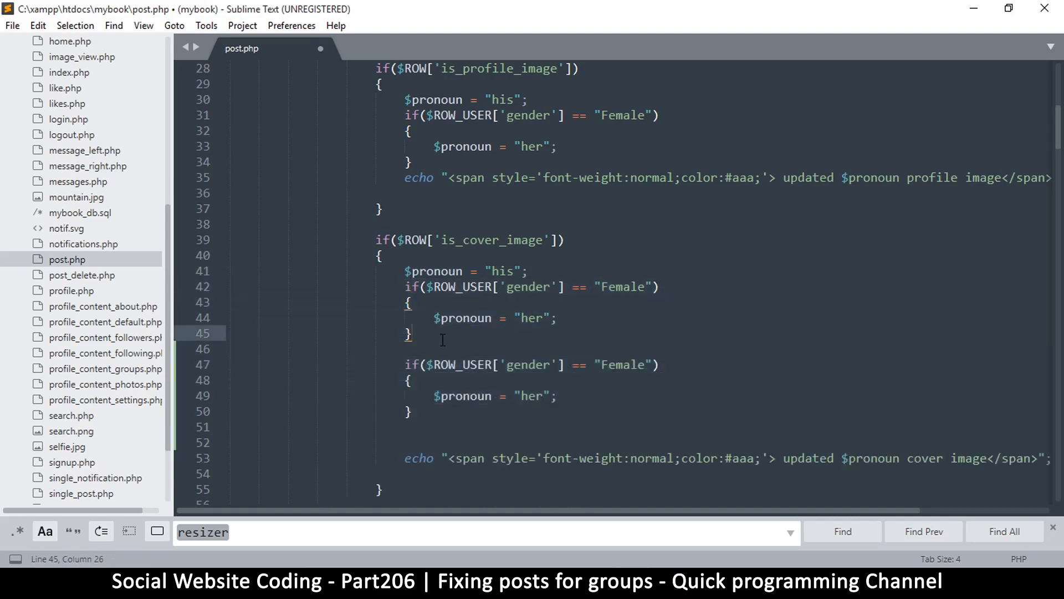
scroll(up, 3)
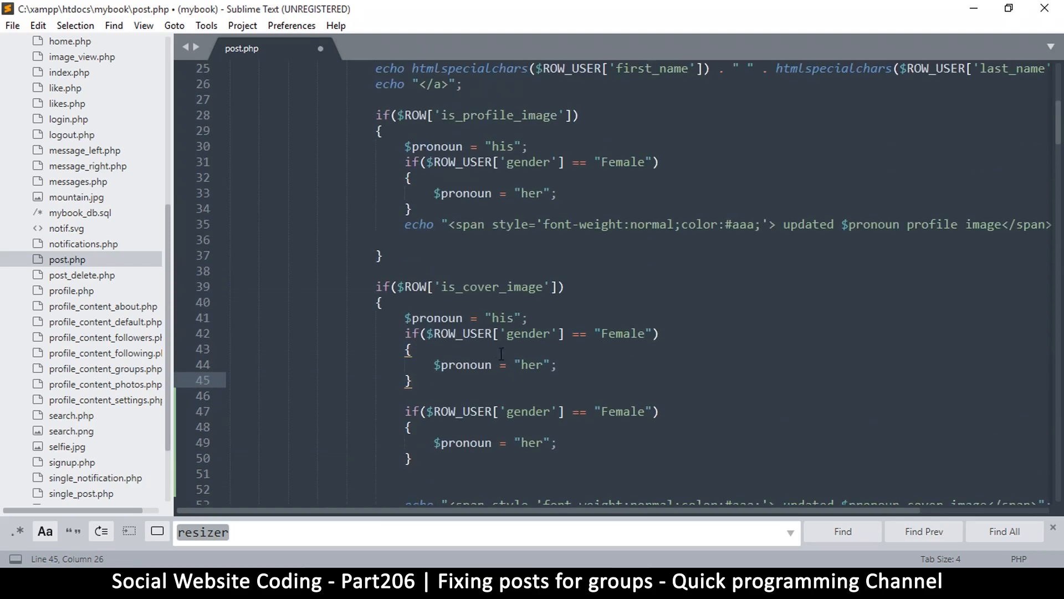
scroll(down, 3)
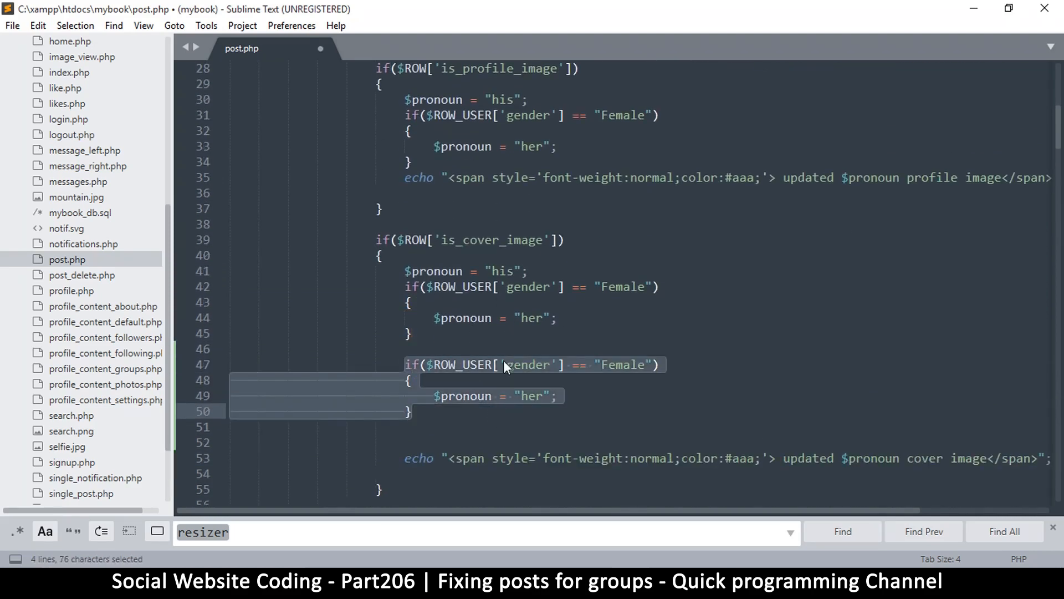
click(518, 381)
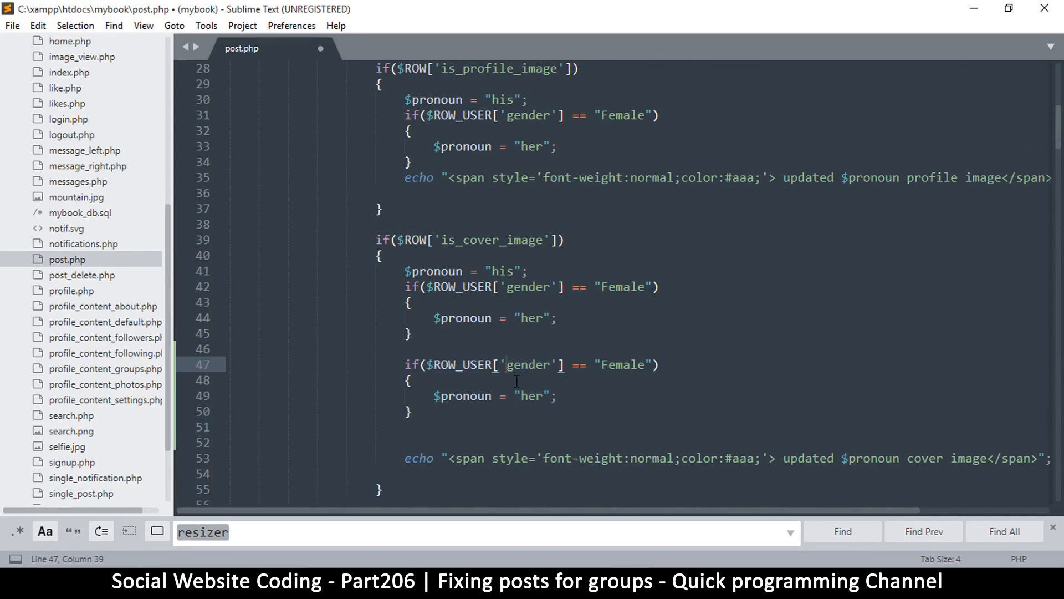
double_click(532, 365)
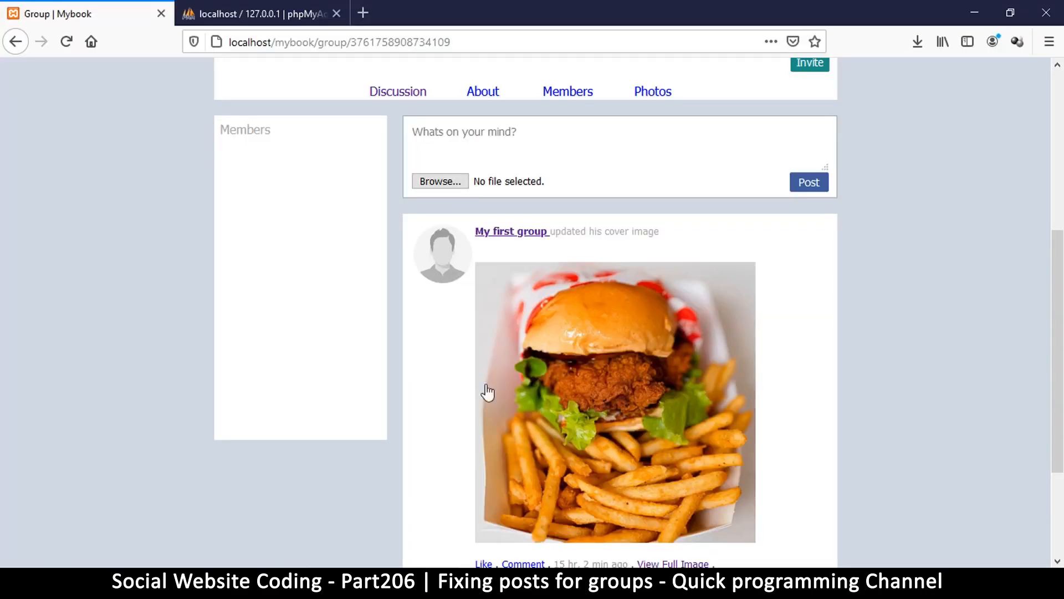
In phpMyAdmin, expand mybook_db and browse the posts then users table to see its type column
click(260, 13)
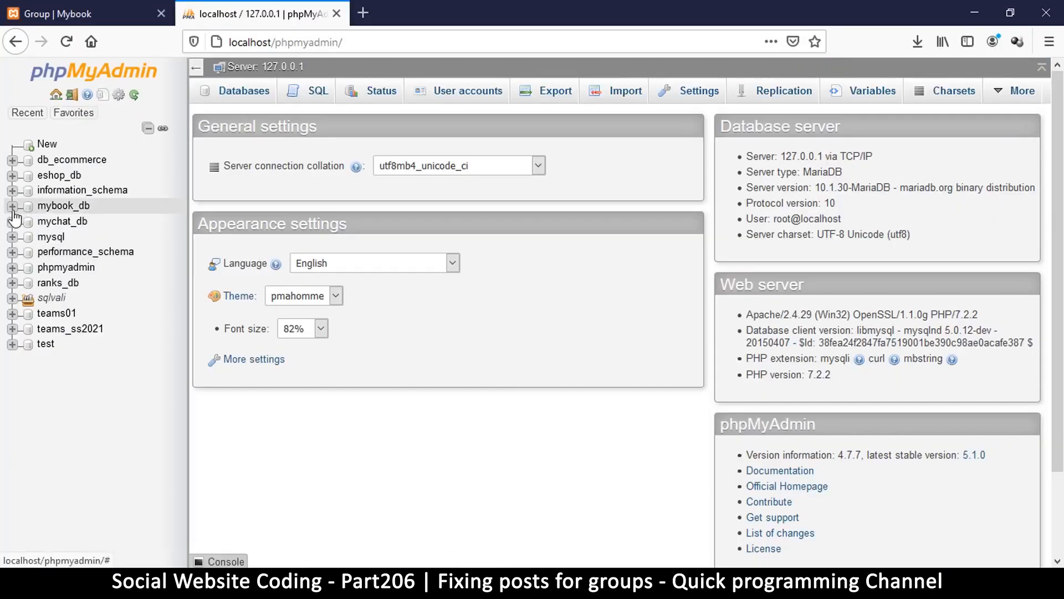
click(11, 205)
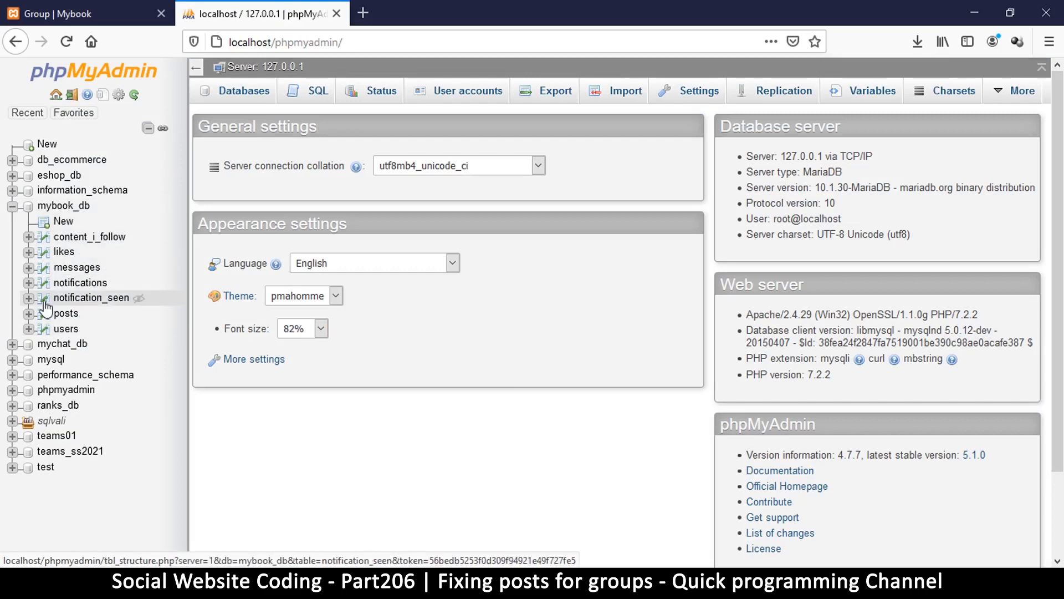
mouse_move(65, 313)
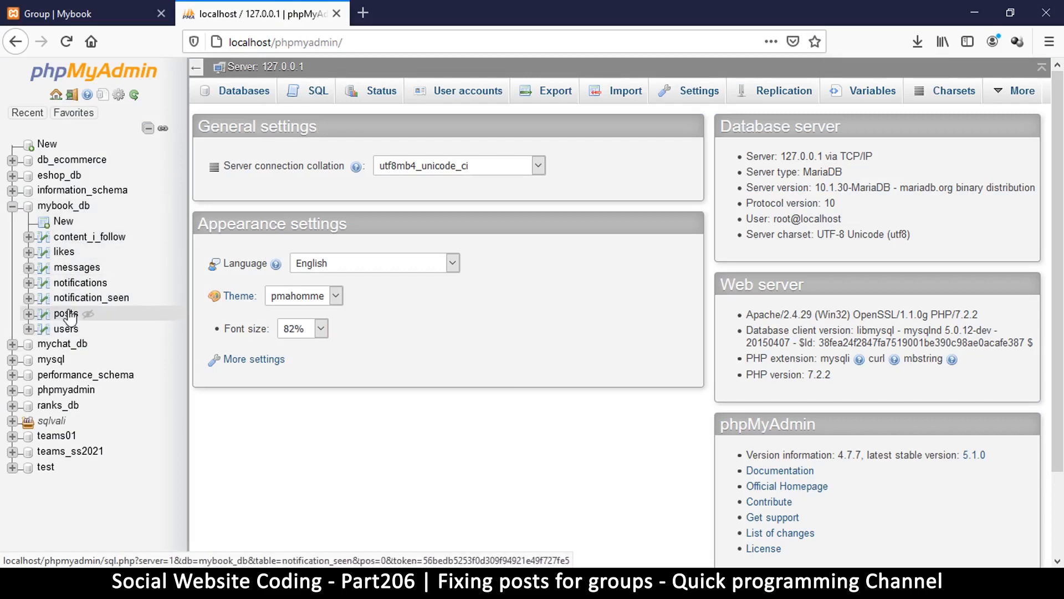
click(66, 312)
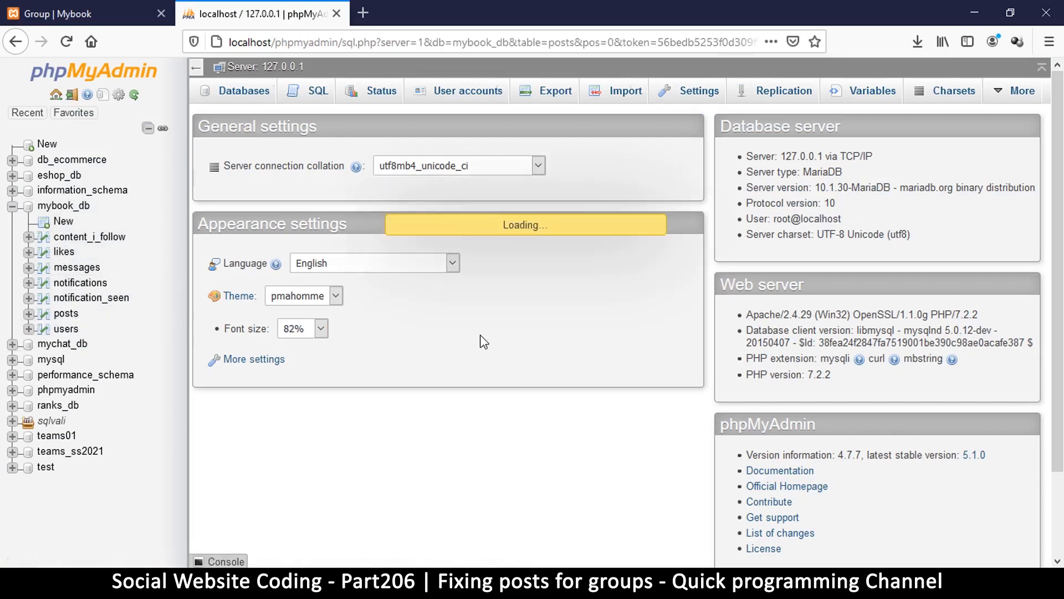
click(66, 313)
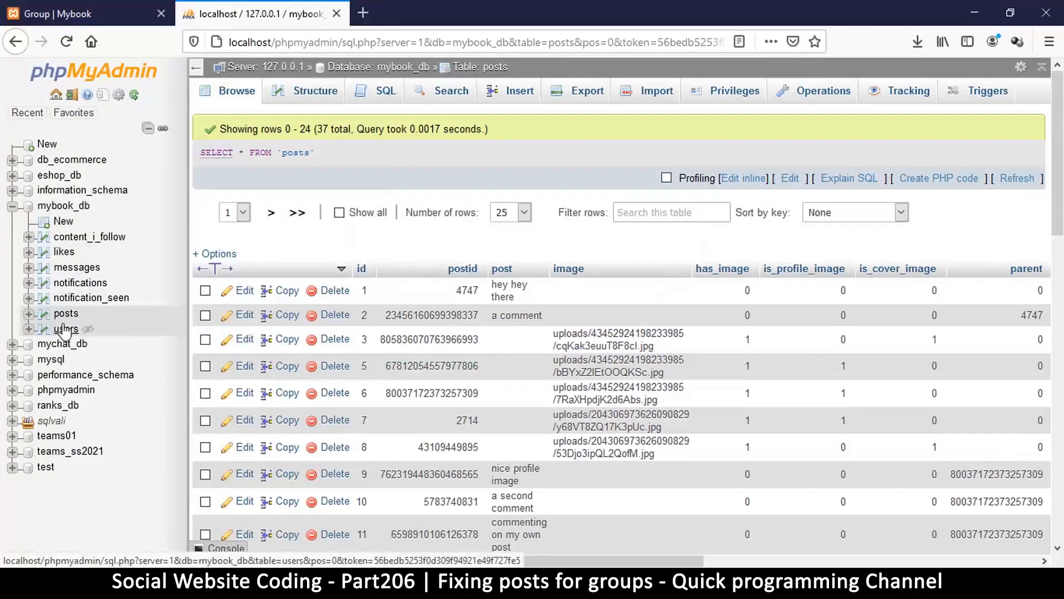
click(65, 330)
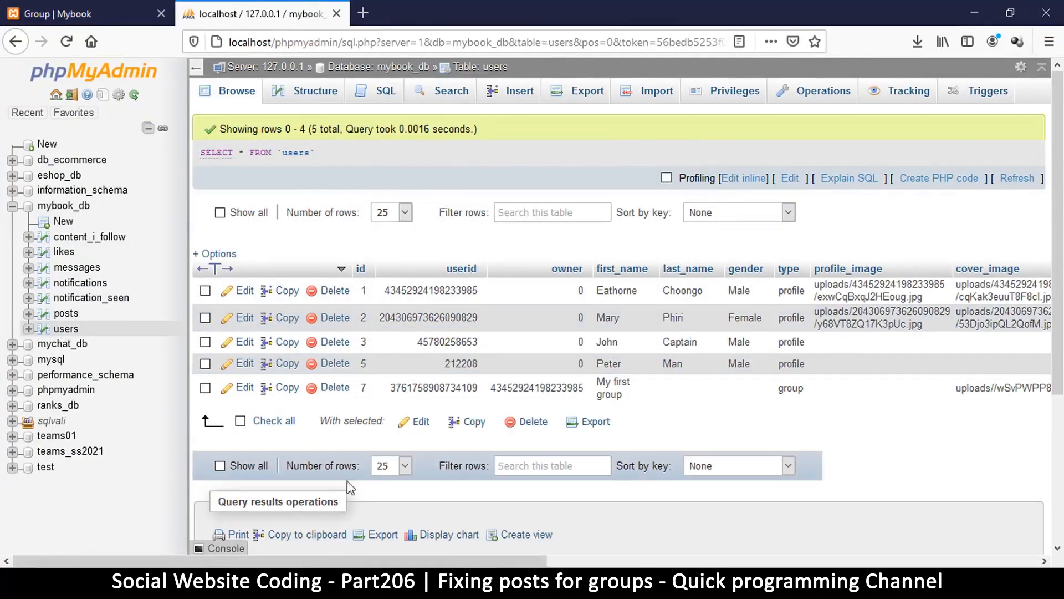
scroll(right, 3)
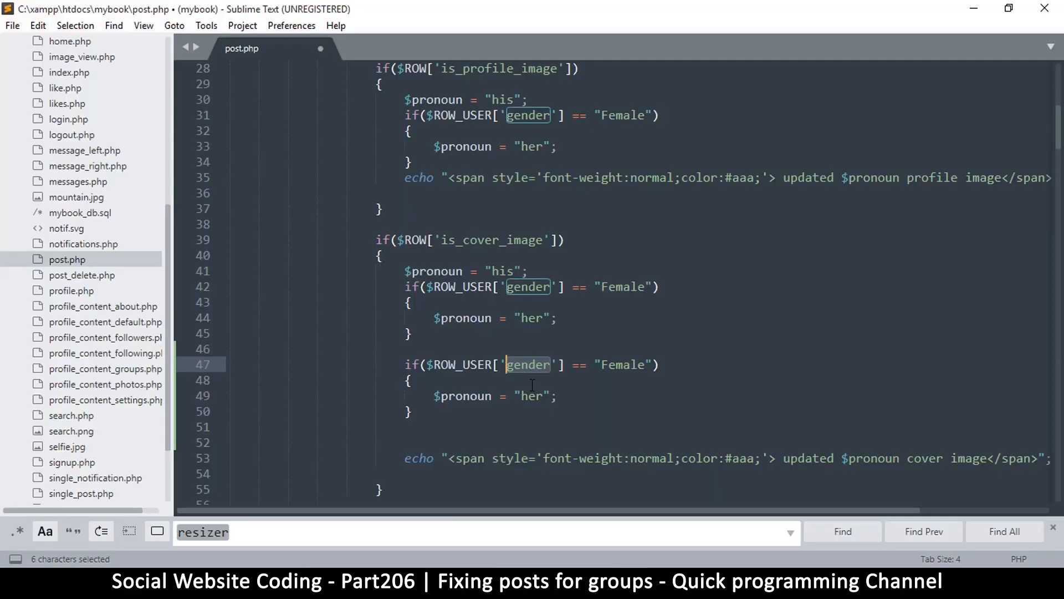
Rewrite the copied check to test type 'group' with pronoun 'their', chained with else
text(ty)
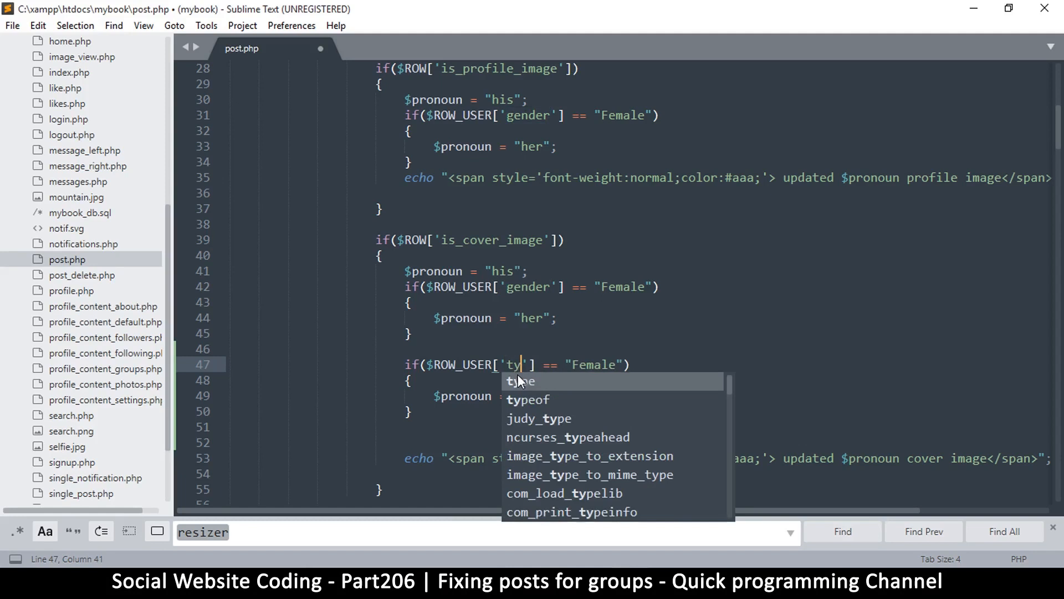
text(pe)
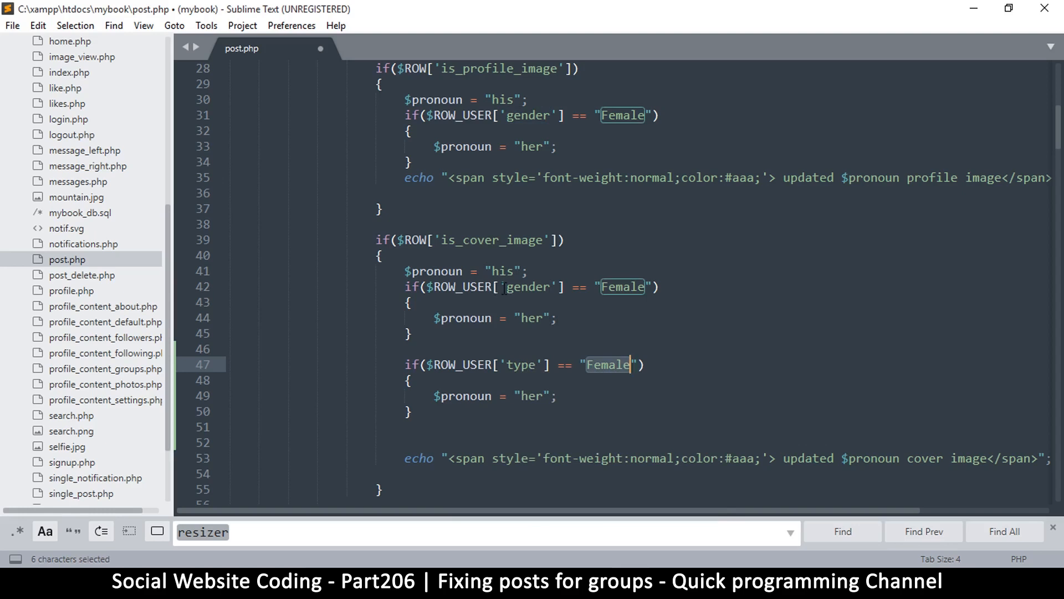
mouse_move(550, 335)
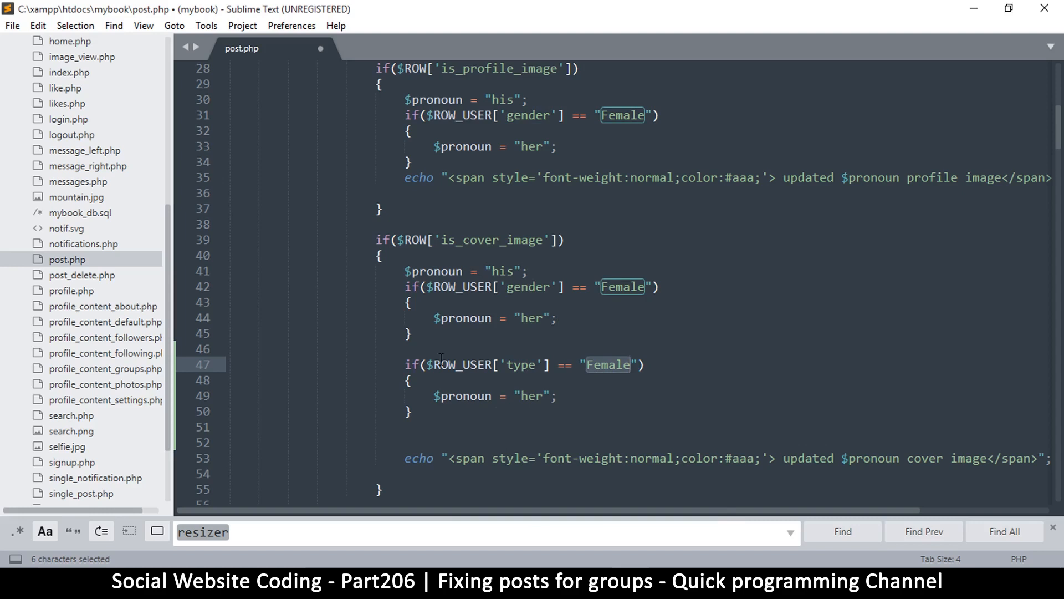
mouse_move(426, 334)
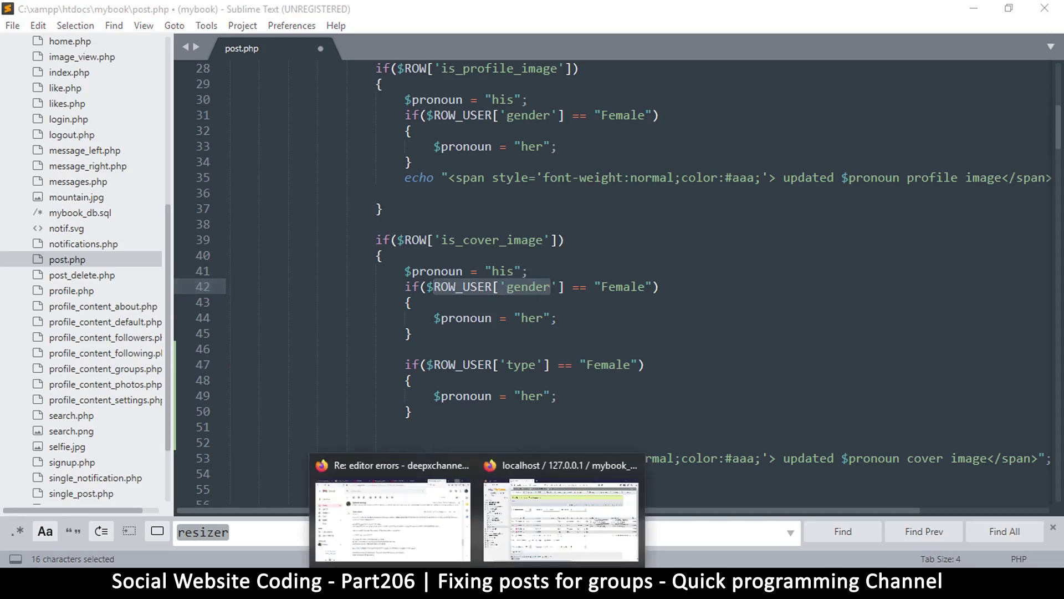
click(562, 519)
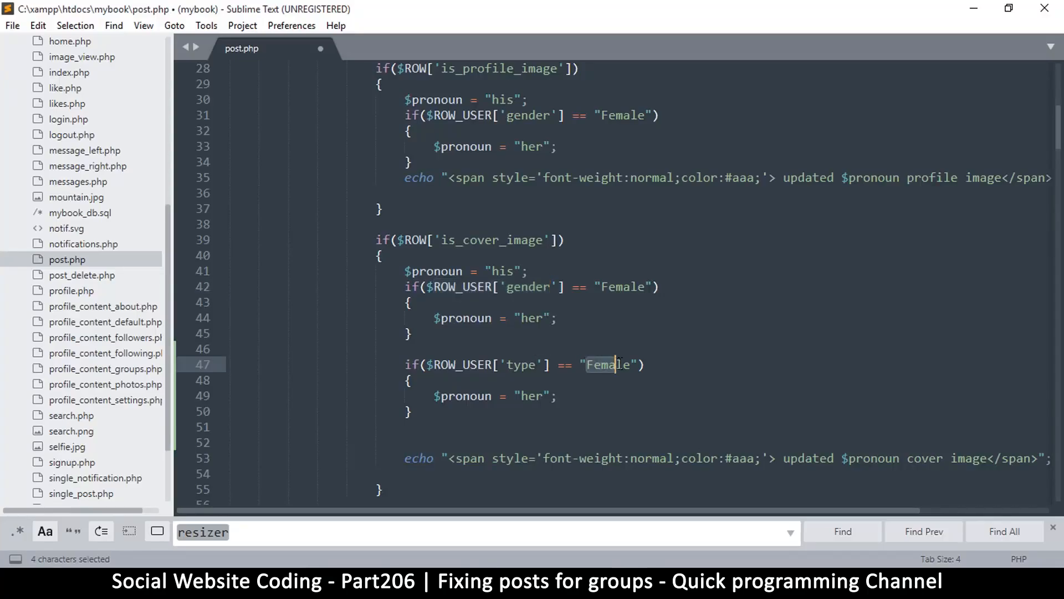
text(gro)
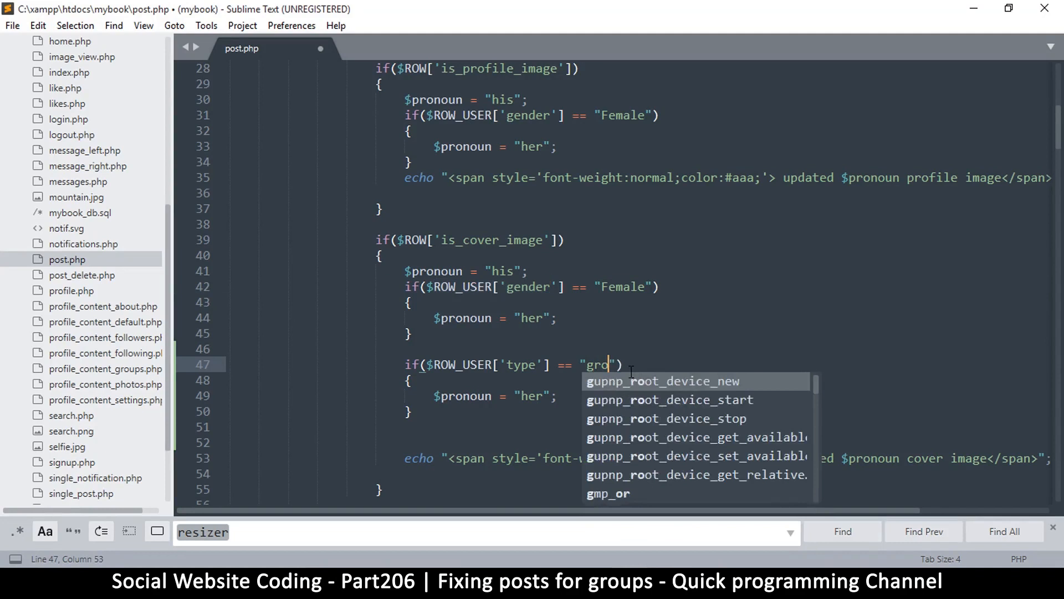
text(up)
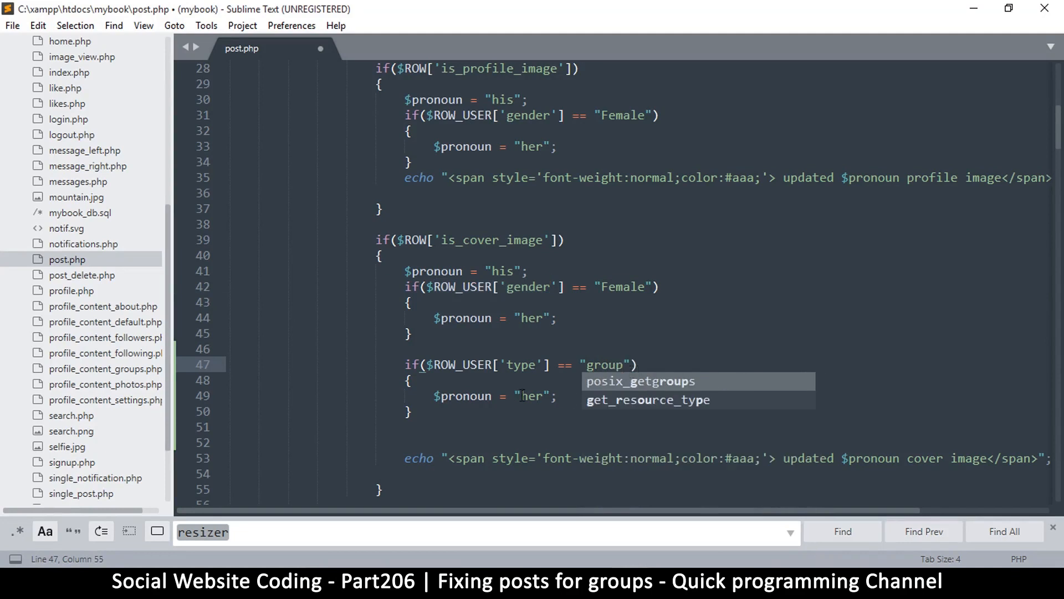
text(thei)
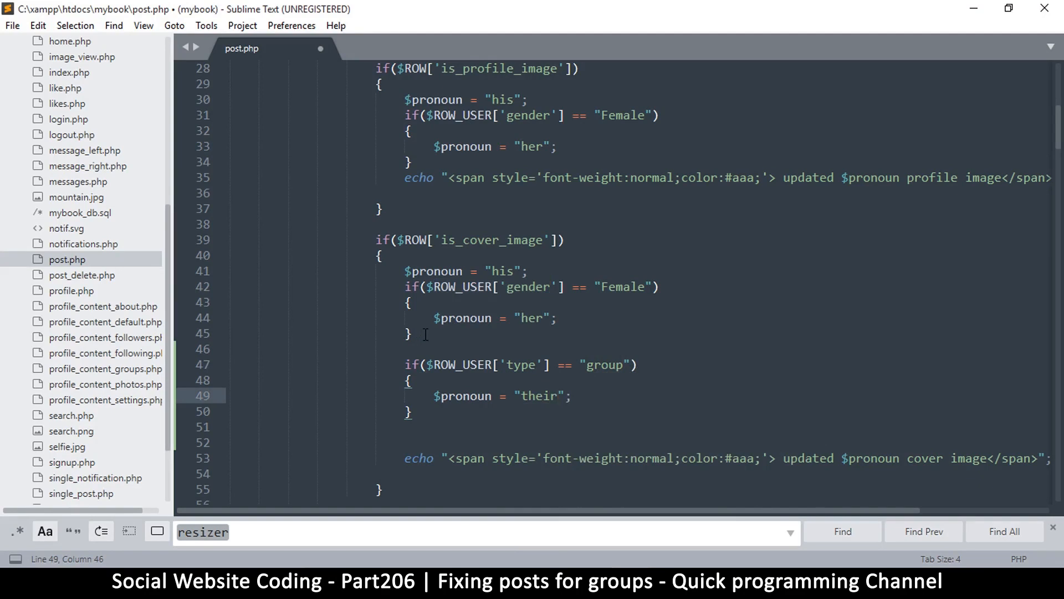
text(else)
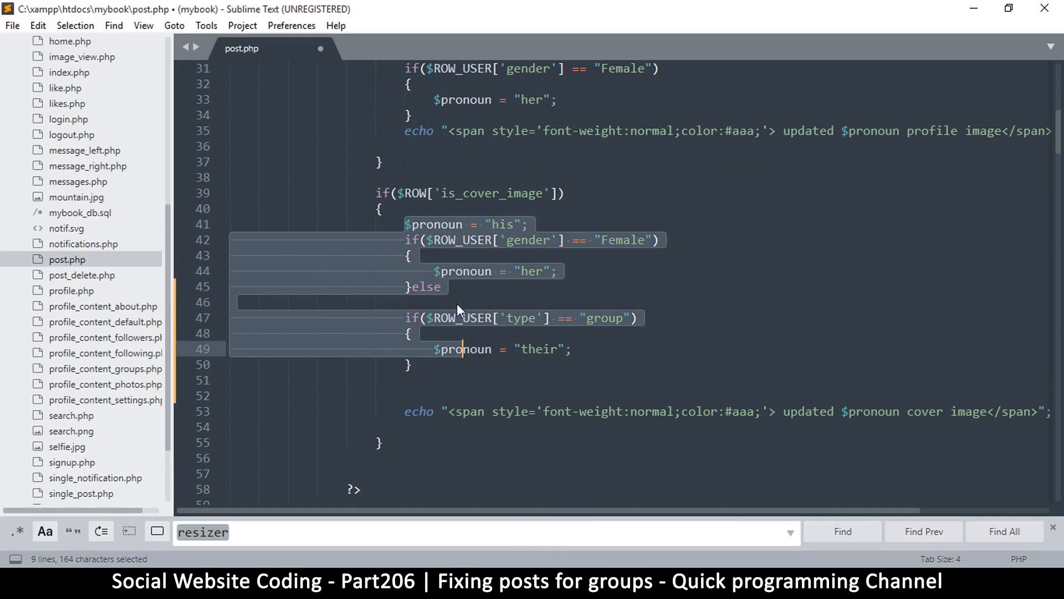
click(421, 286)
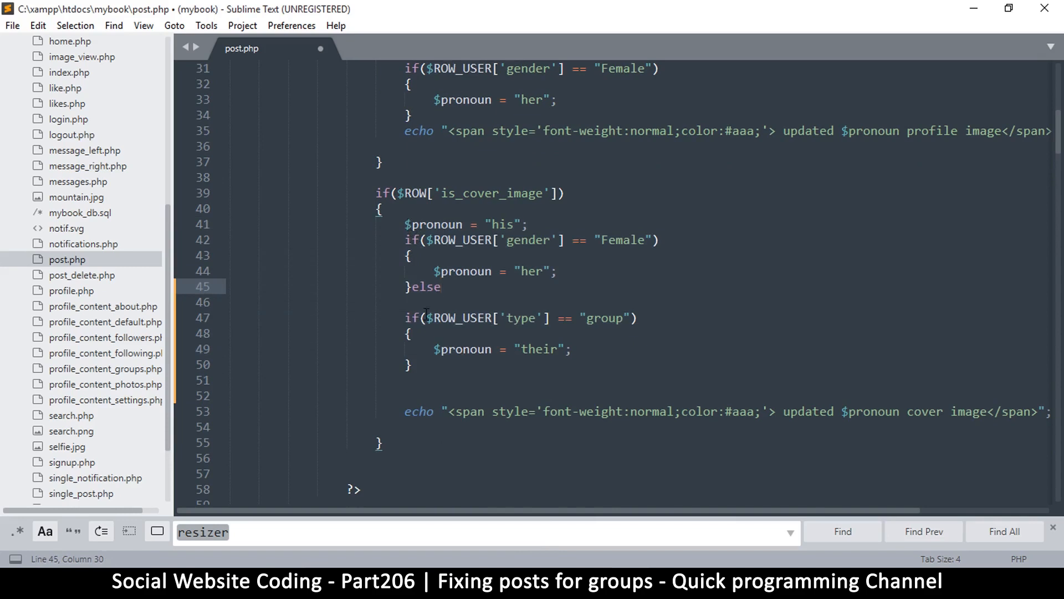
double_click(425, 286)
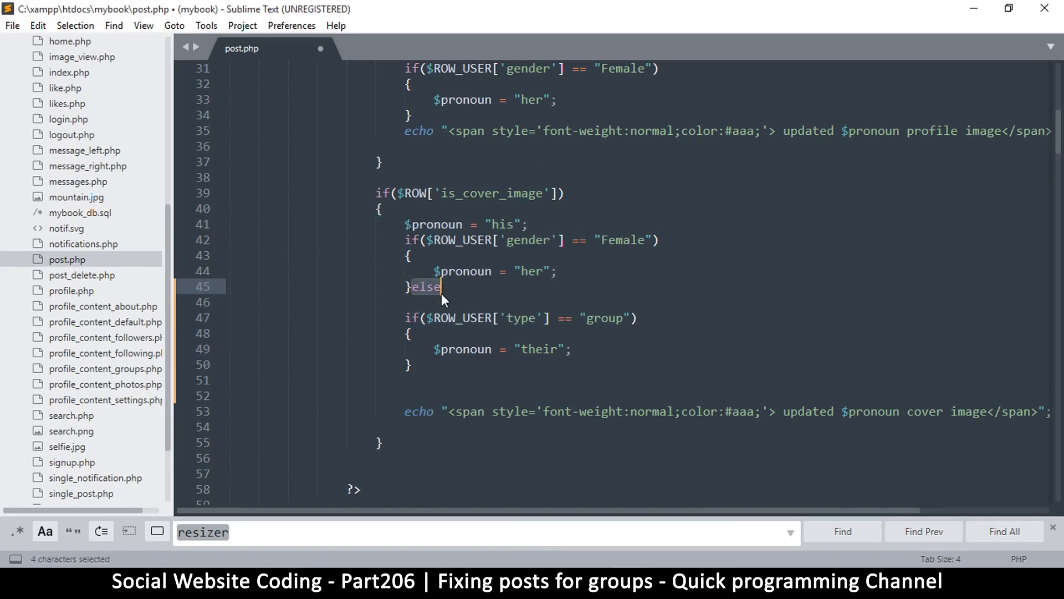
click(407, 317)
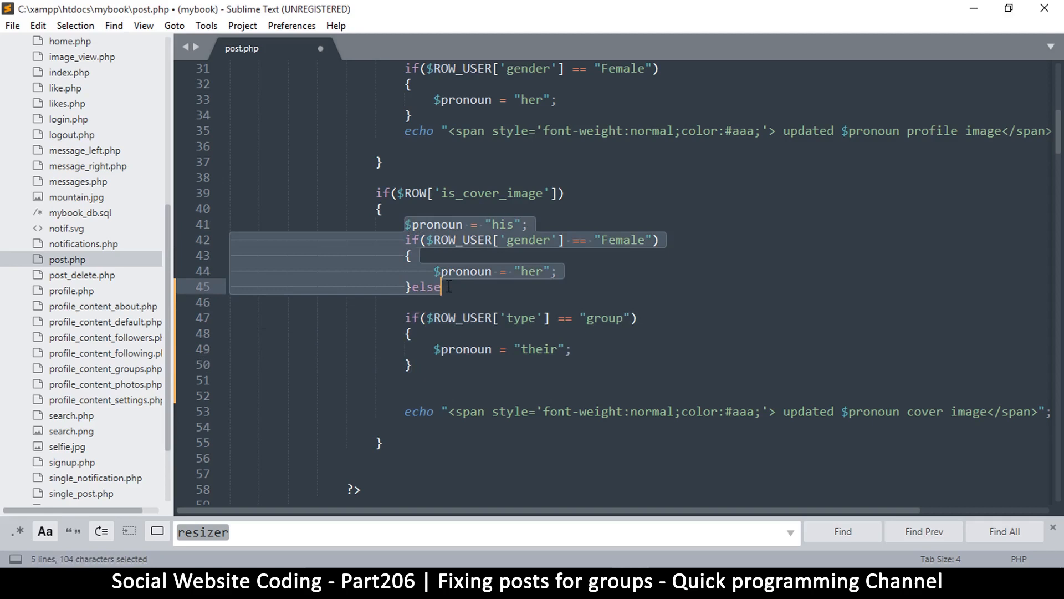
click(463, 319)
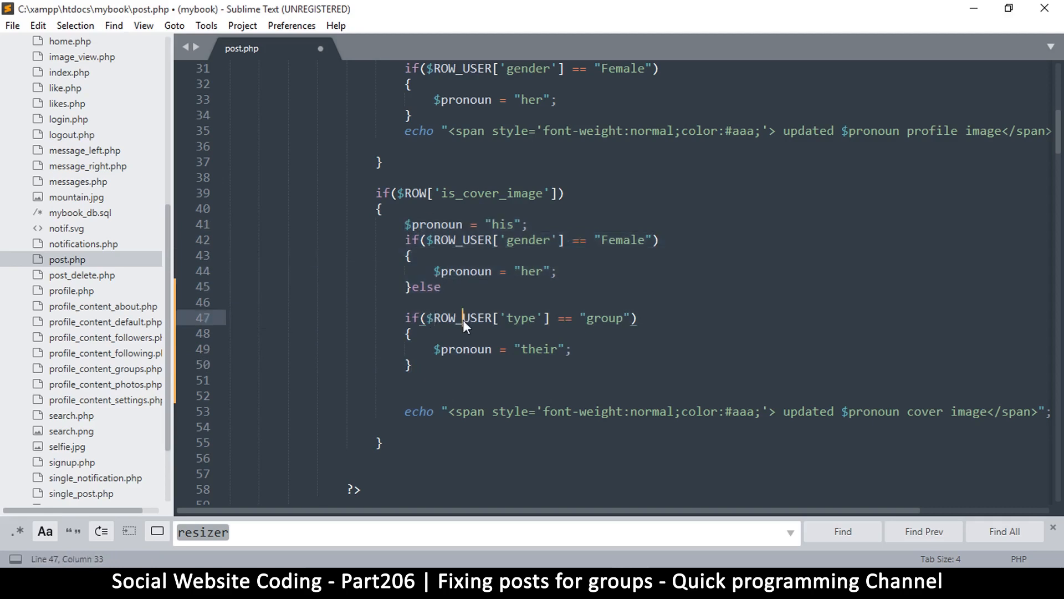
key(ctrl+s)
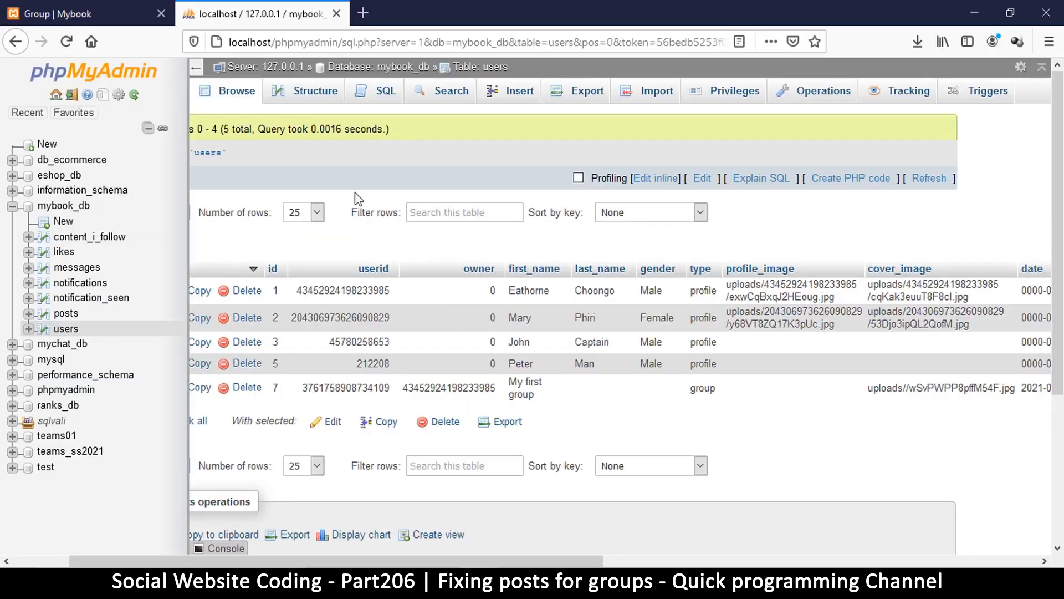
Reload the My first group page to confirm the post reads 'updated their cover image'
click(65, 41)
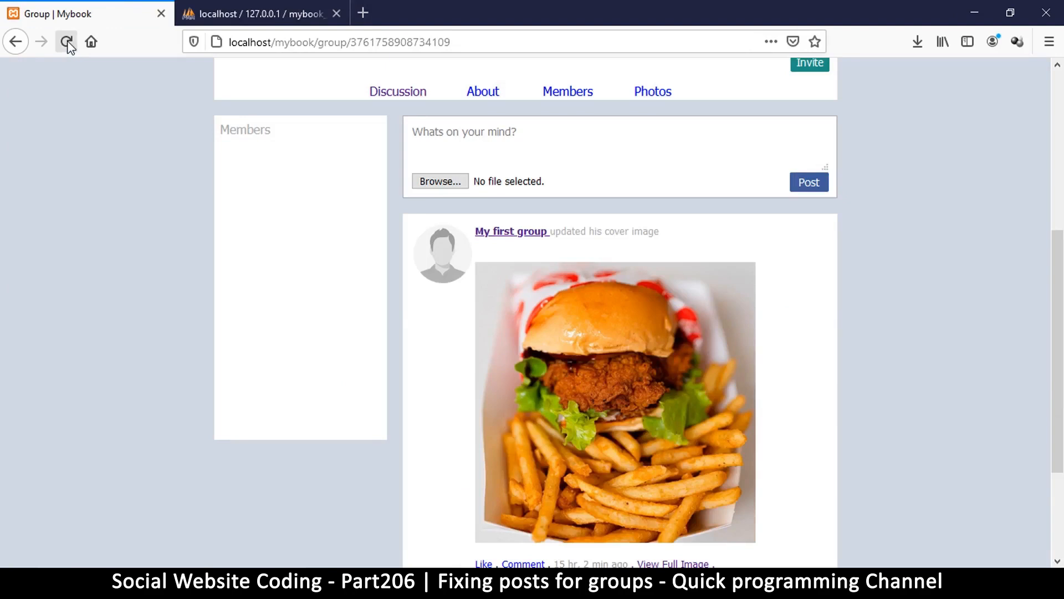
click(66, 41)
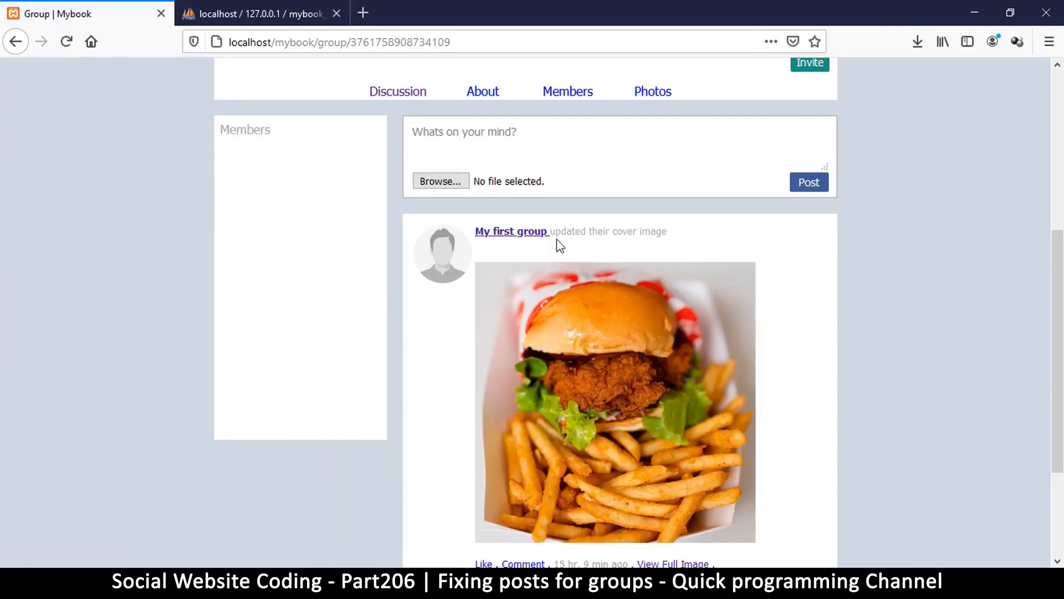
mouse_move(679, 237)
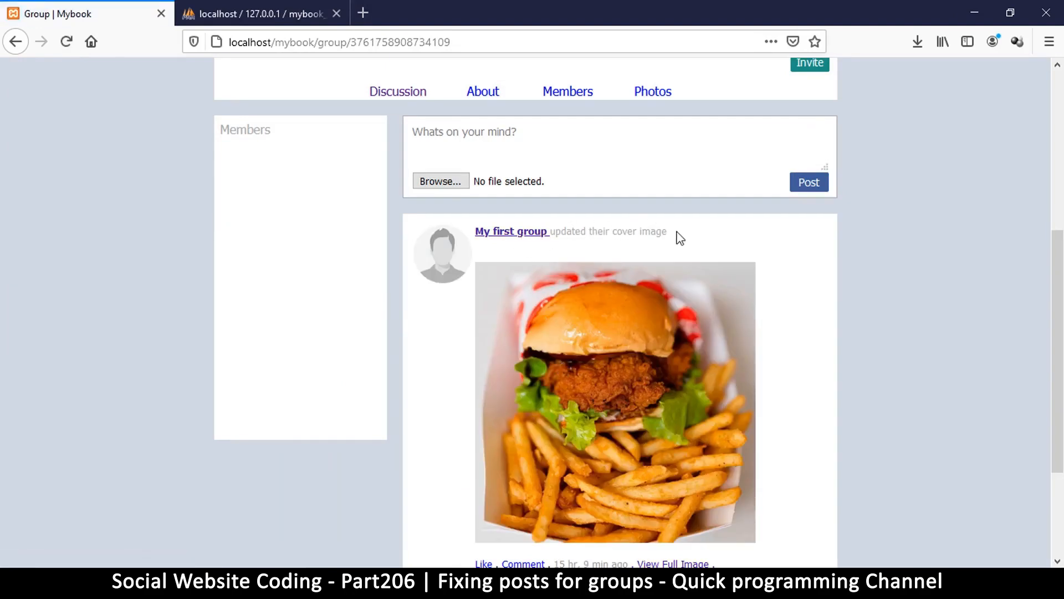
mouse_move(706, 247)
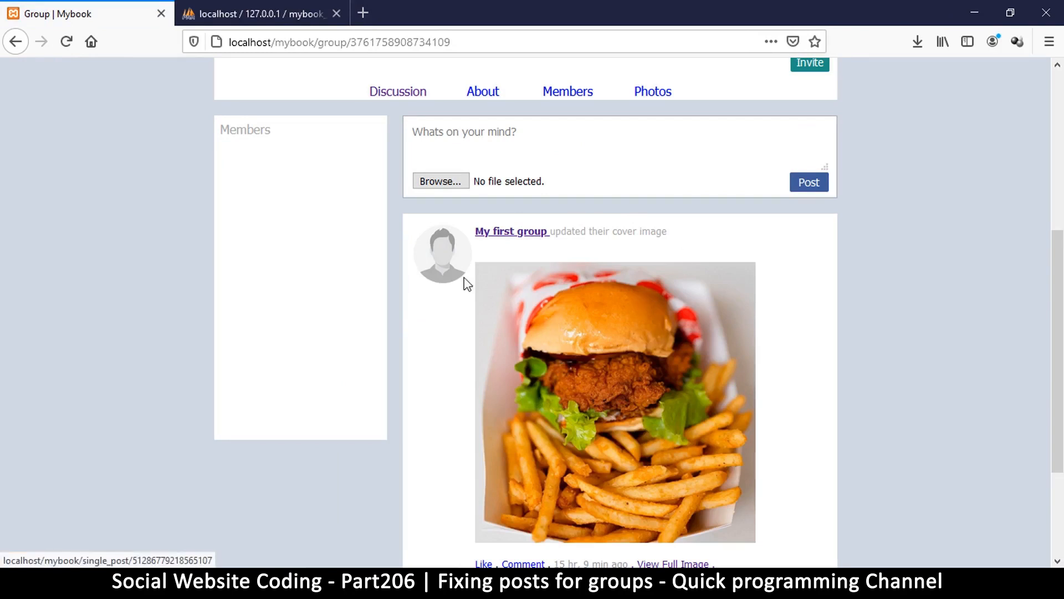
mouse_move(434, 241)
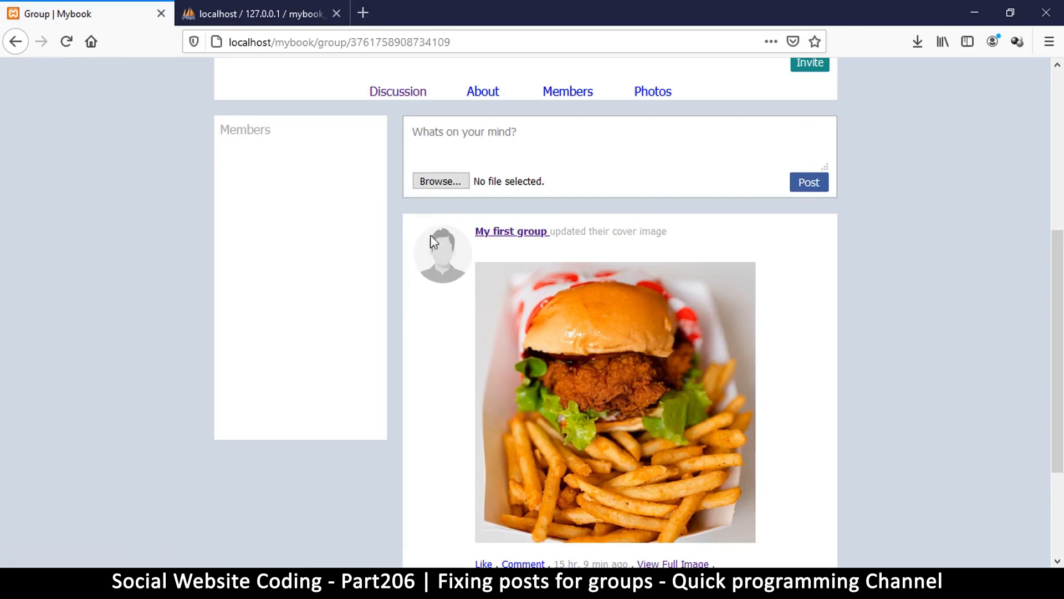
mouse_move(448, 247)
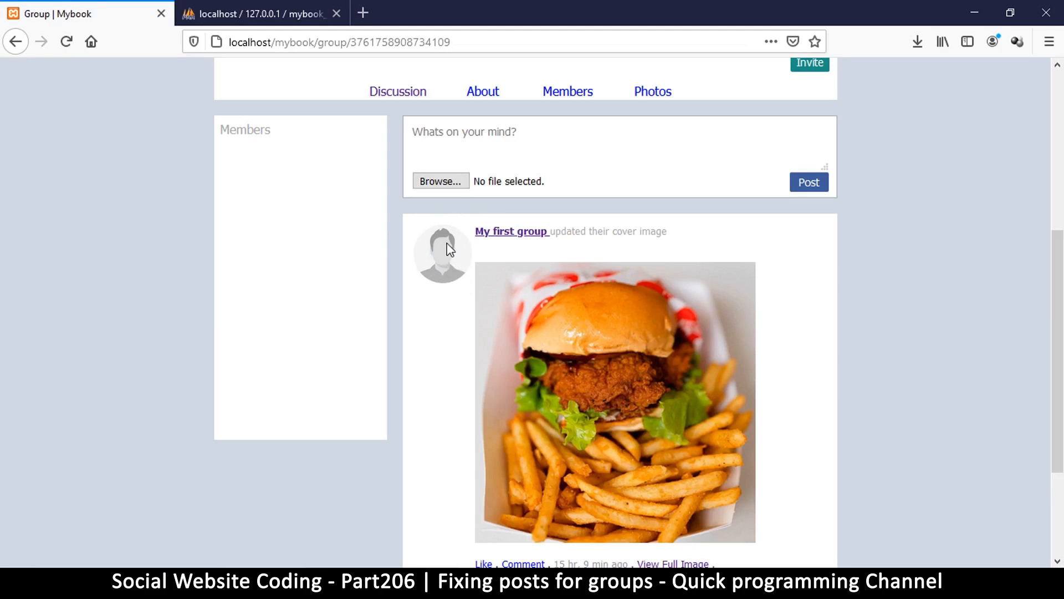
scroll(up, 3)
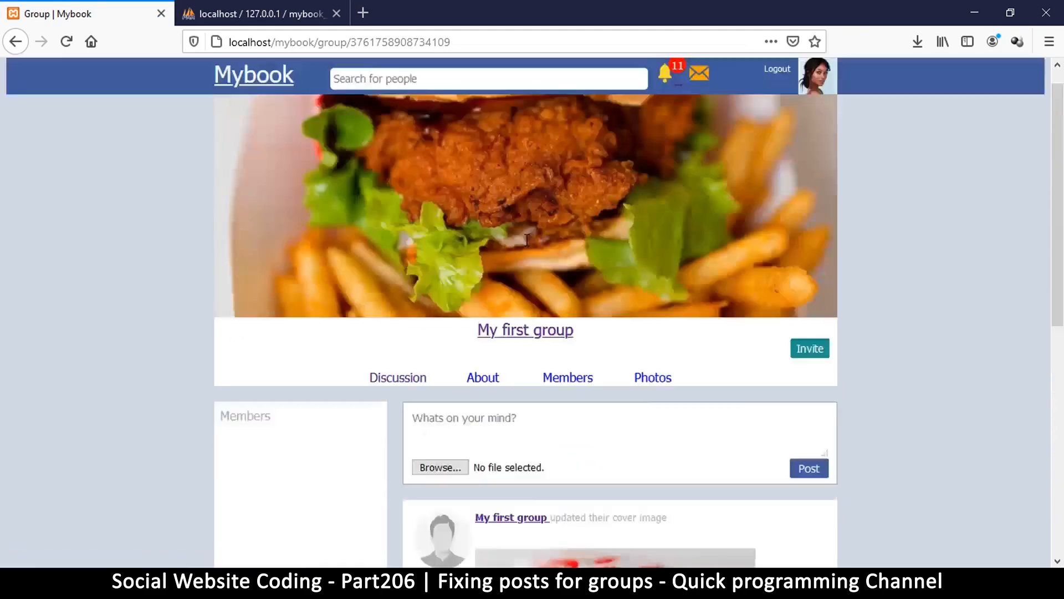
scroll(down, 3)
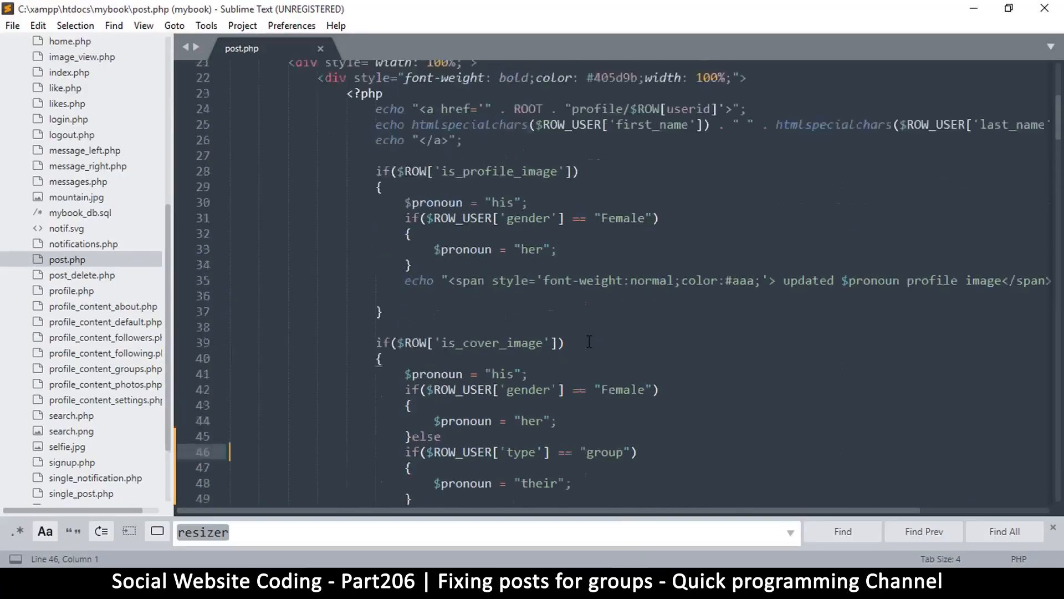
scroll(up, 3)
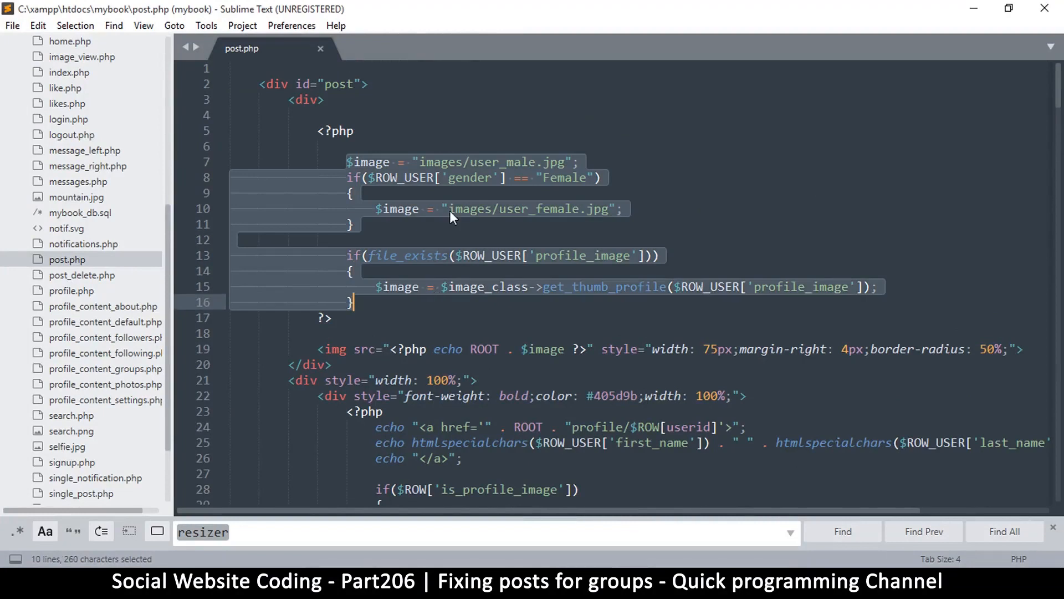
click(440, 162)
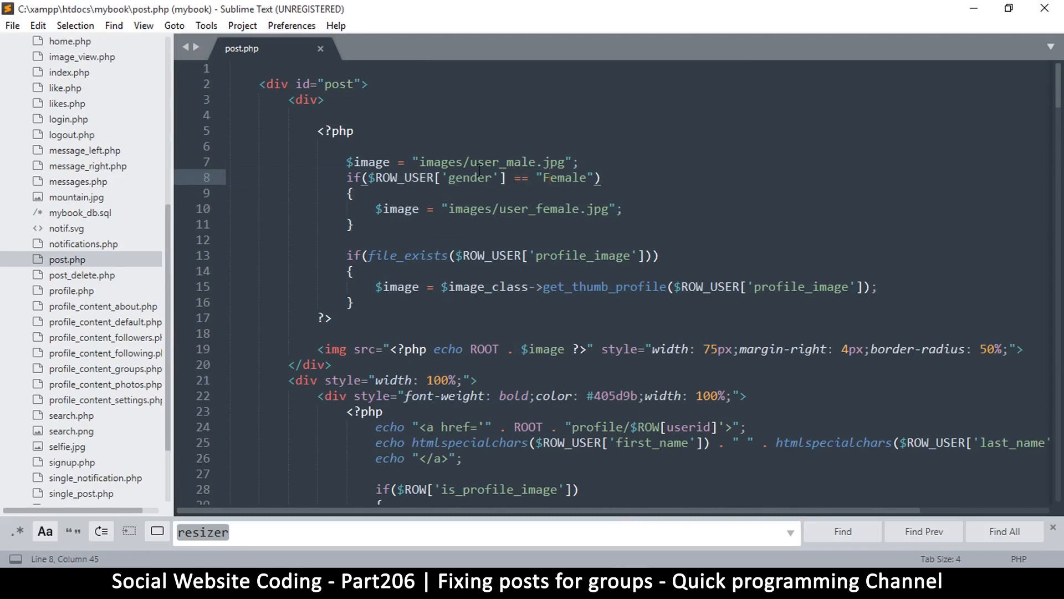
double_click(499, 162)
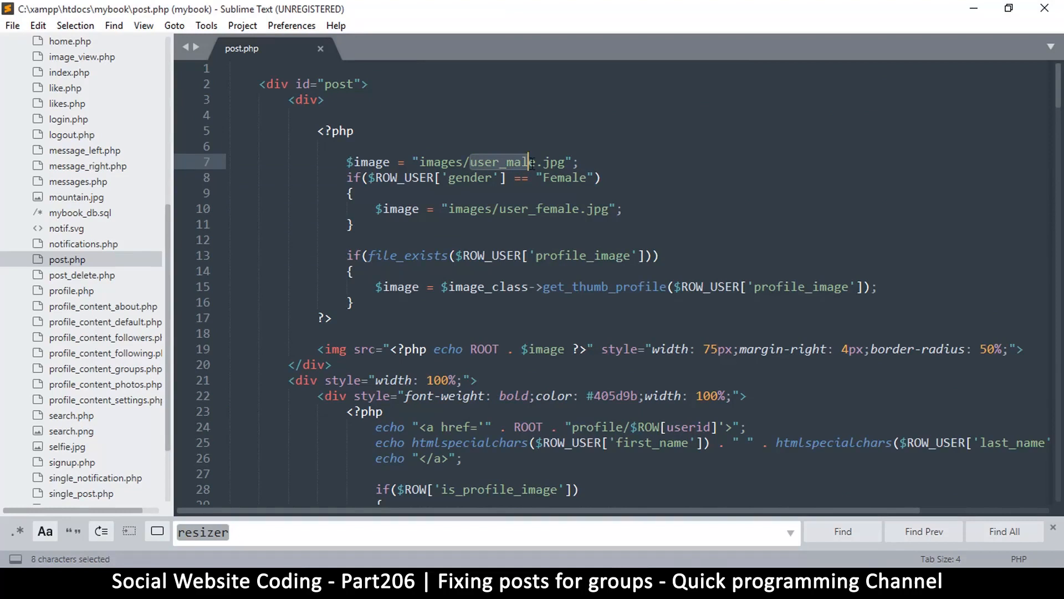
click(478, 162)
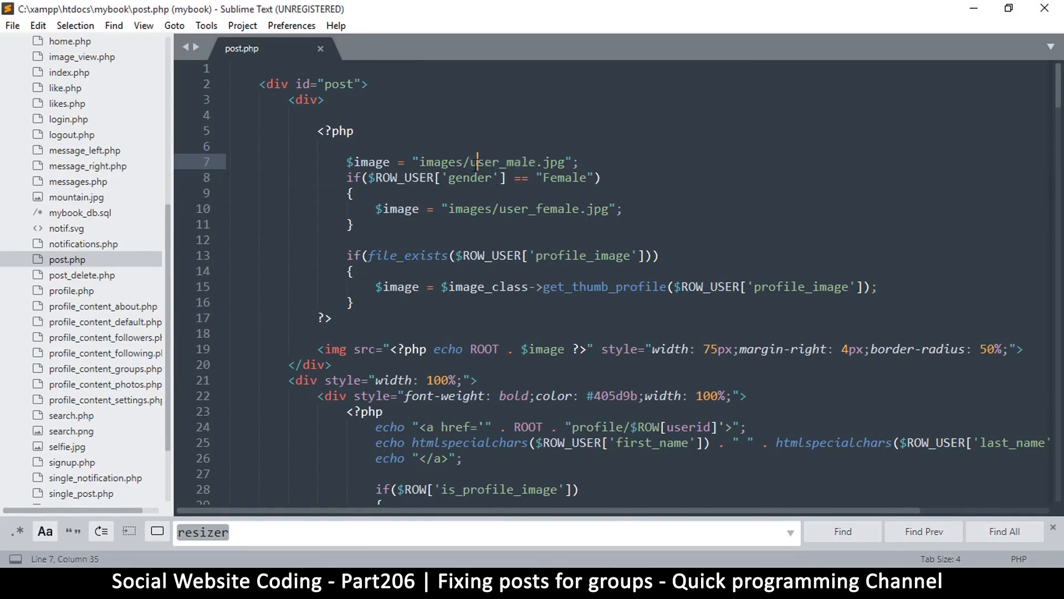
double_click(505, 162)
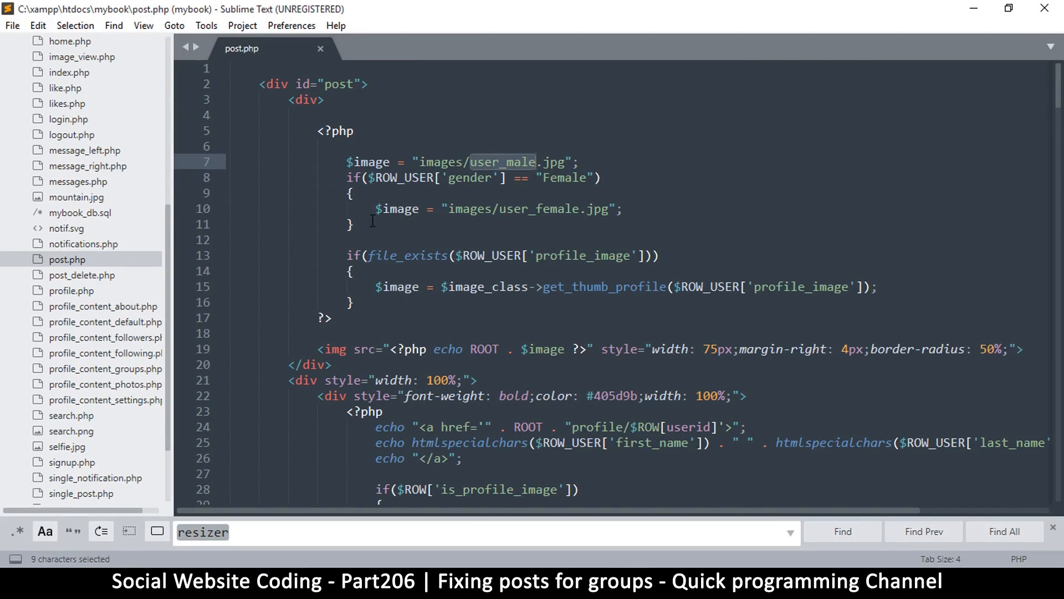
click(352, 224)
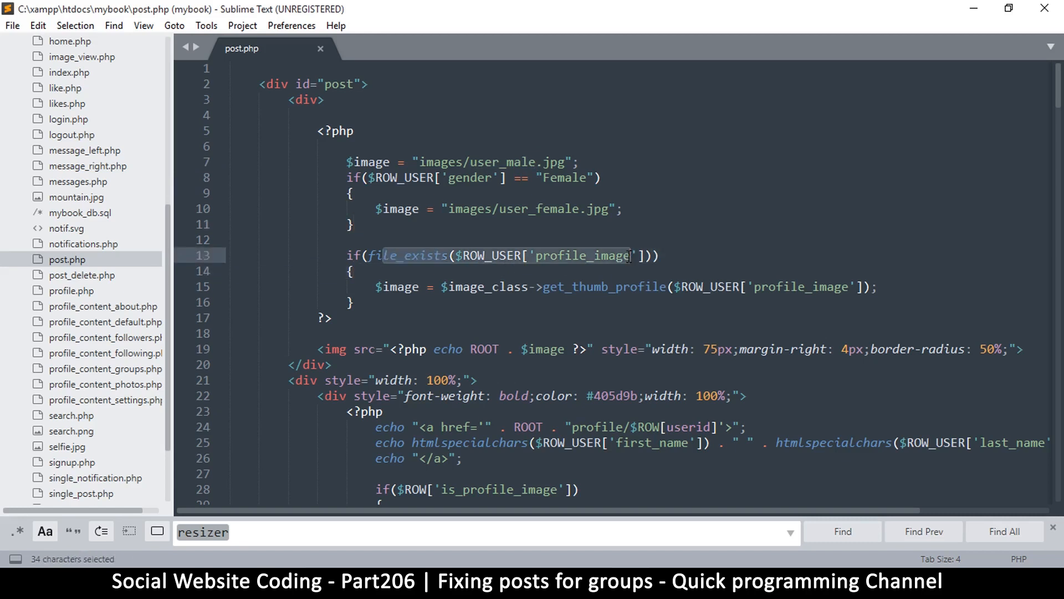
click(351, 271)
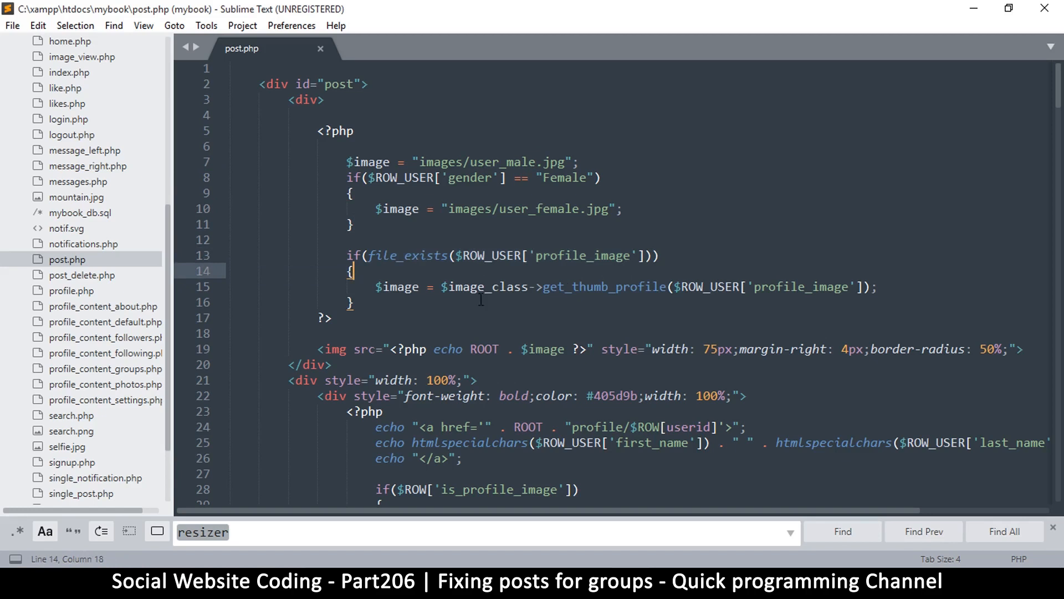
click(396, 287)
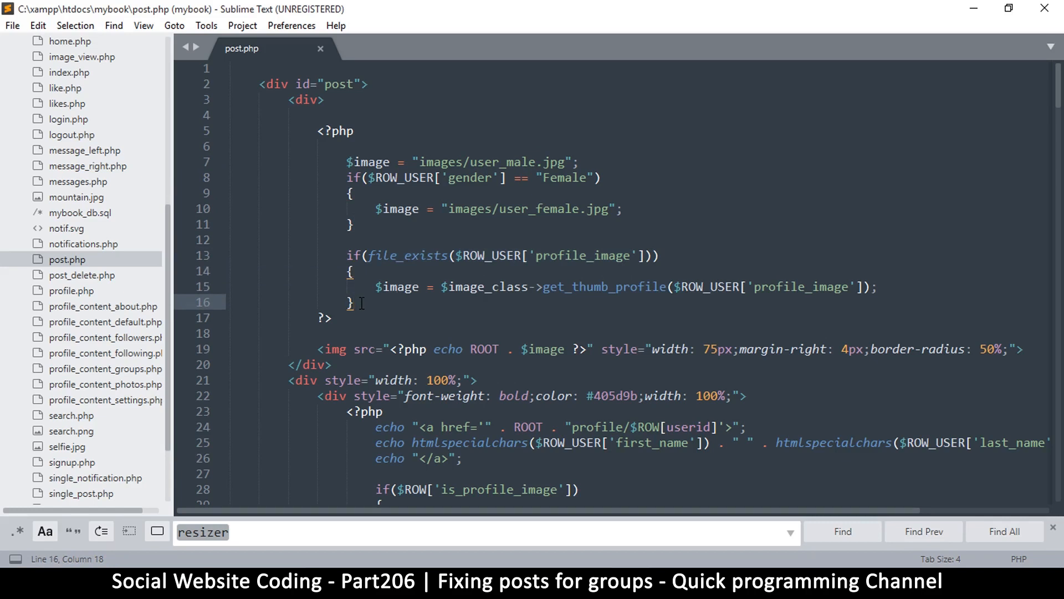
click(355, 224)
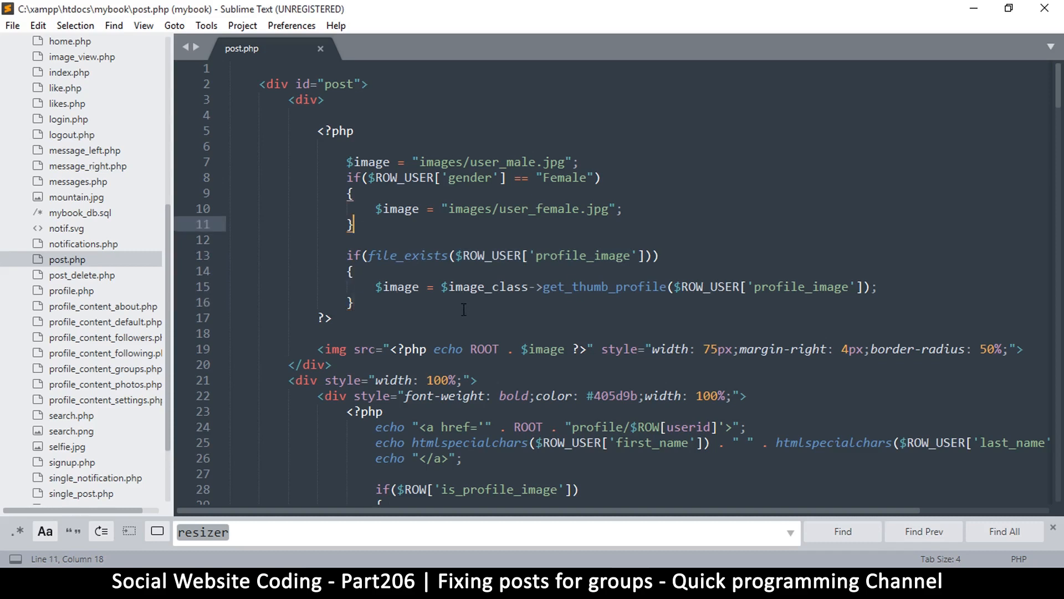
Duplicate the avatar gender check as an else branch testing type 'group'
key(enter)
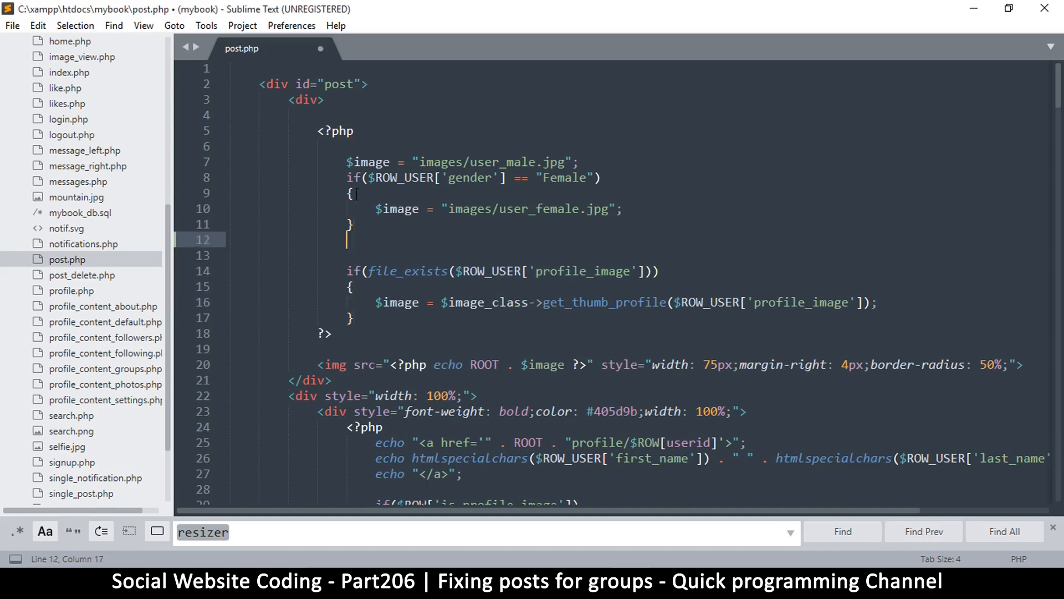
drag(346, 177, 353, 239)
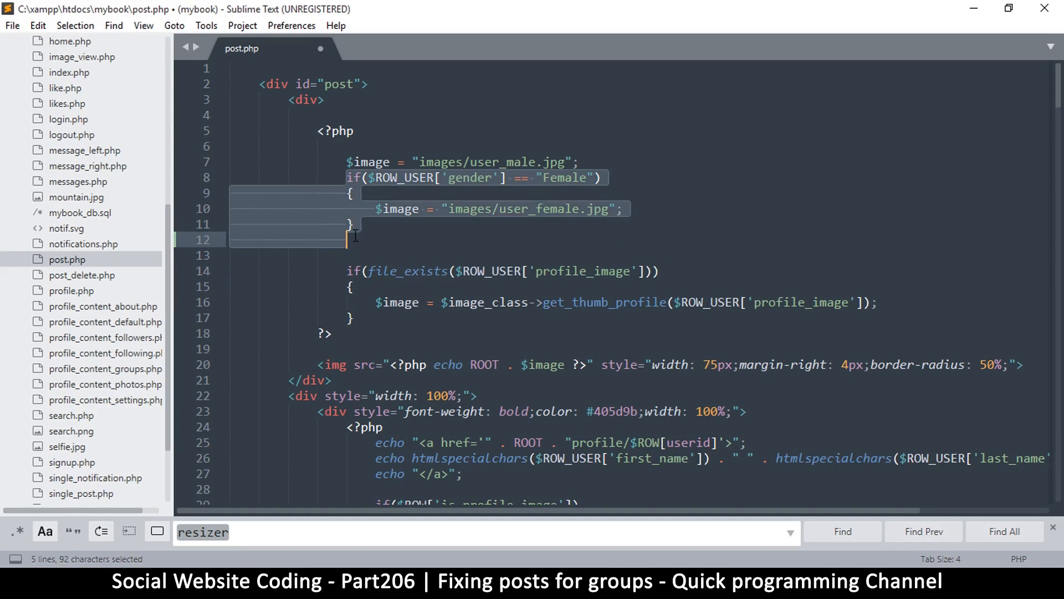
key(ctrl+v)
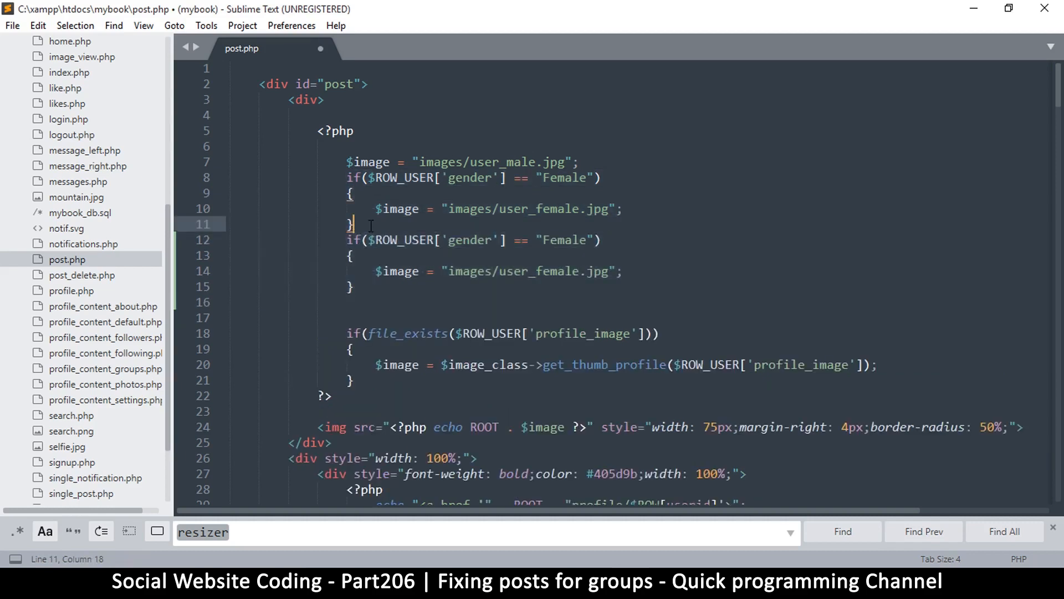
text(else)
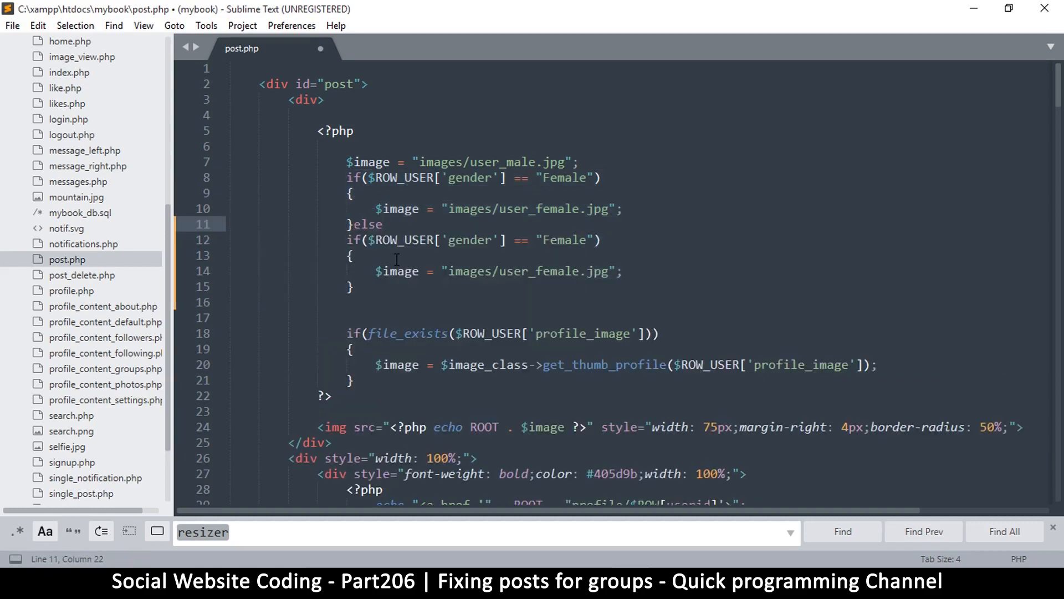
double_click(468, 208)
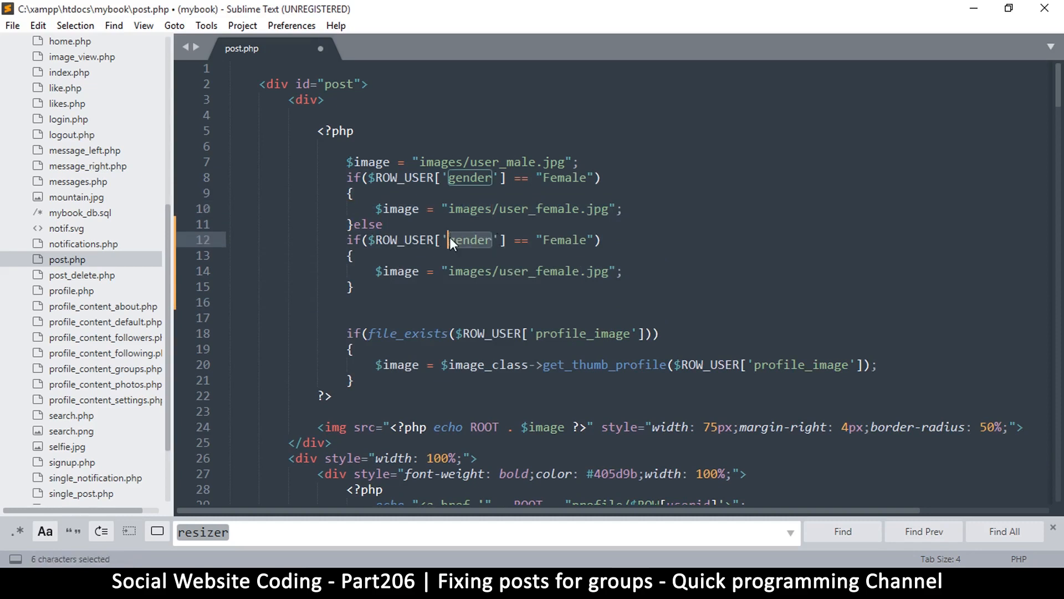
text(type)
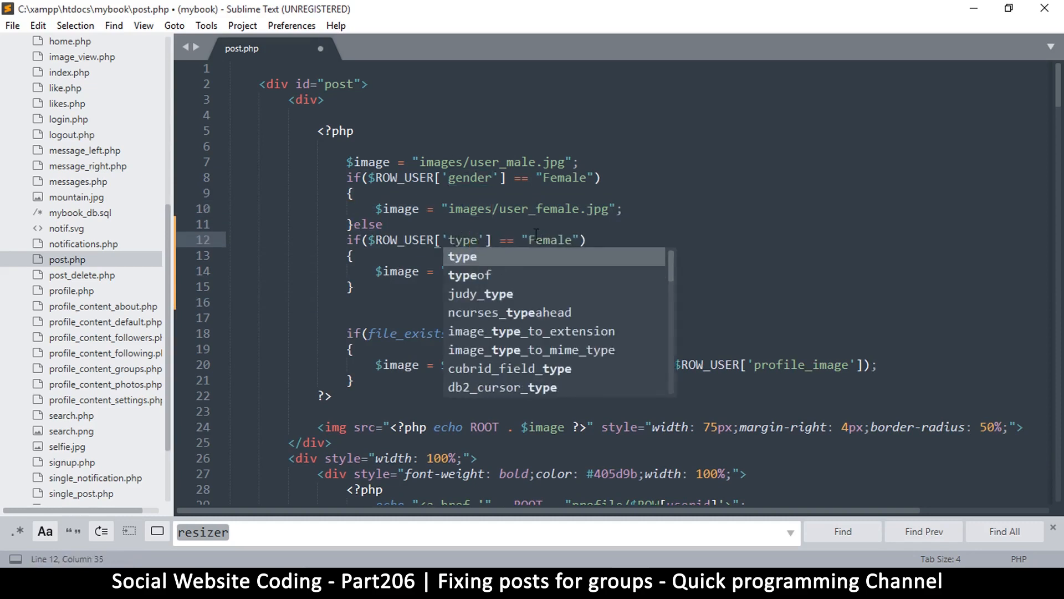
text(group)
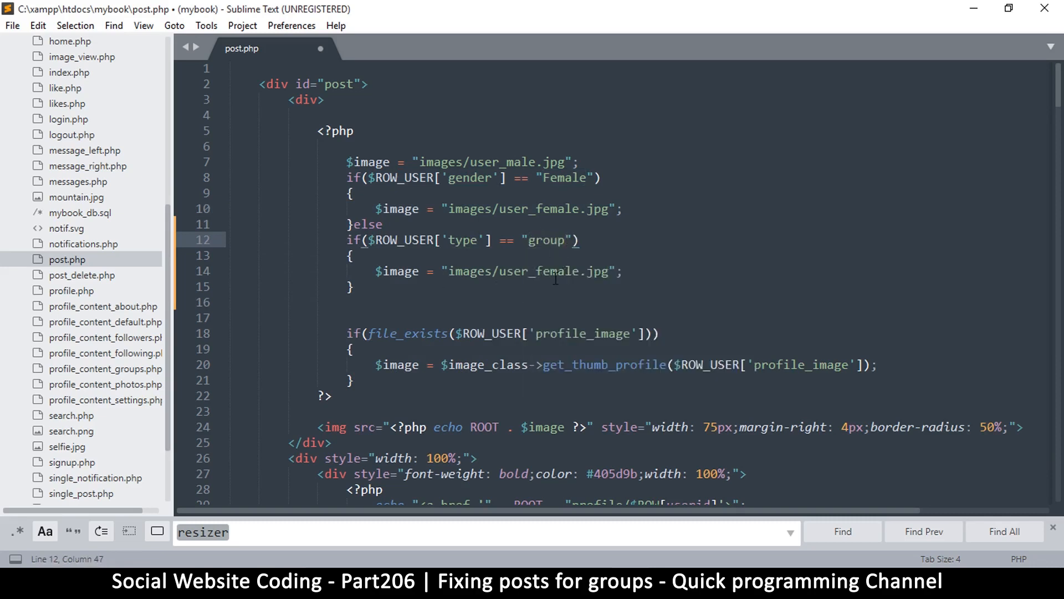
After checking the images folder, change the group fallback to images/cover_image.jpg and save
click(534, 271)
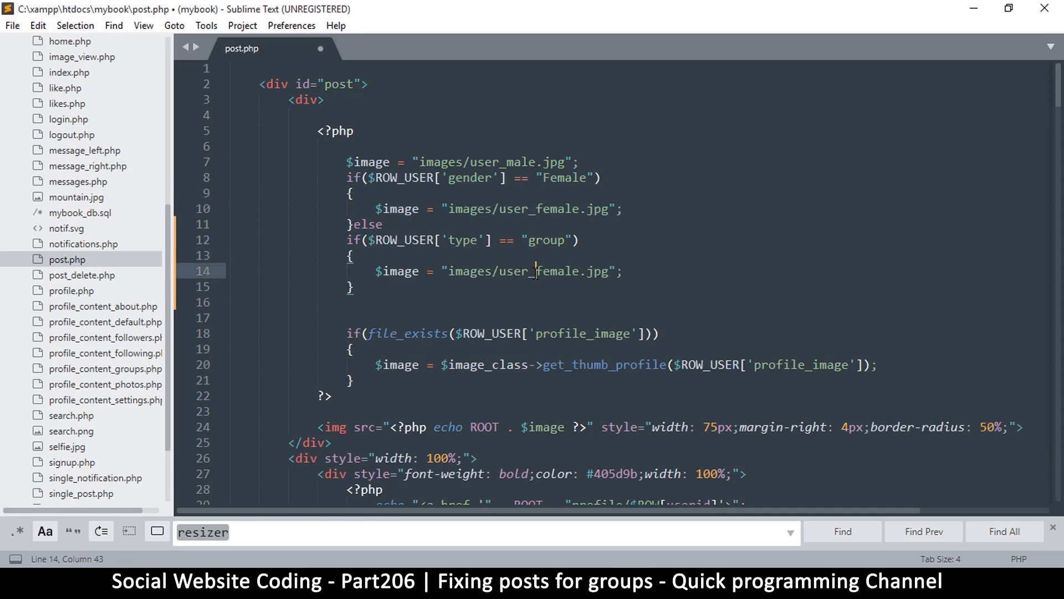
double_click(512, 271)
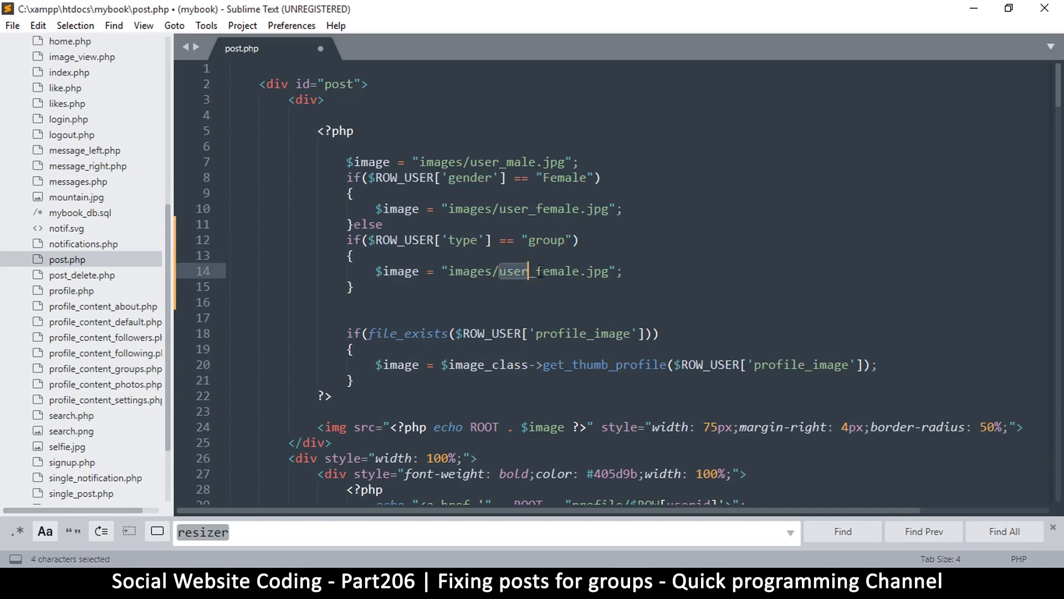
click(543, 270)
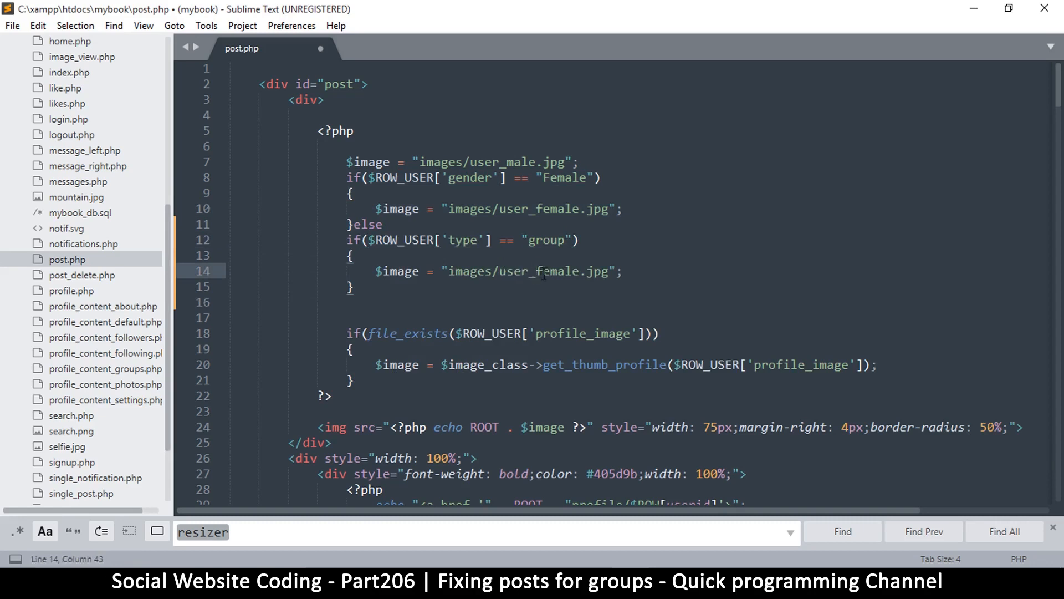
scroll(down, 3)
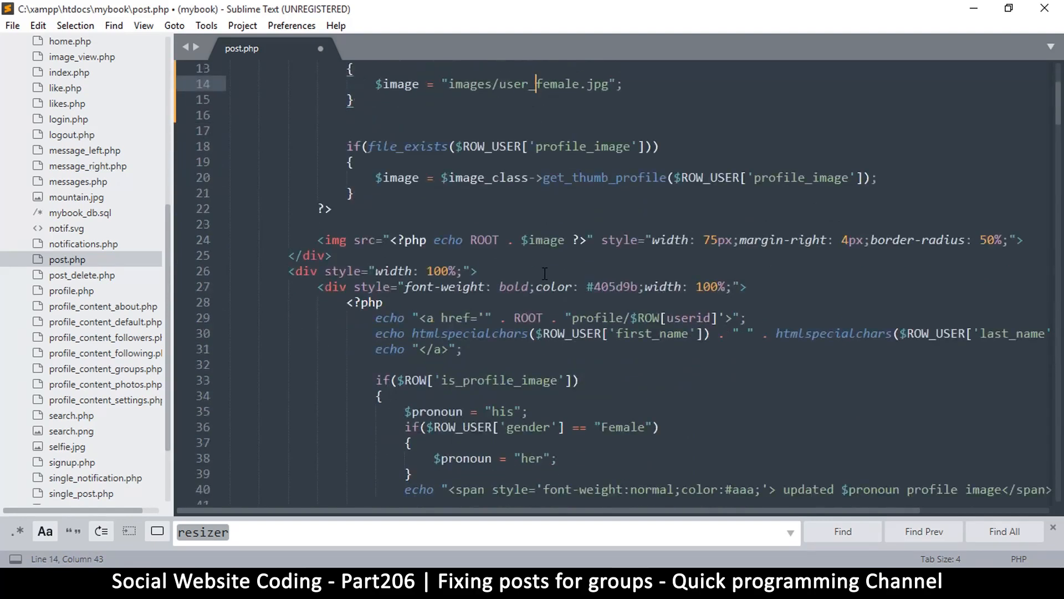
scroll(up, 3)
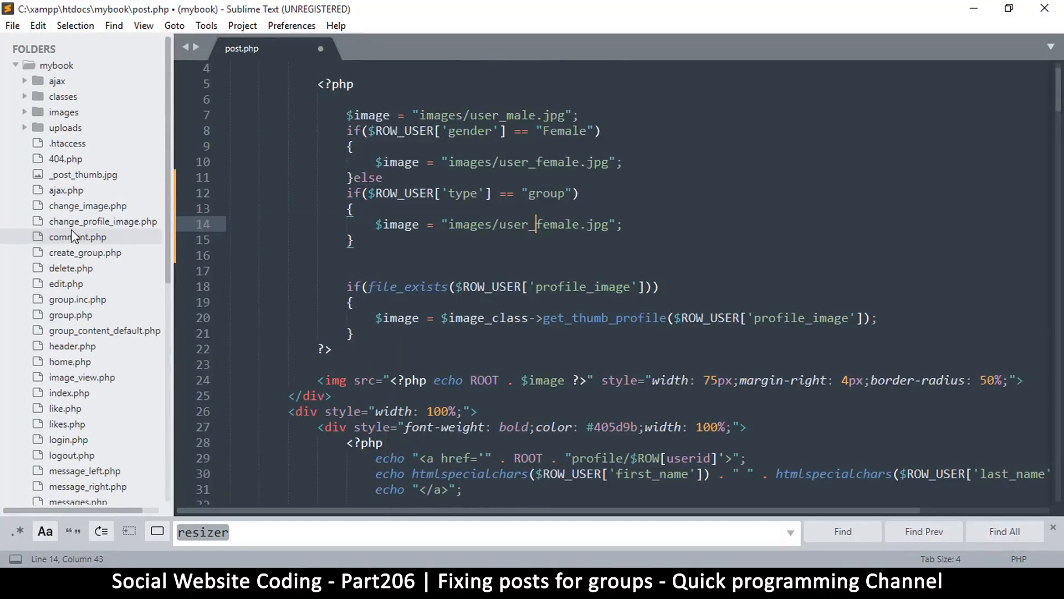
click(25, 112)
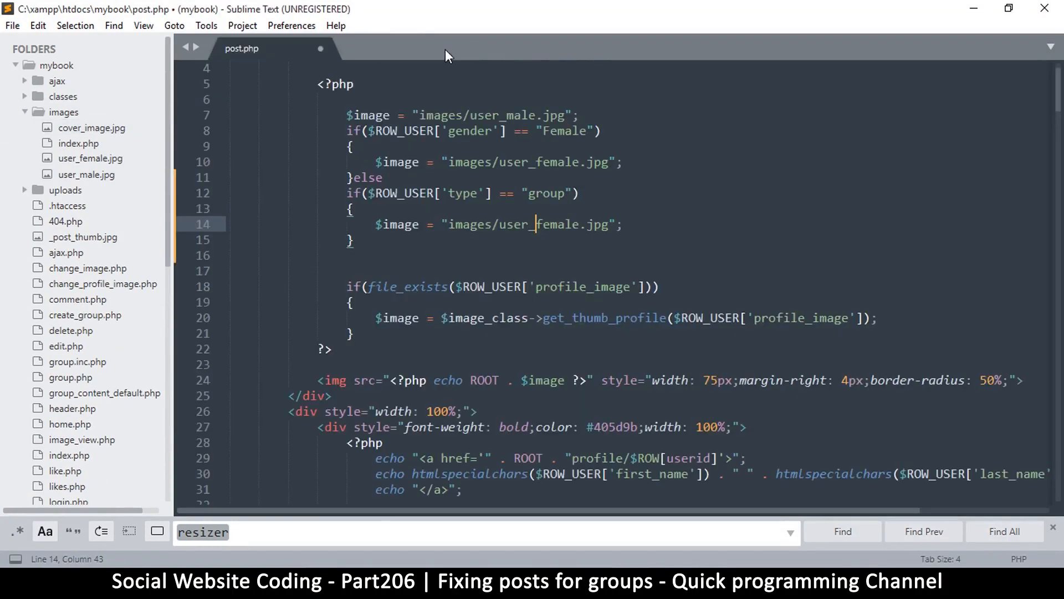
mouse_move(519, 229)
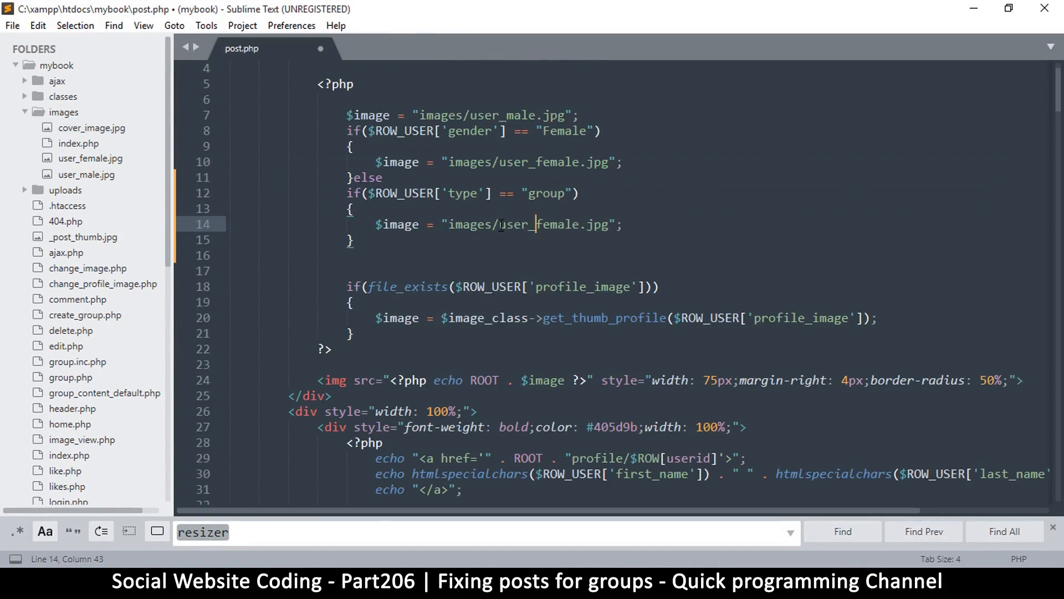
double_click(519, 224)
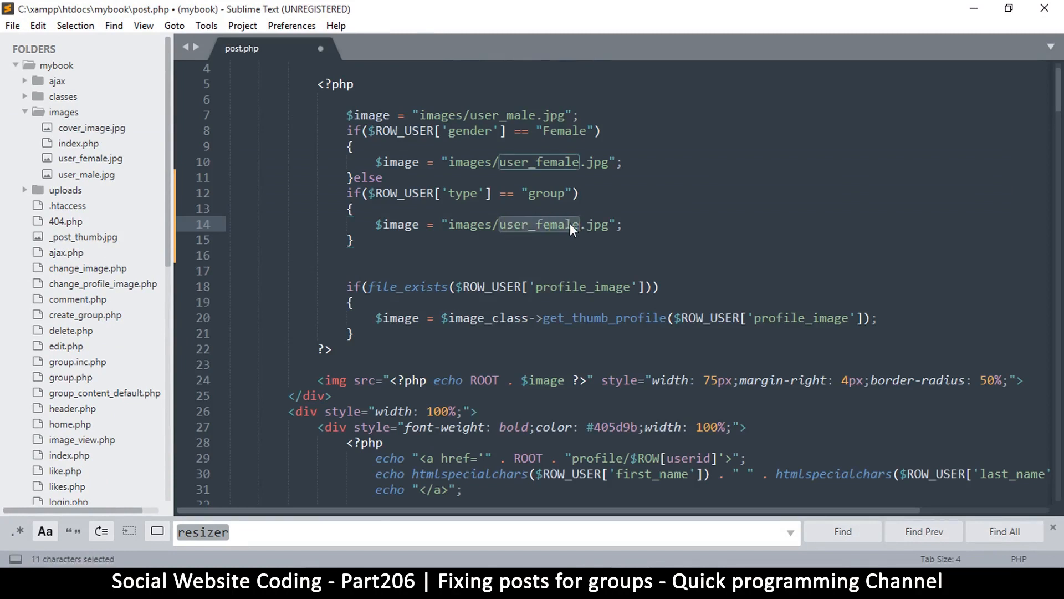
text(cover_)
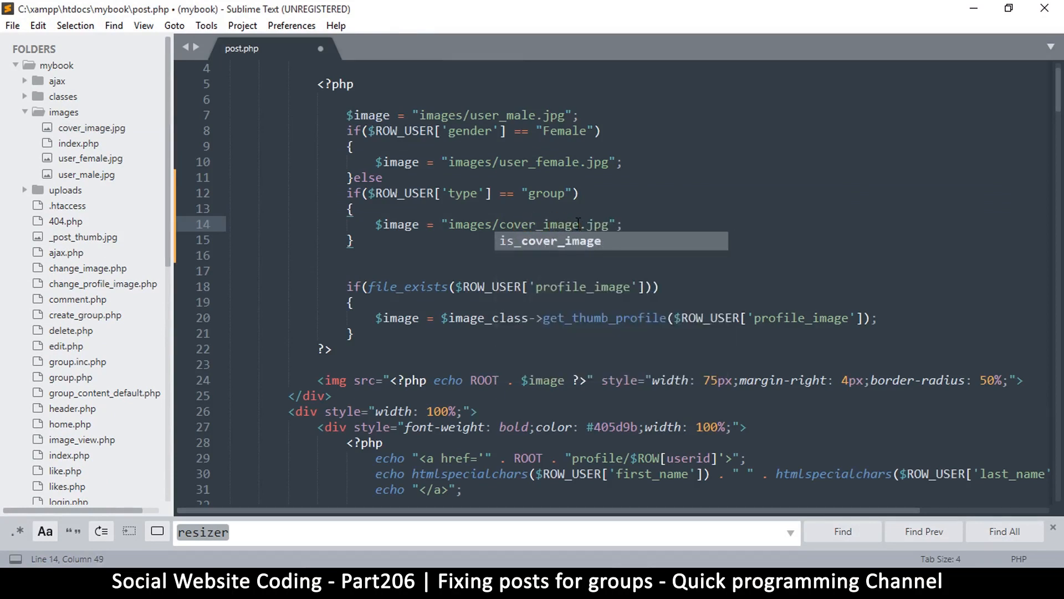
key(ctrl+s)
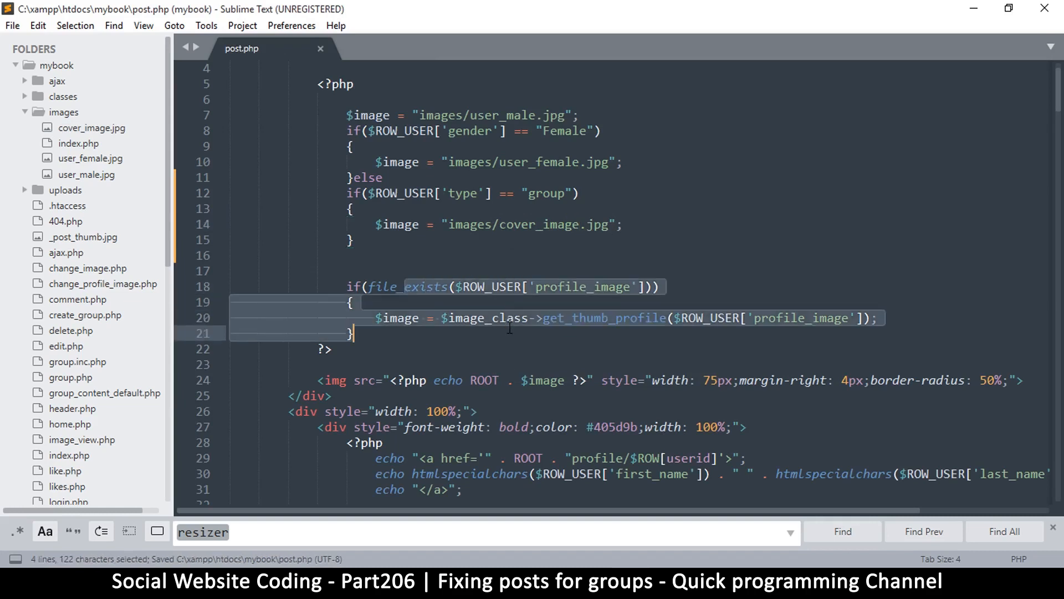
click(350, 302)
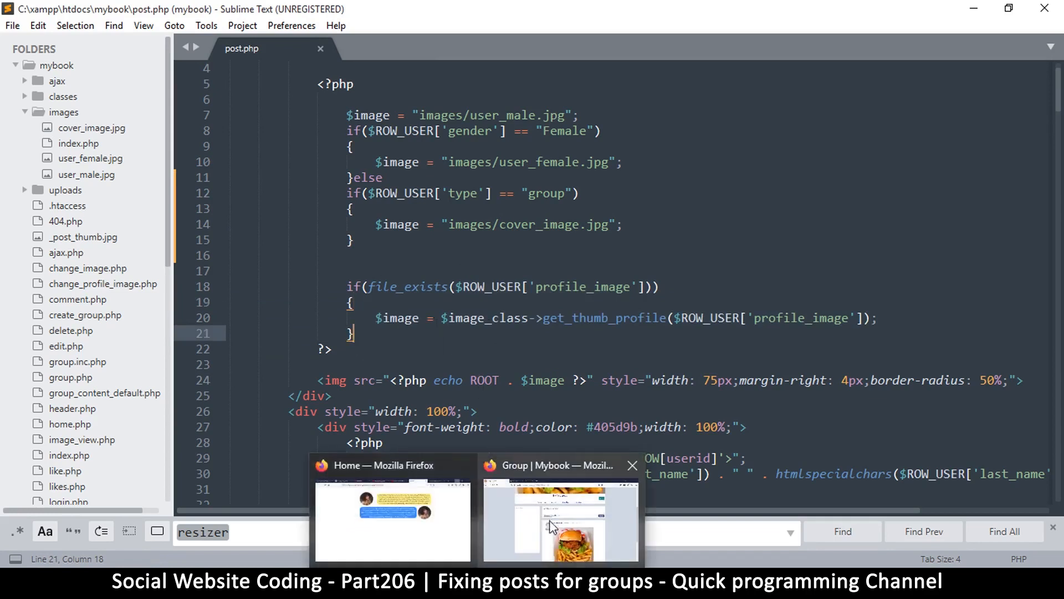
Switch to the Mybook group page in Firefox to check the post avatar
click(559, 515)
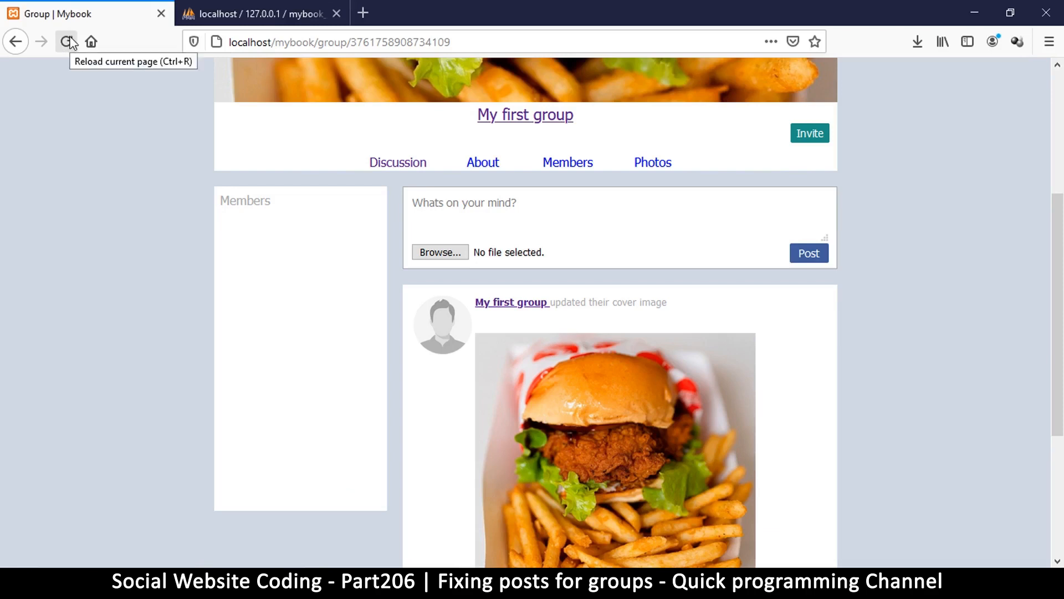
mouse_move(98, 60)
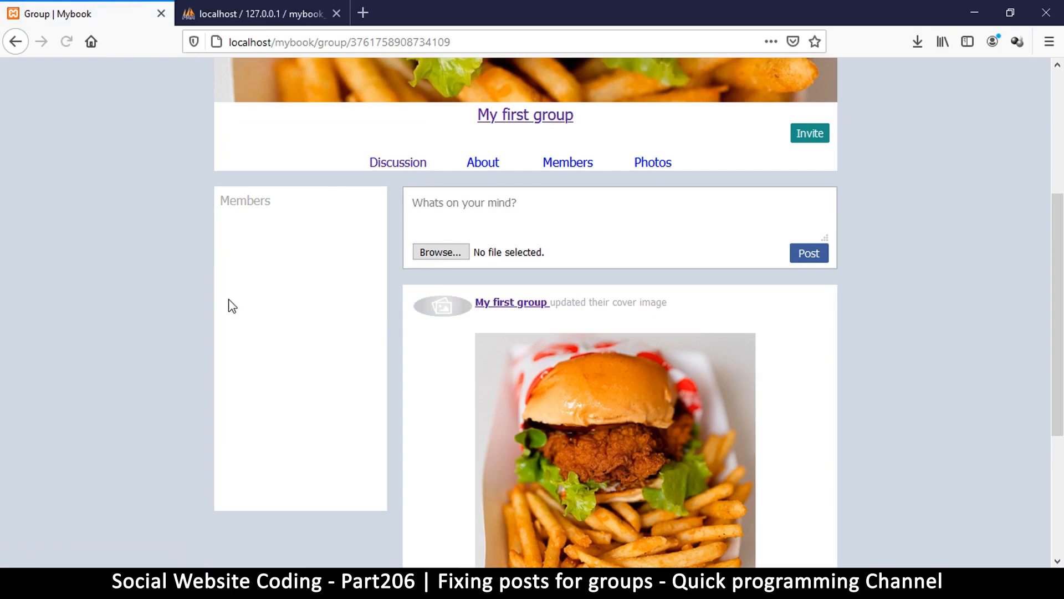
mouse_move(470, 326)
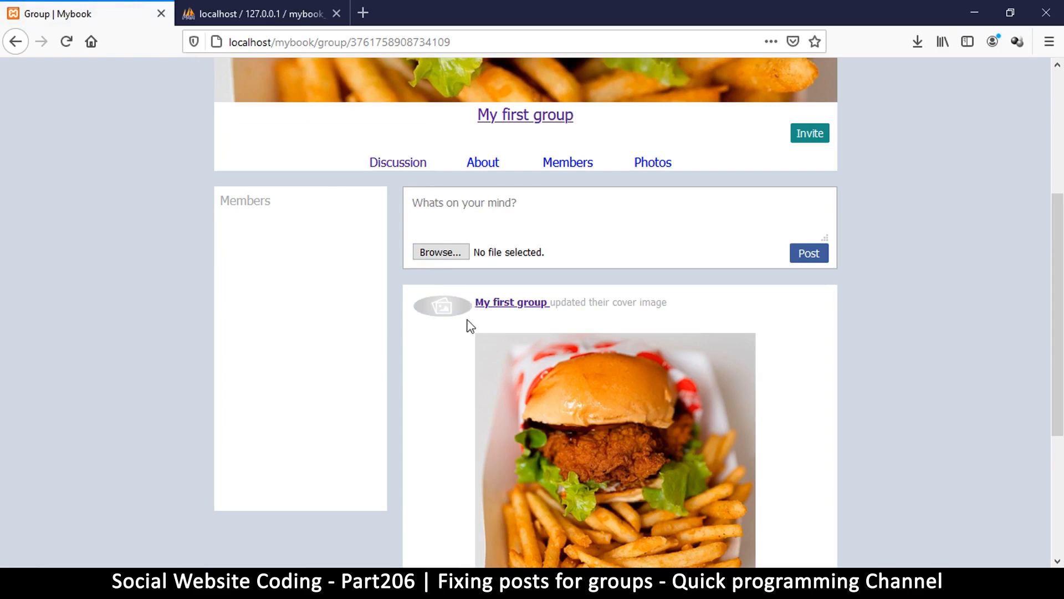
mouse_move(474, 380)
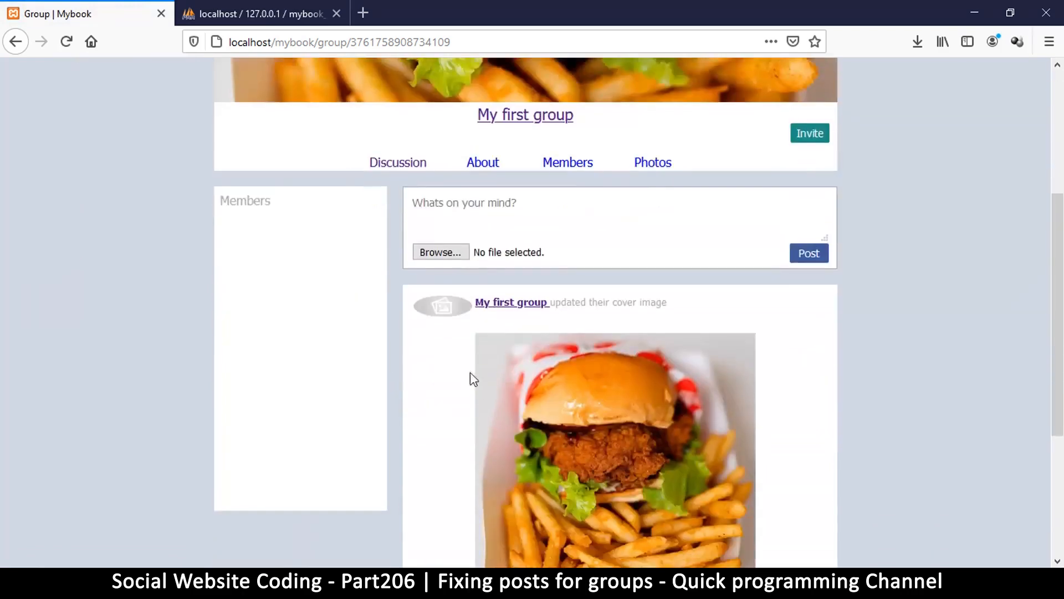
mouse_move(455, 342)
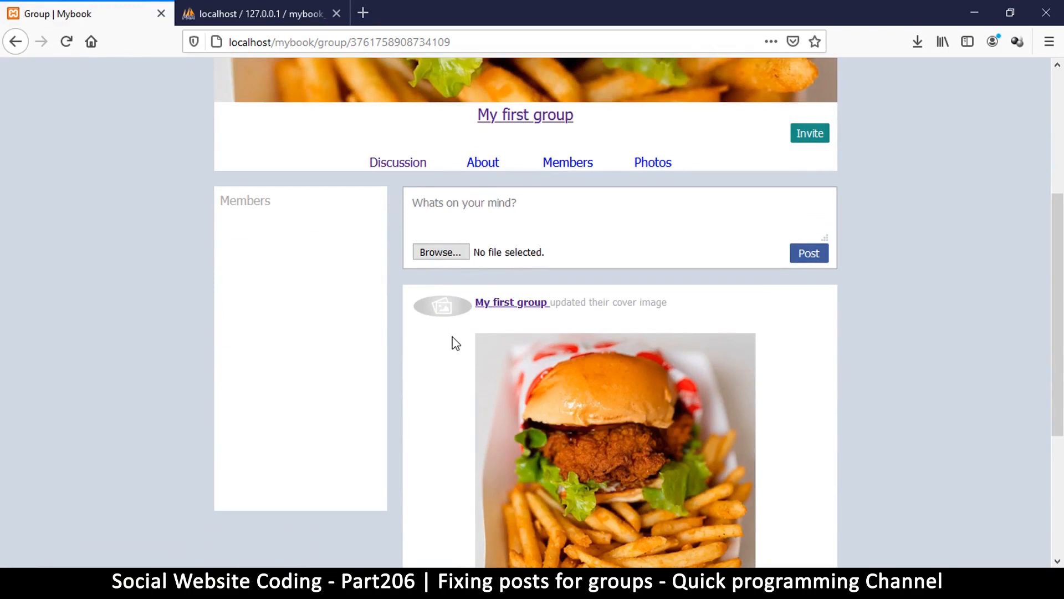
mouse_move(460, 310)
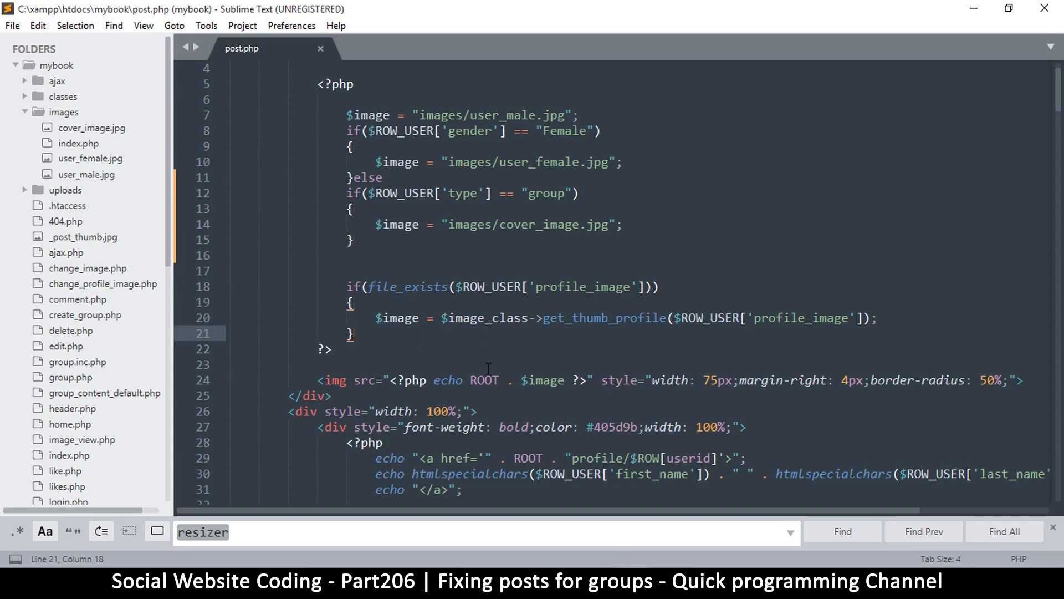
Add an else after line 21 and paste a copy of the file_exists thumbnail block below it
text(else)
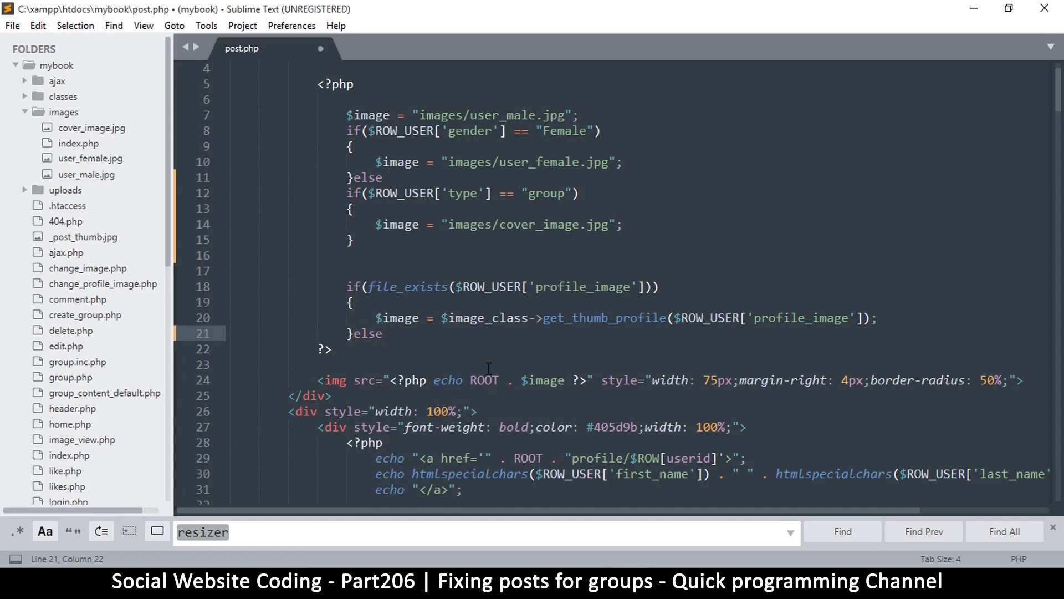
mouse_move(498, 365)
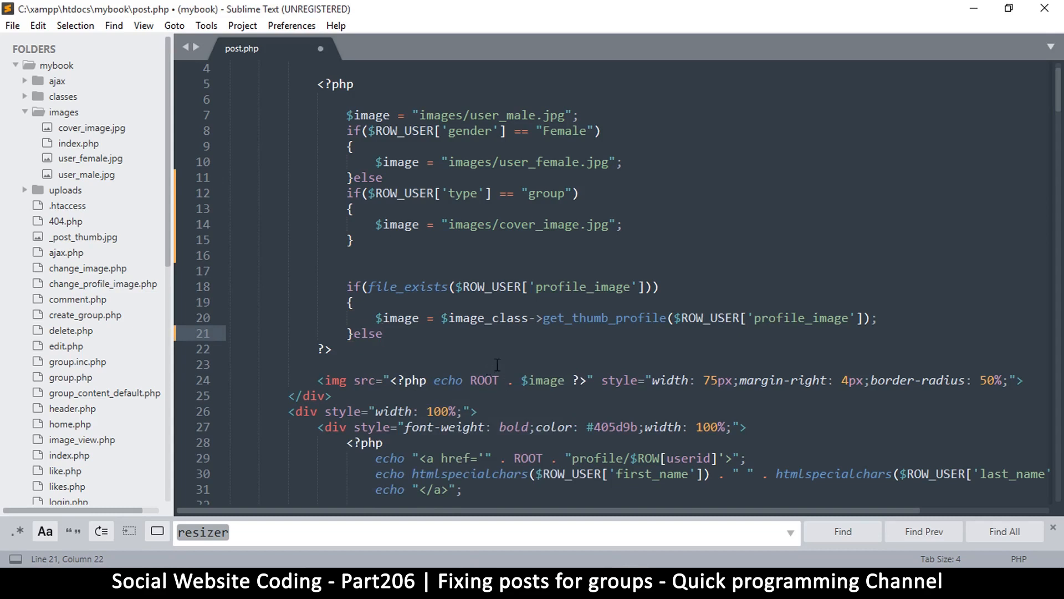
mouse_move(509, 333)
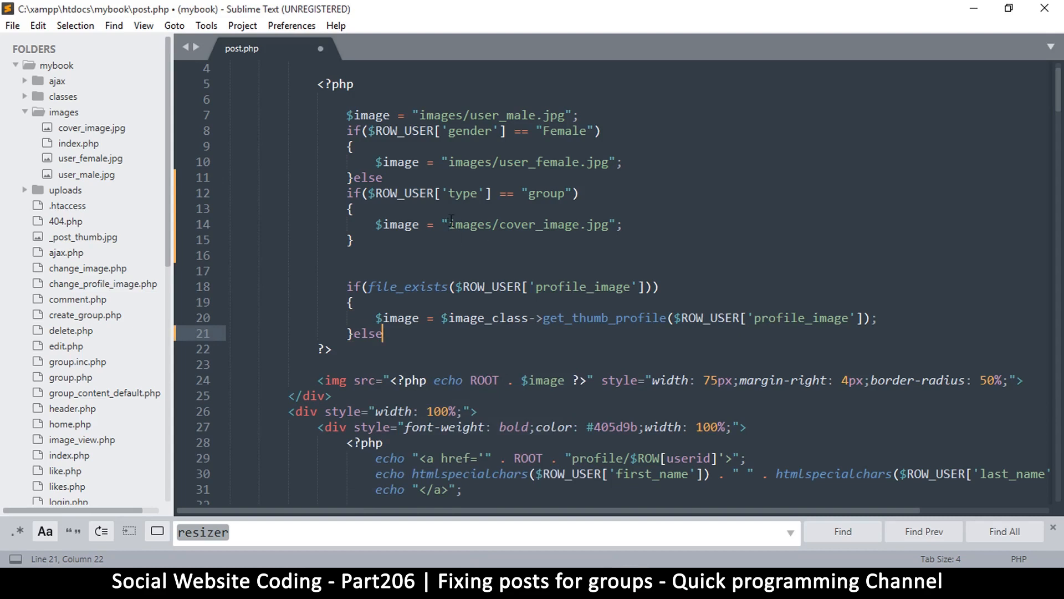
double_click(530, 224)
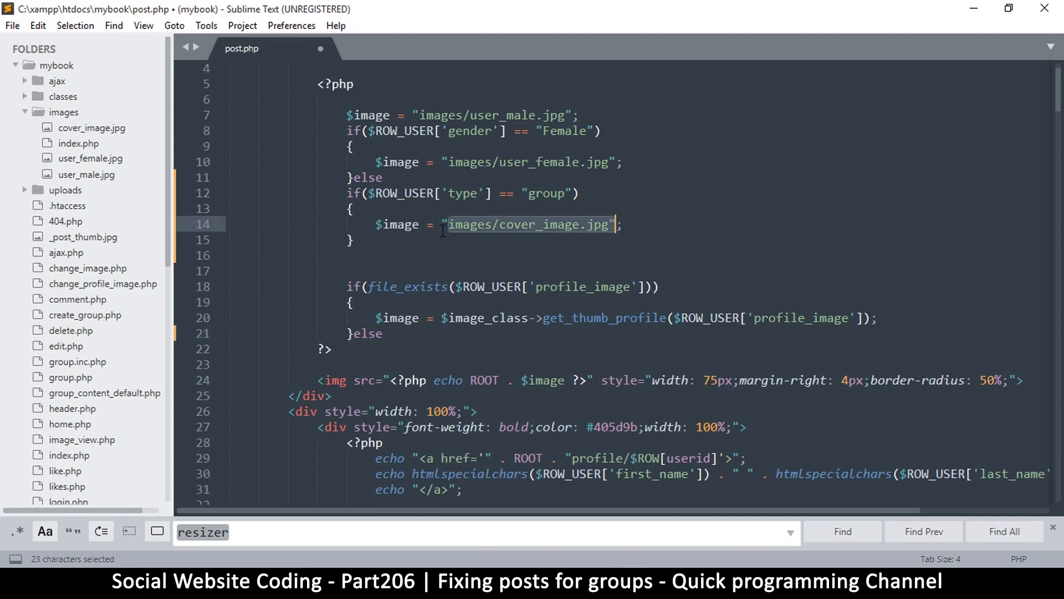
click(445, 224)
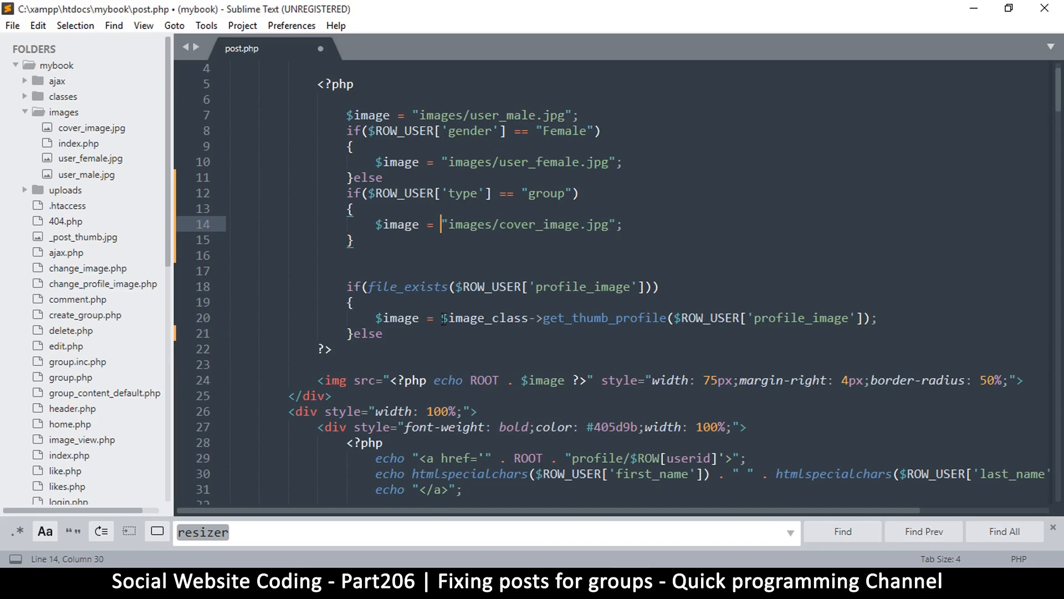
click(383, 334)
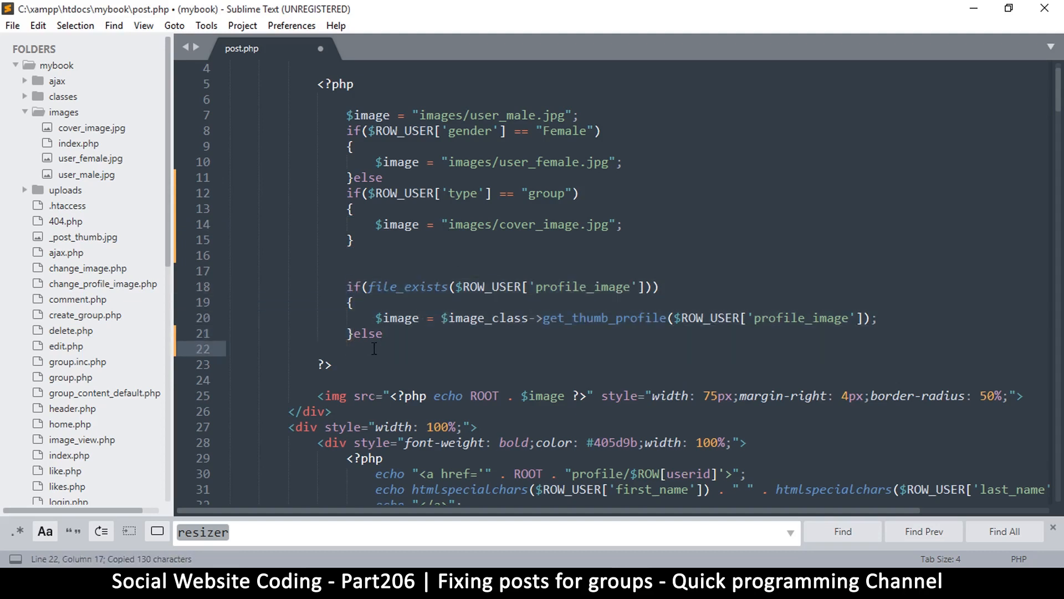
key(ctrl+v)
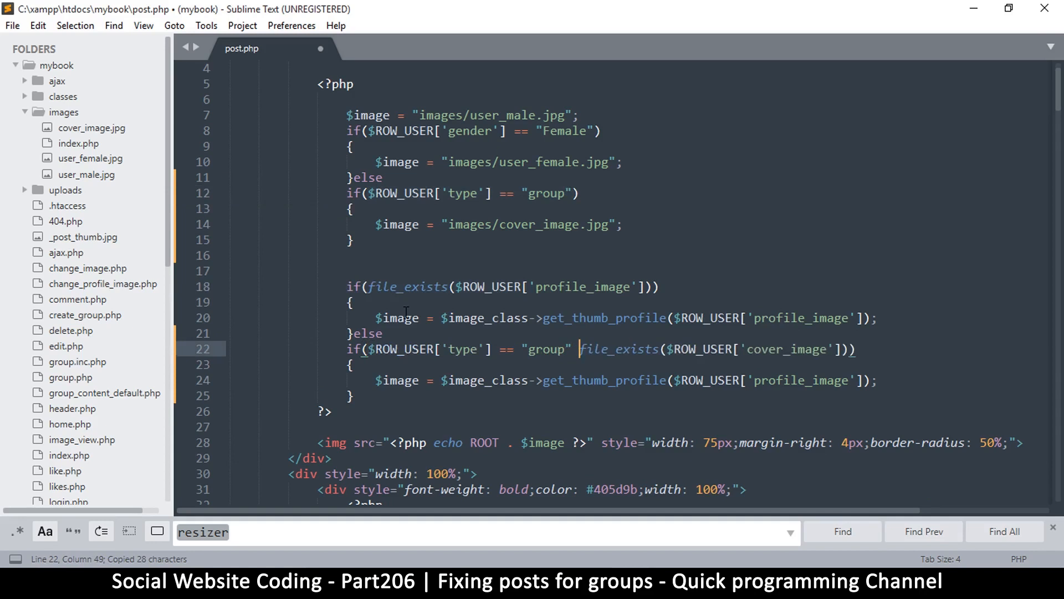
Extend the group condition with && and point the line 24 get_thumb_profile call at cover_image
text(&&)
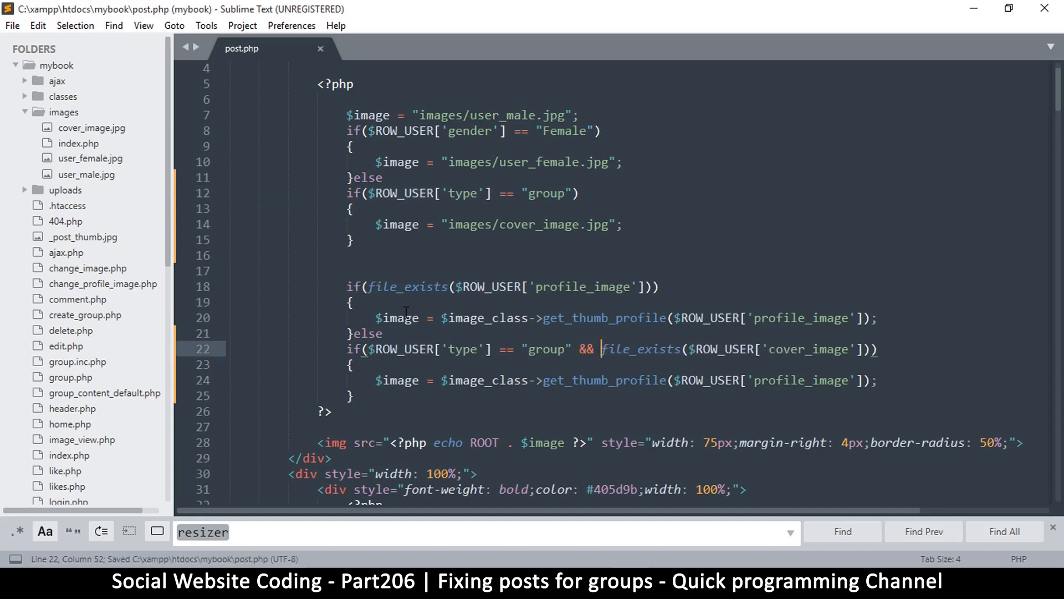
double_click(584, 350)
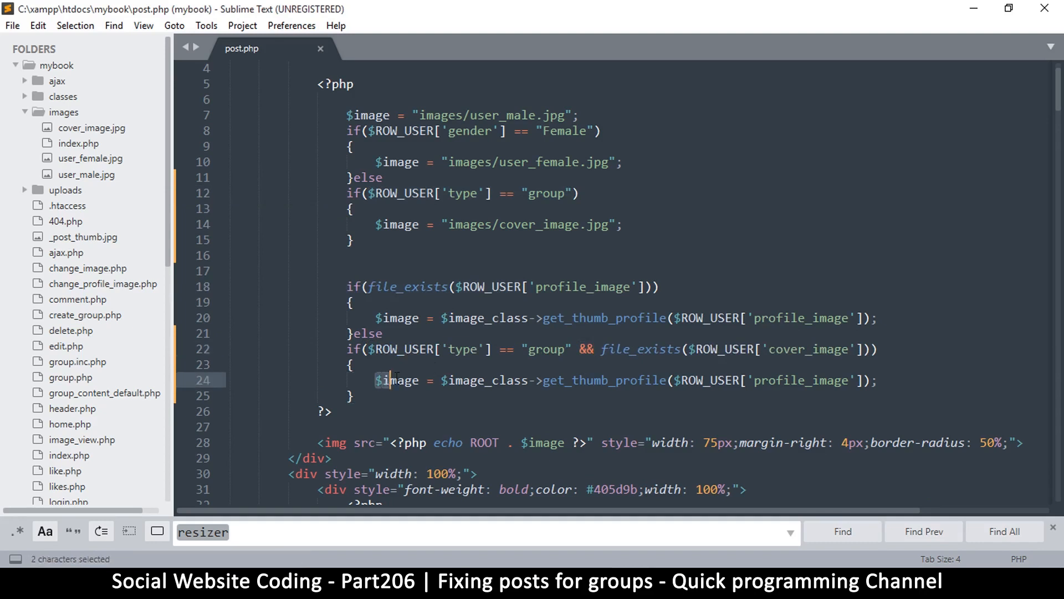
click(375, 381)
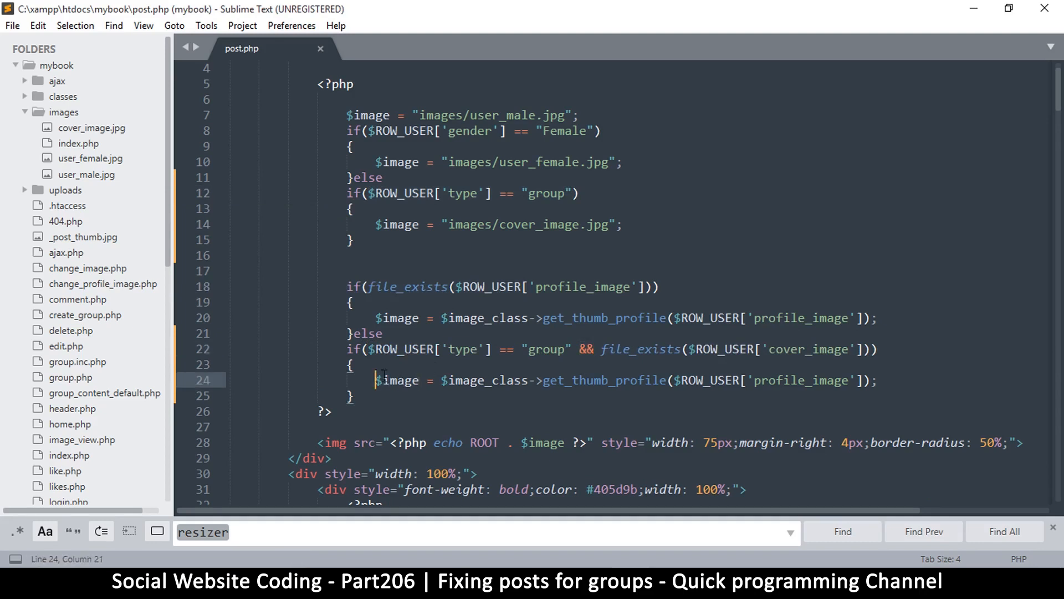
click(699, 349)
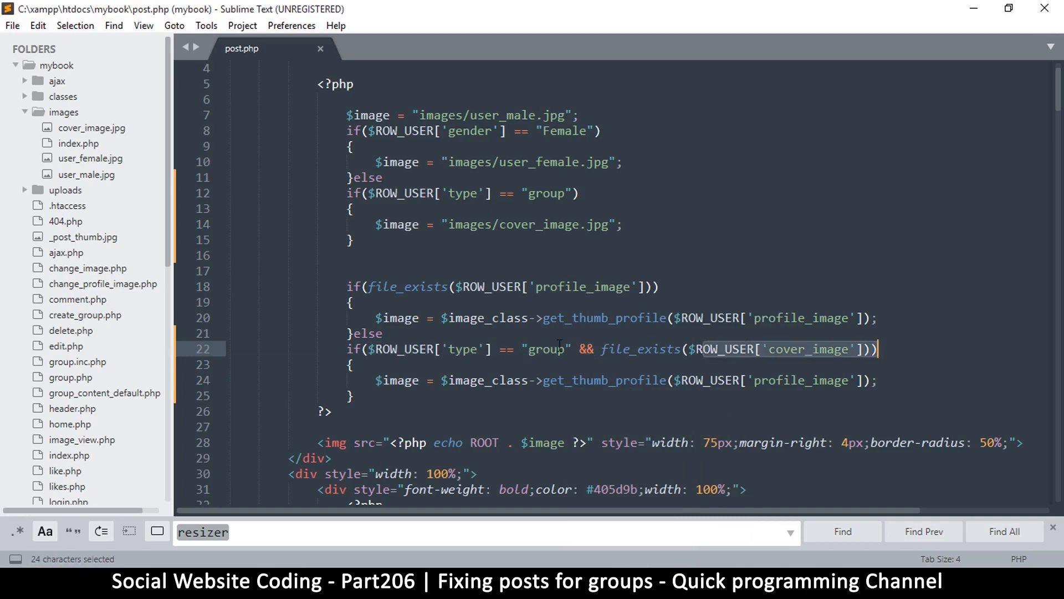
mouse_move(792, 360)
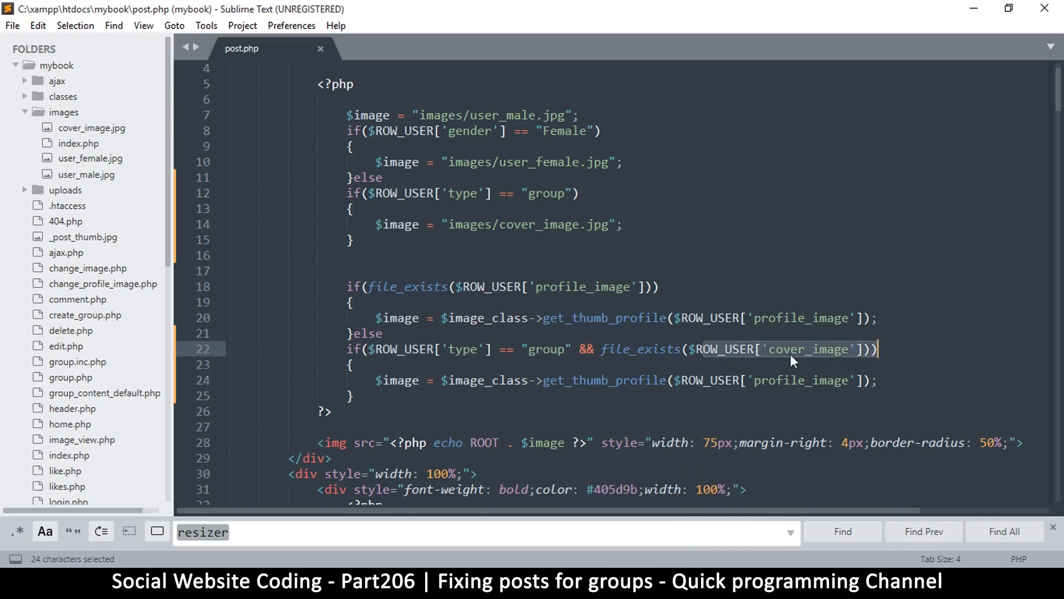
click(367, 350)
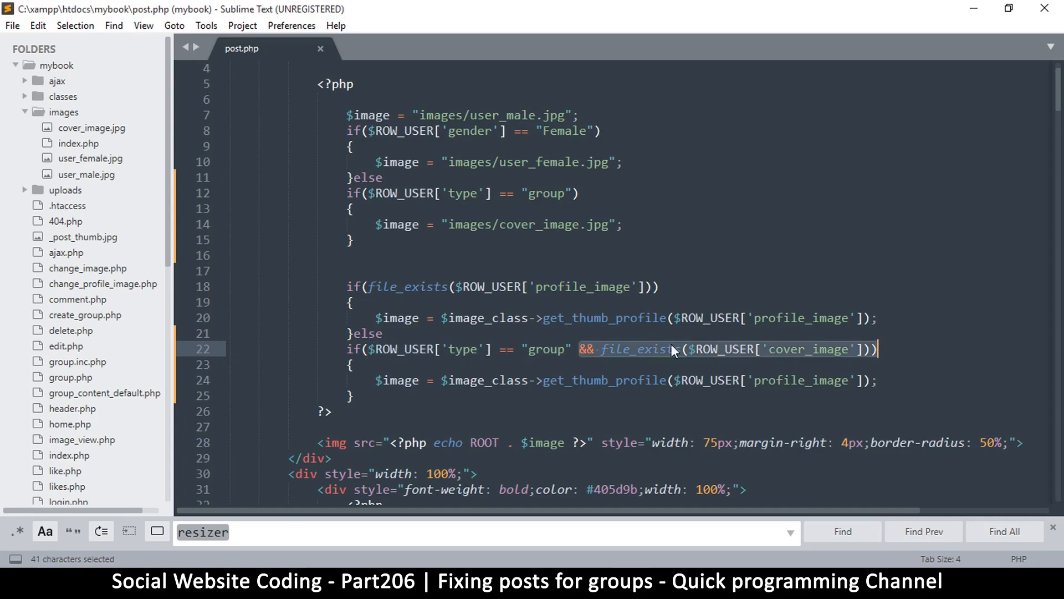
Review the group cover_image condition on line 22 and save post.php
click(520, 349)
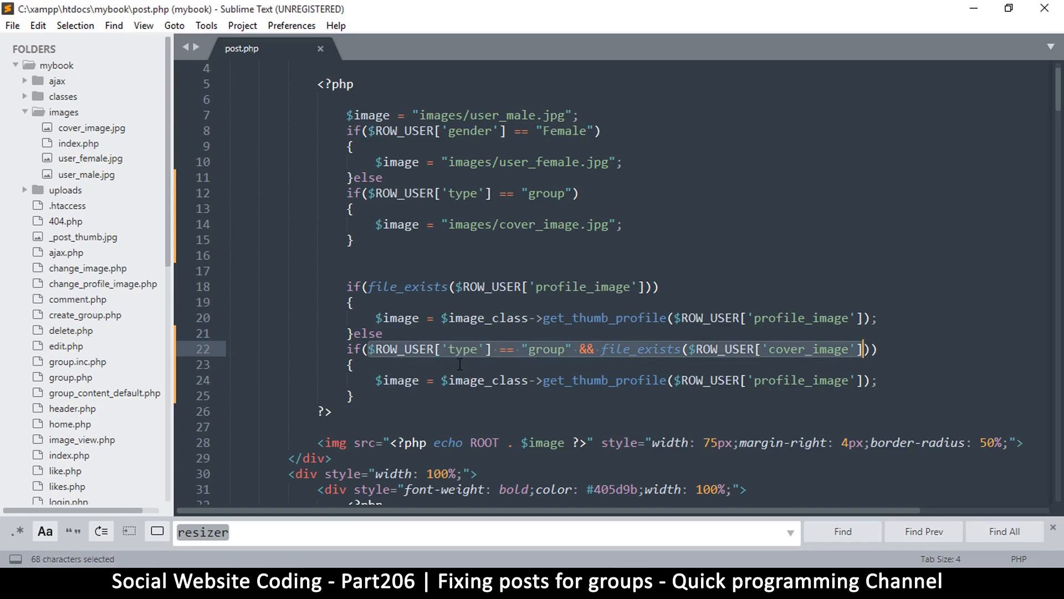
double_click(462, 349)
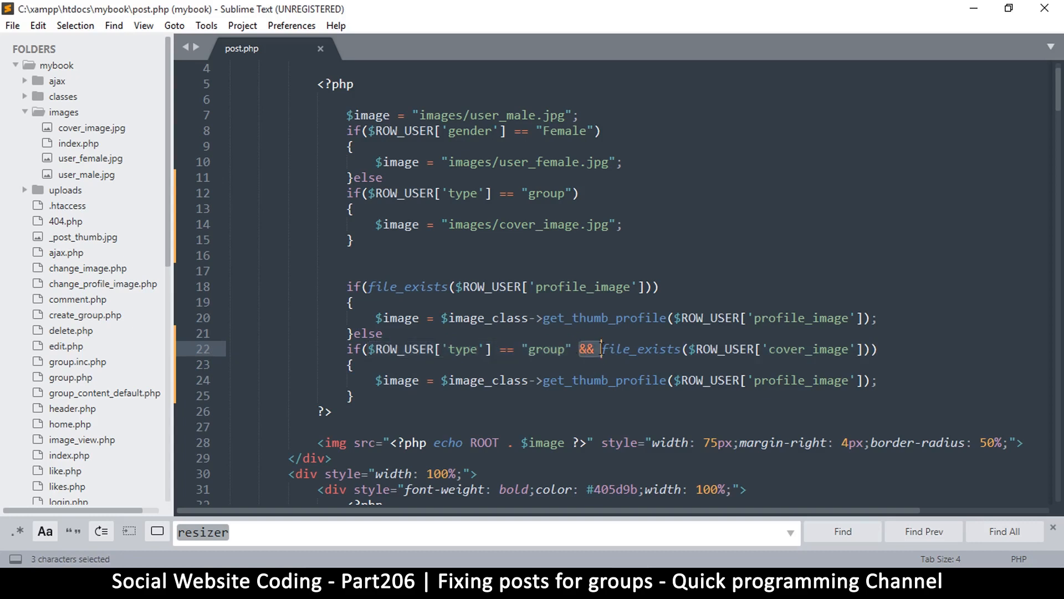
click(649, 348)
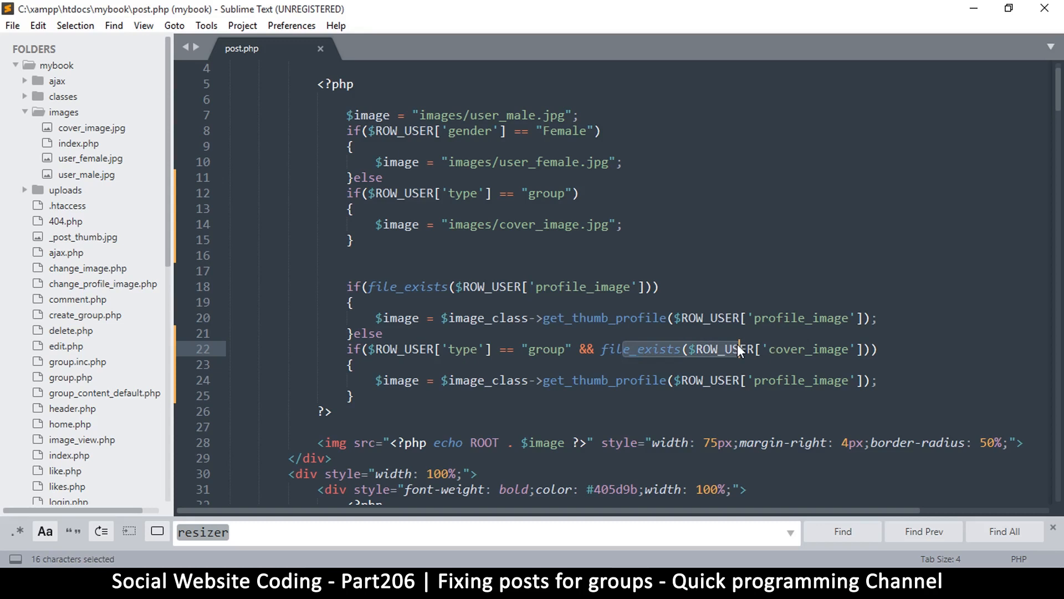
click(603, 349)
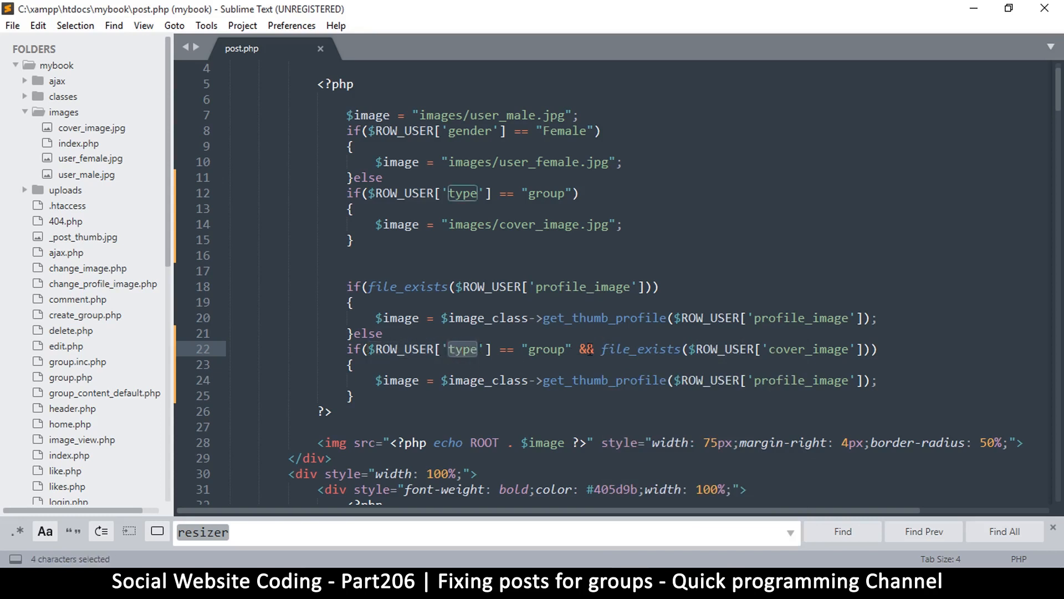
double_click(546, 350)
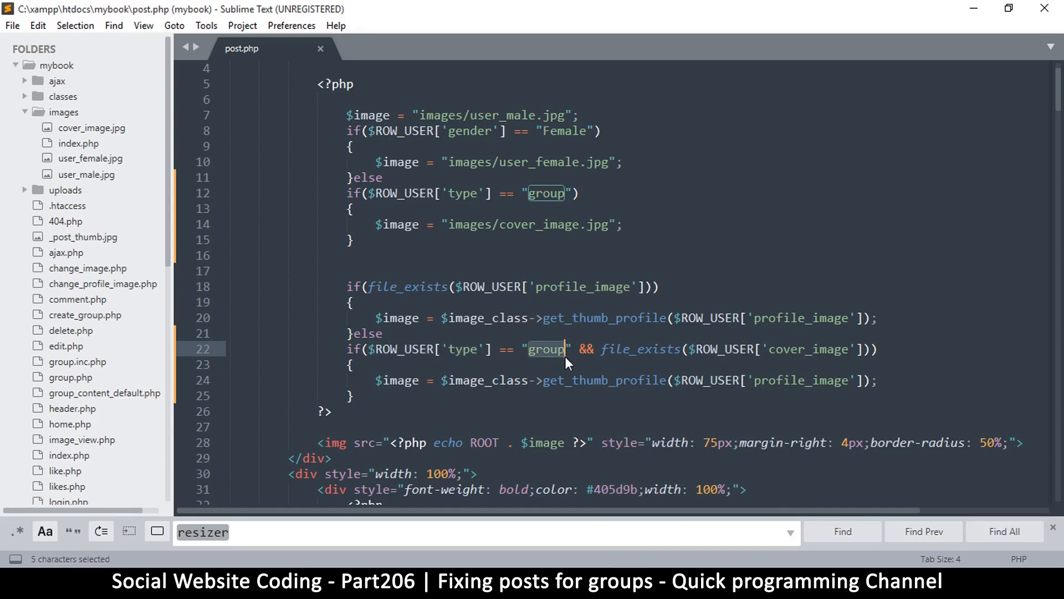
click(569, 349)
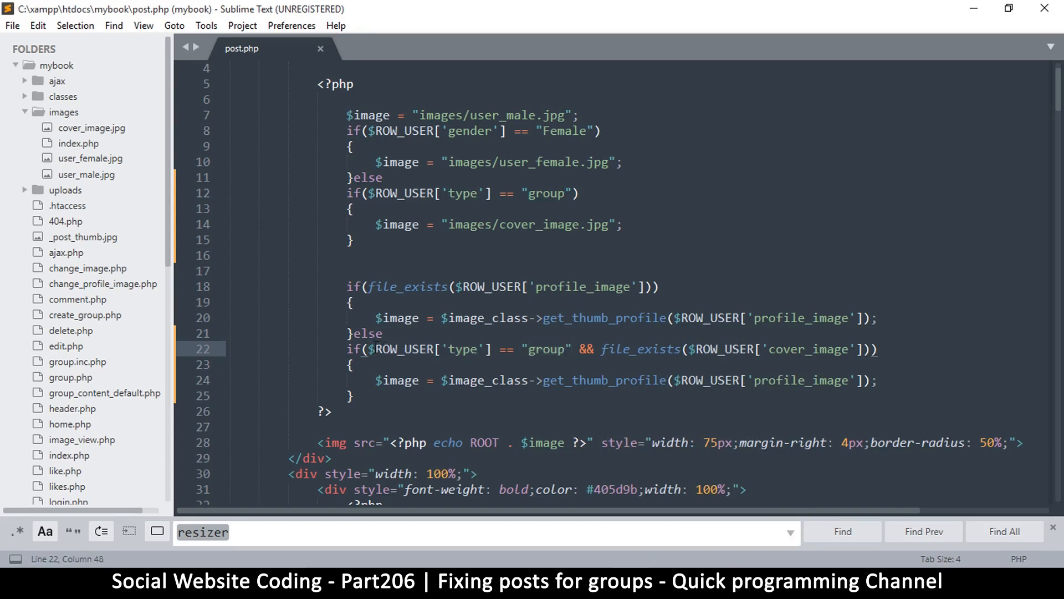
key(ctrl+s)
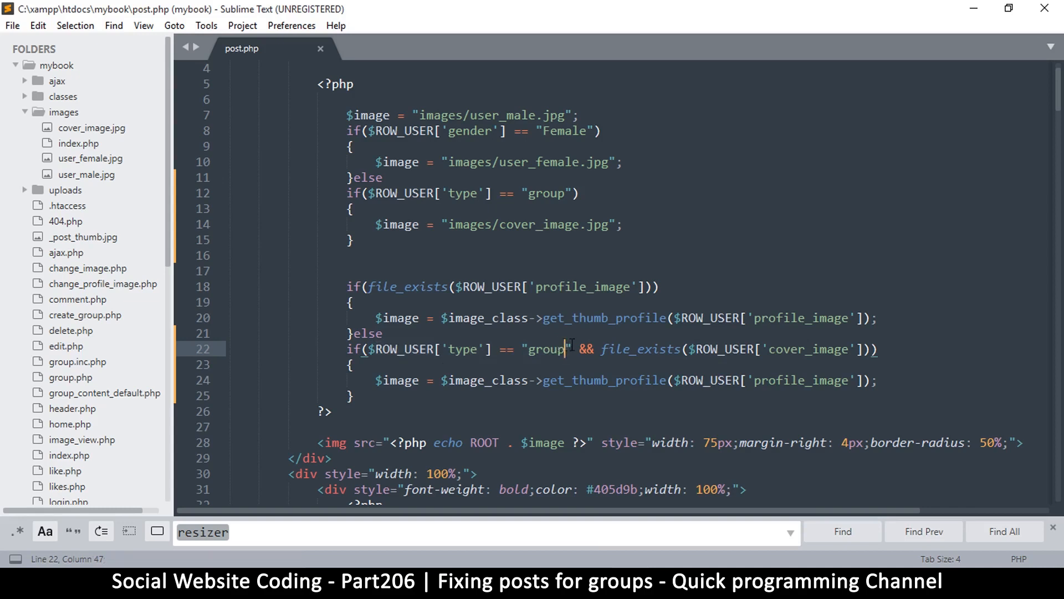
key(ctrl+s)
text(cove)
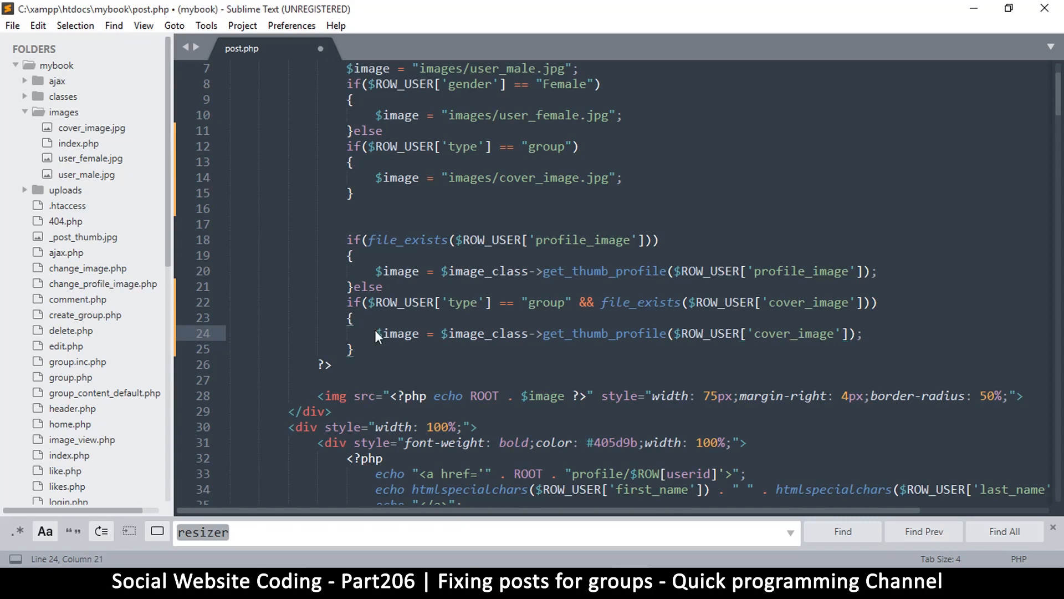
Comment out line 24, wrap images/cover_image.jpg in $image_class->get_thumb_profile(), and save
text(//)
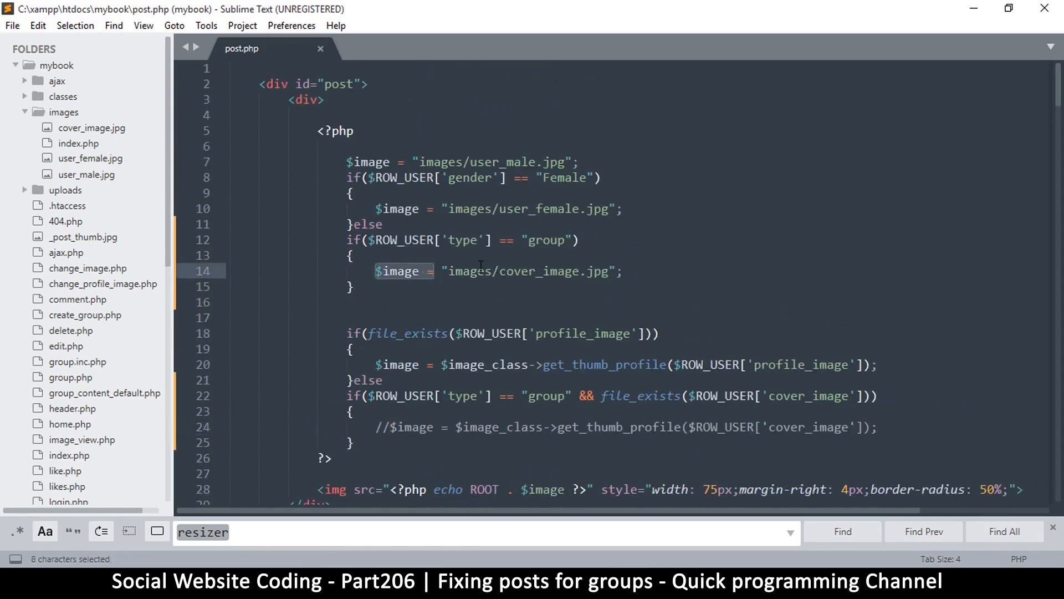
click(478, 271)
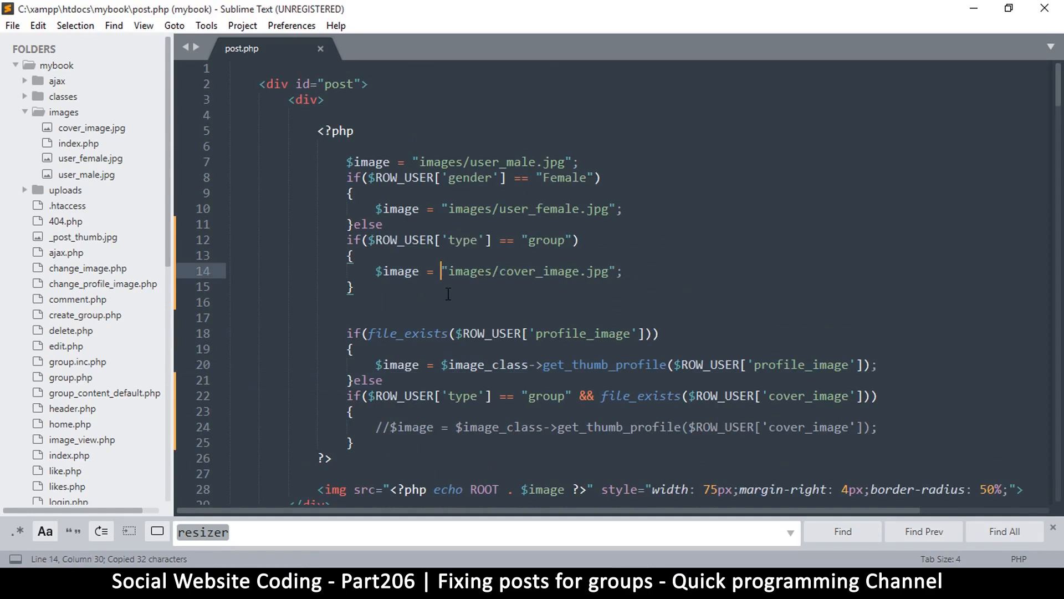
text($image_class->get_thumb_profile()
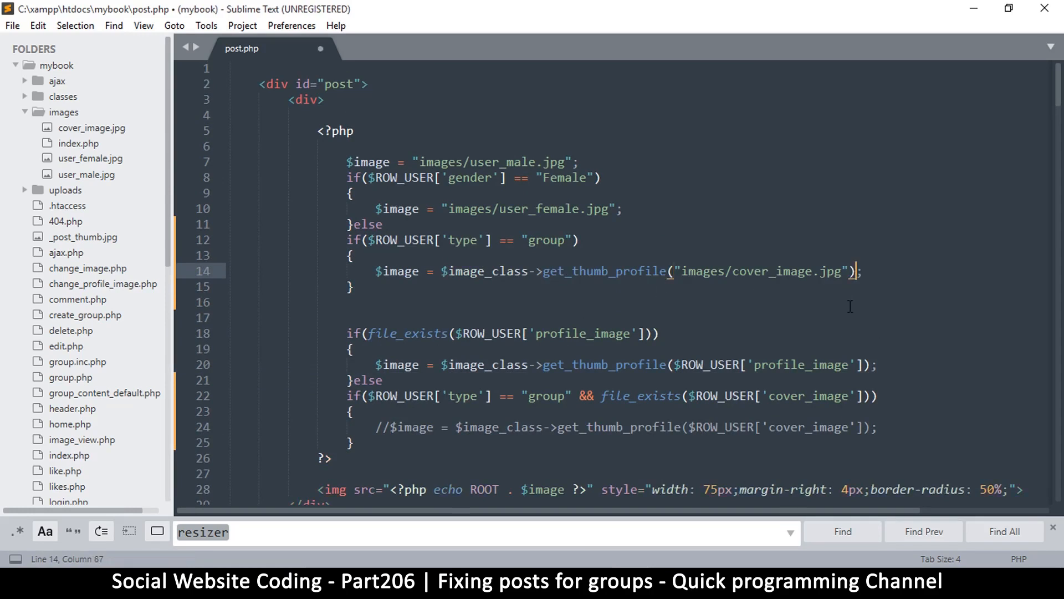
key(ctrl+s)
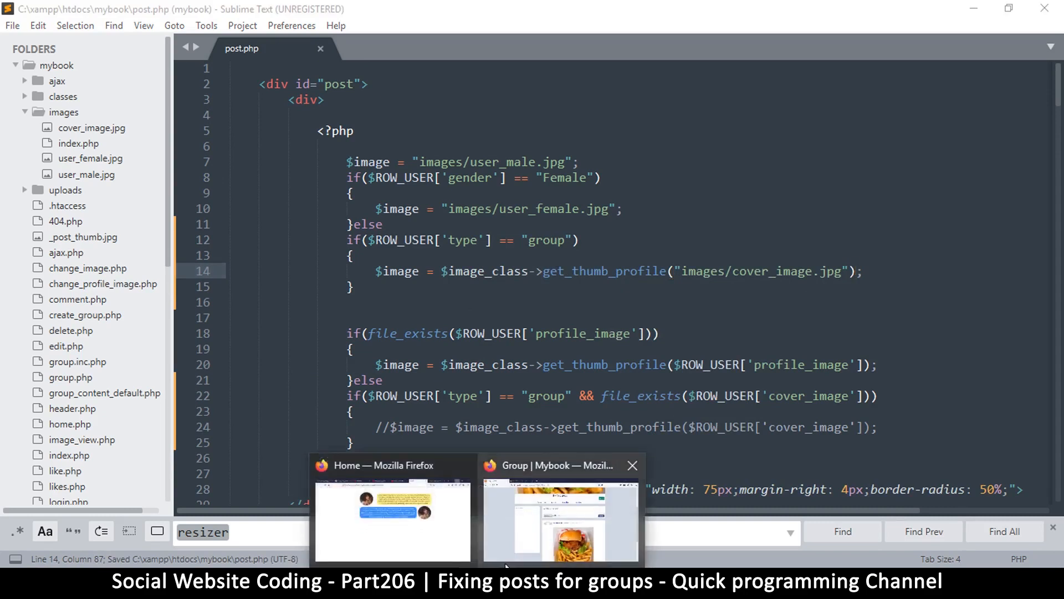
click(559, 515)
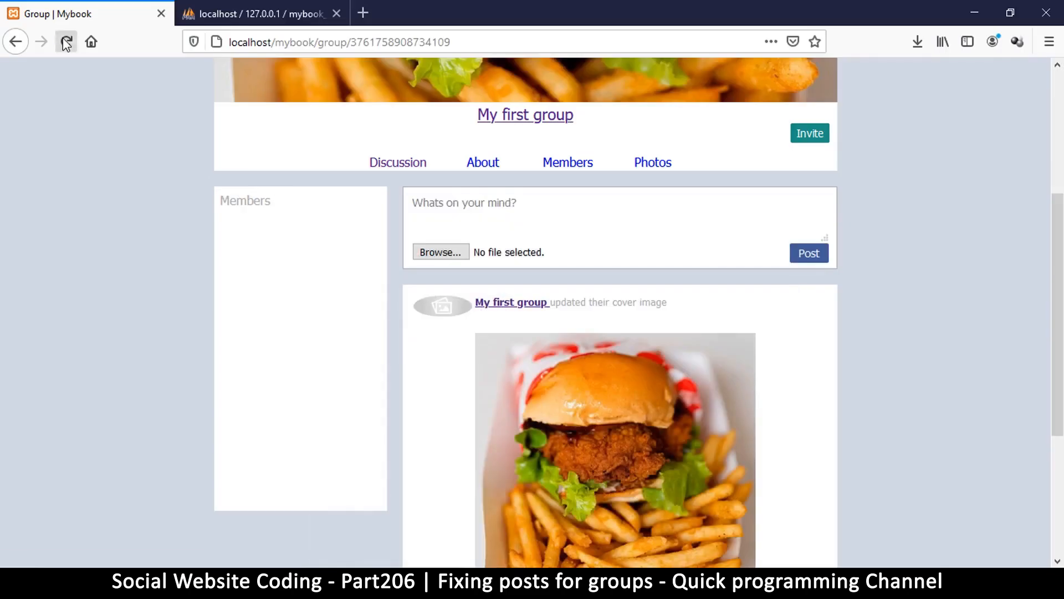
Reload the group page and check the images folder for the new cover_image.jpg thumbnail
click(65, 41)
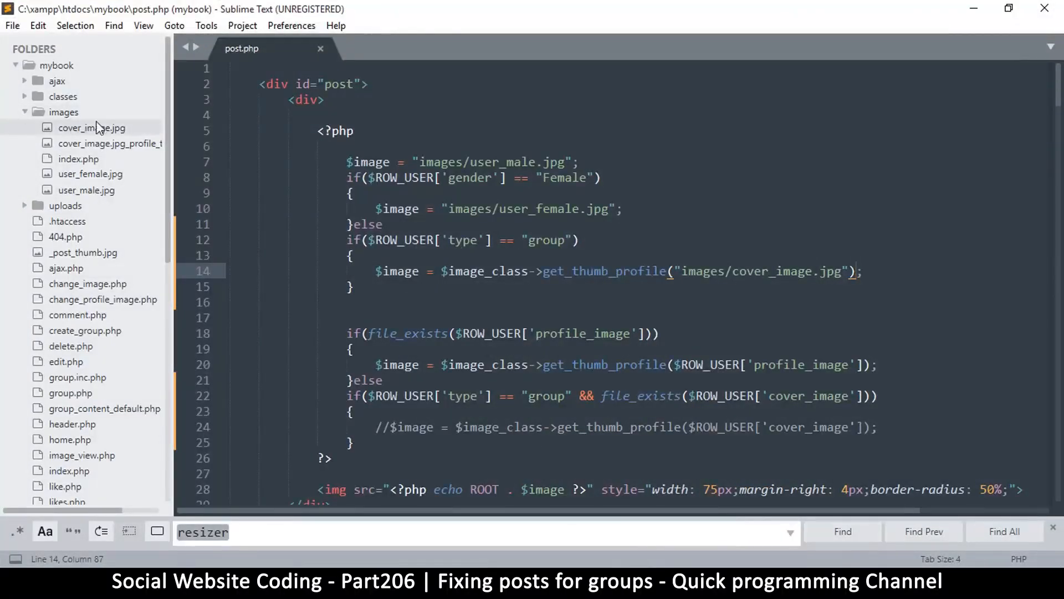
mouse_move(114, 148)
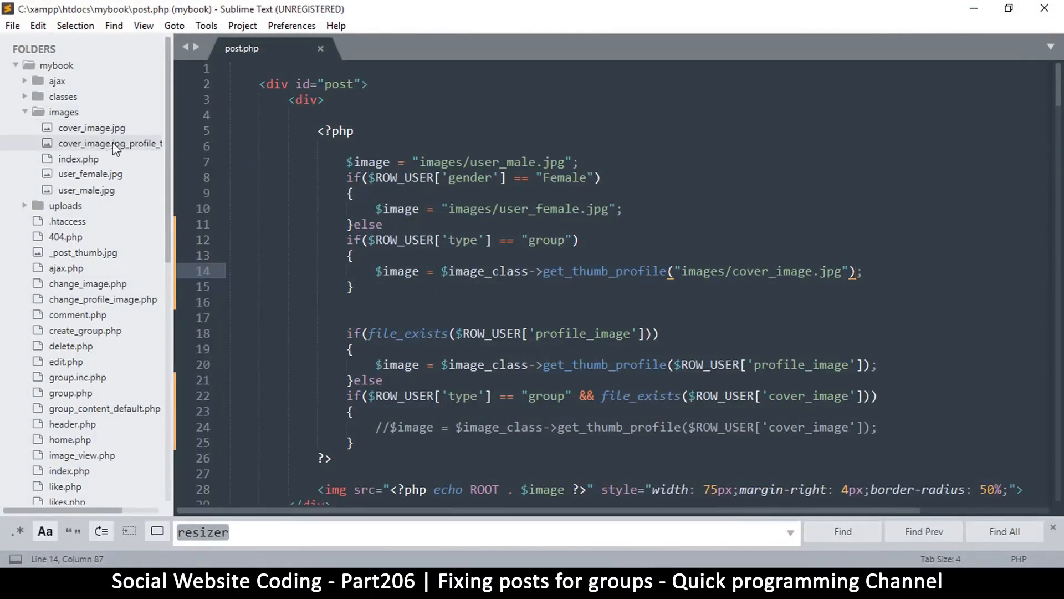
click(108, 143)
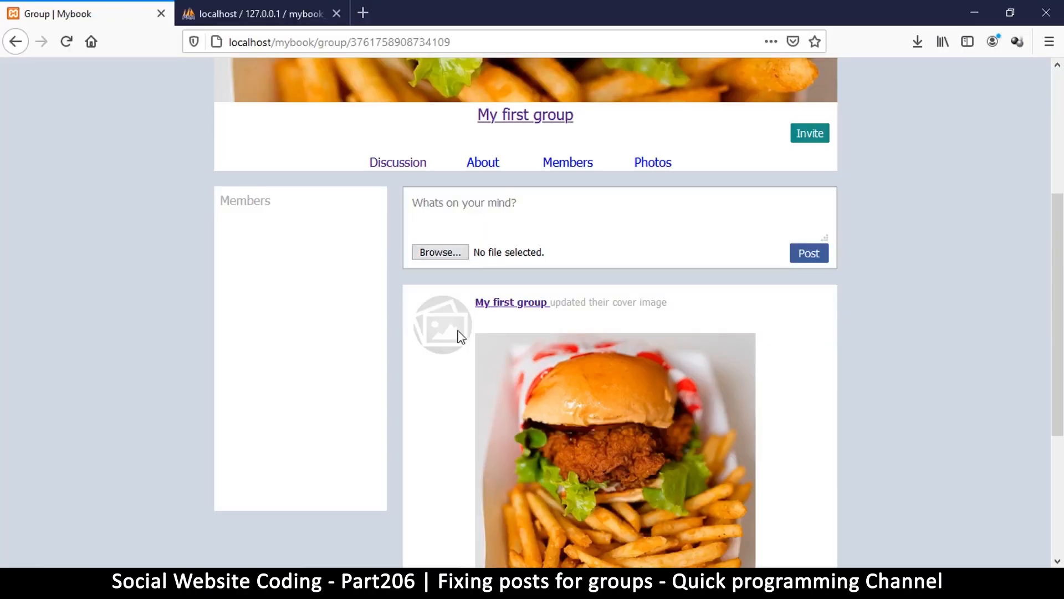
Scroll the group page to confirm the cover-image post shows the round burger thumbnail avatar
scroll(down, 3)
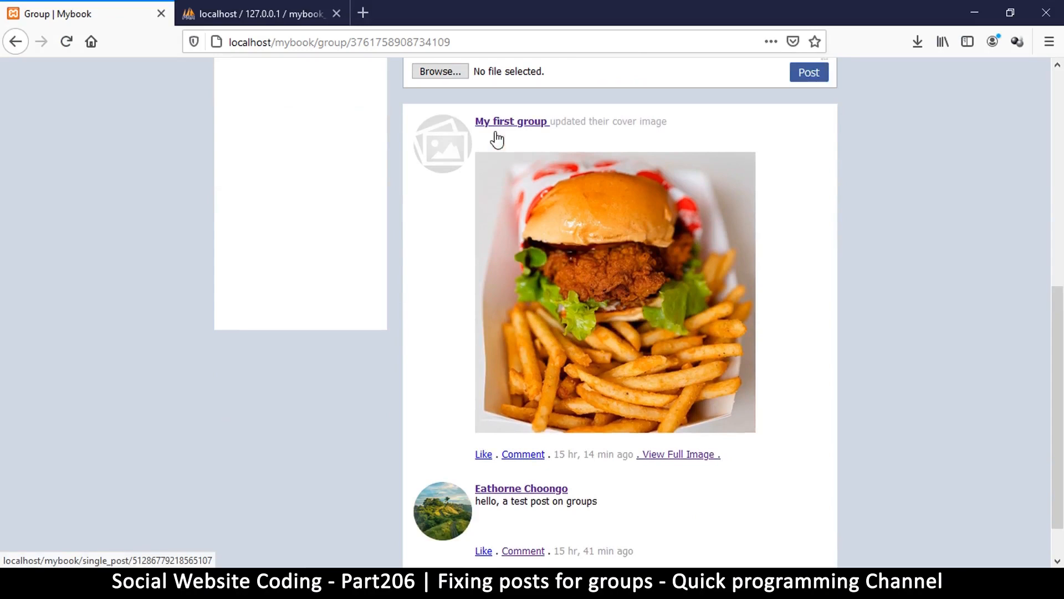
scroll(down, 3)
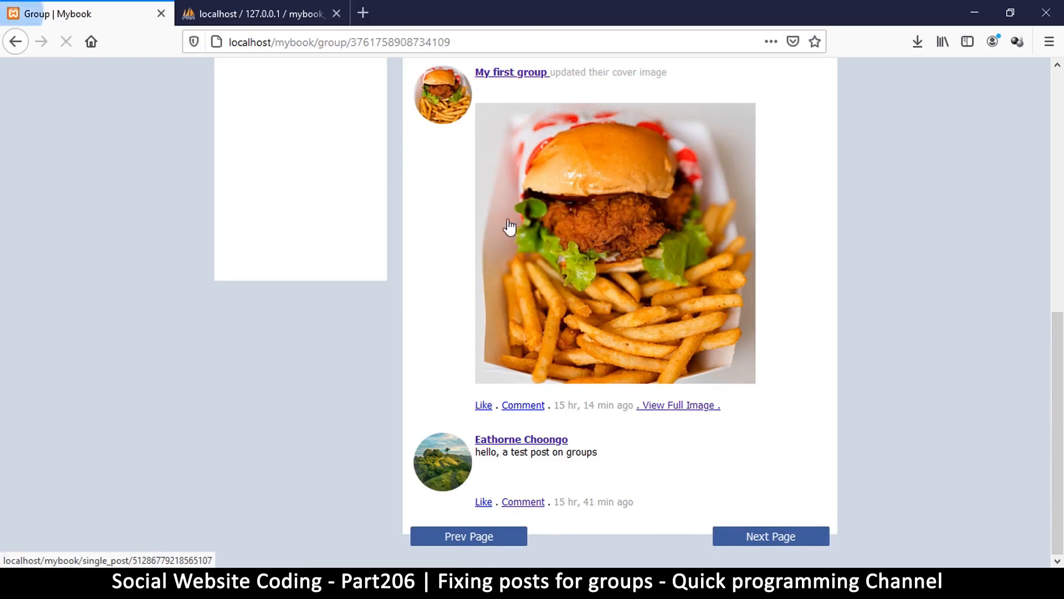
scroll(up, 3)
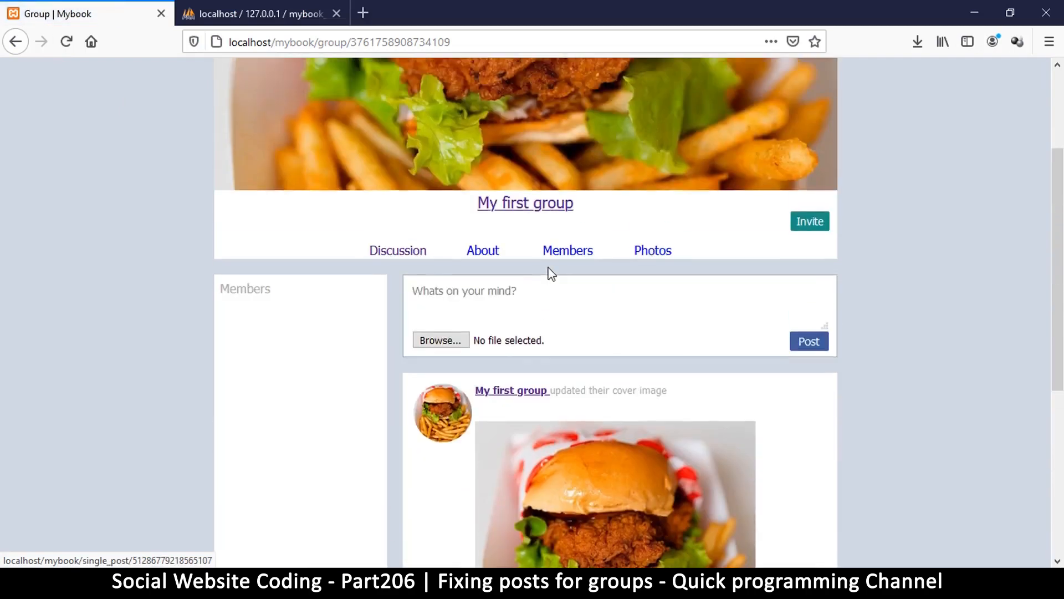
scroll(down, 3)
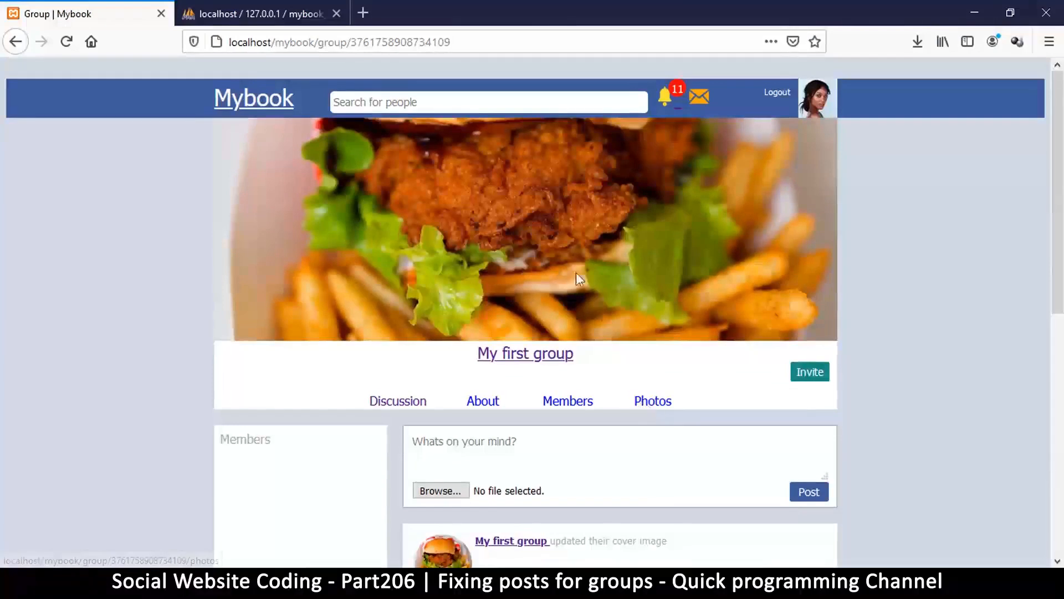
mouse_move(573, 359)
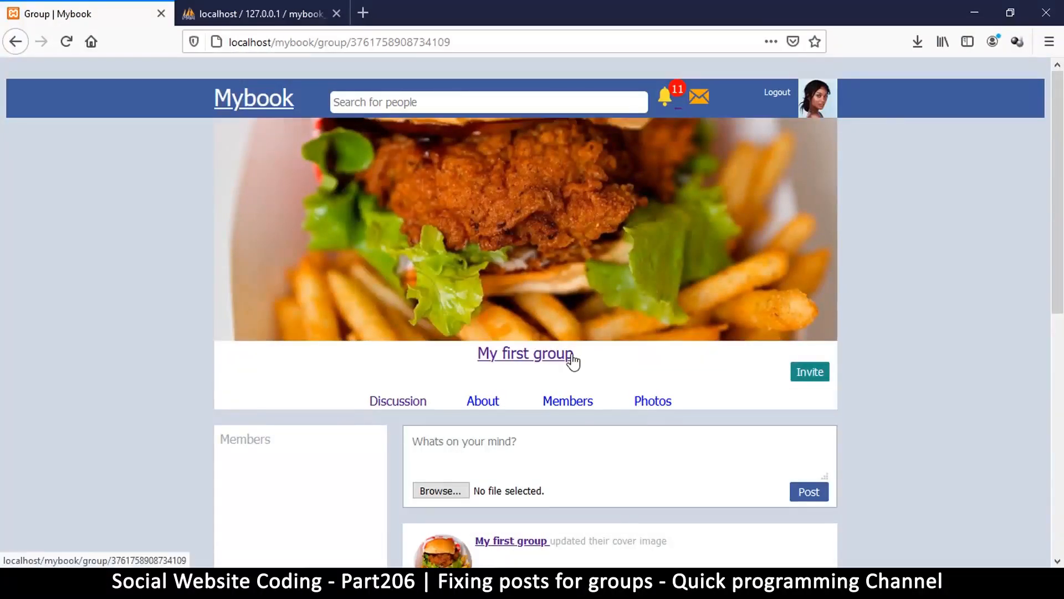
mouse_move(842, 96)
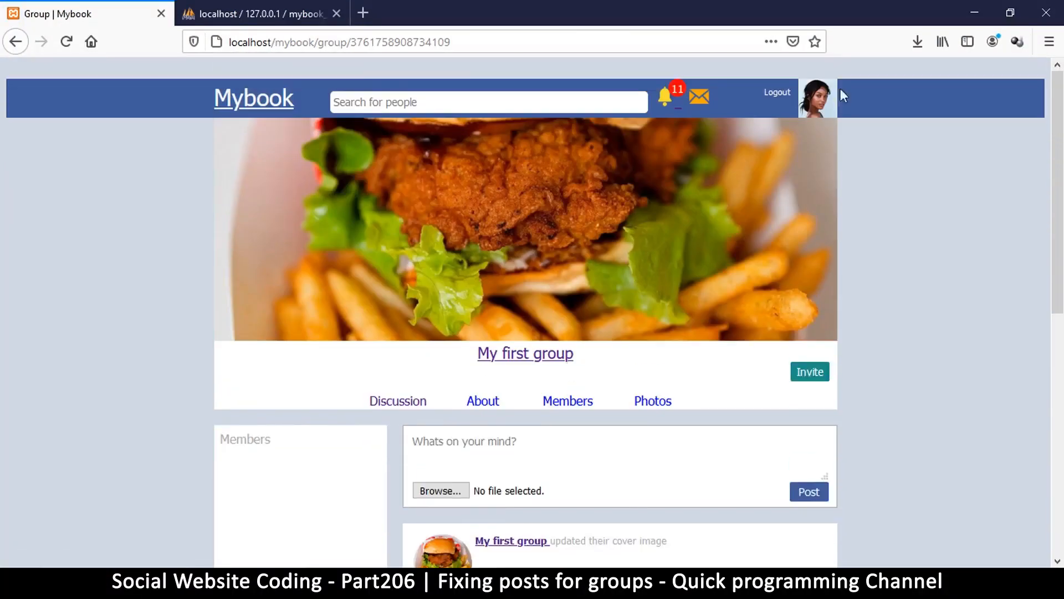
scroll(down, 3)
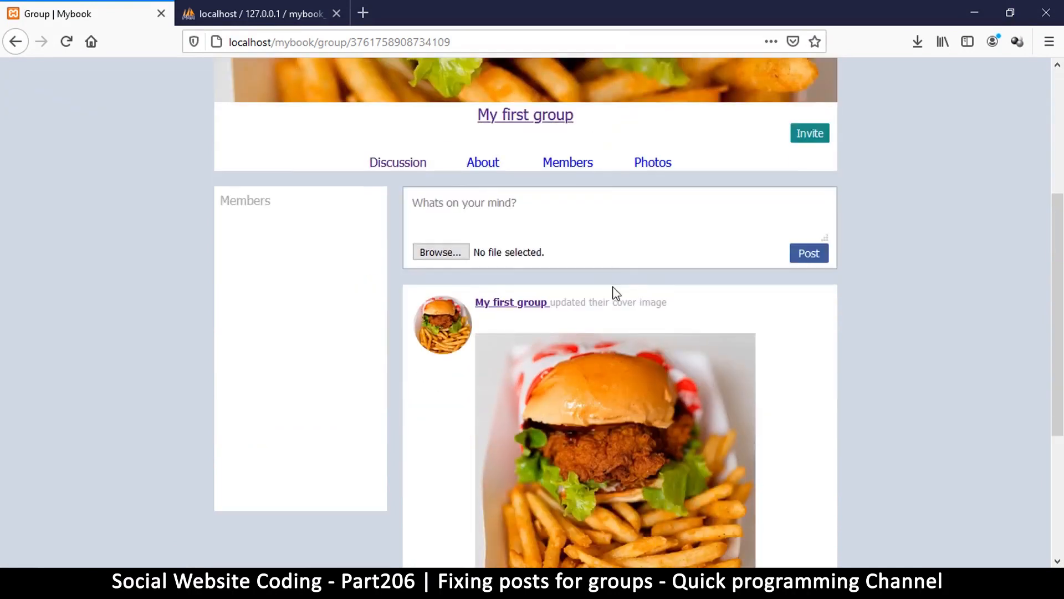
scroll(down, 3)
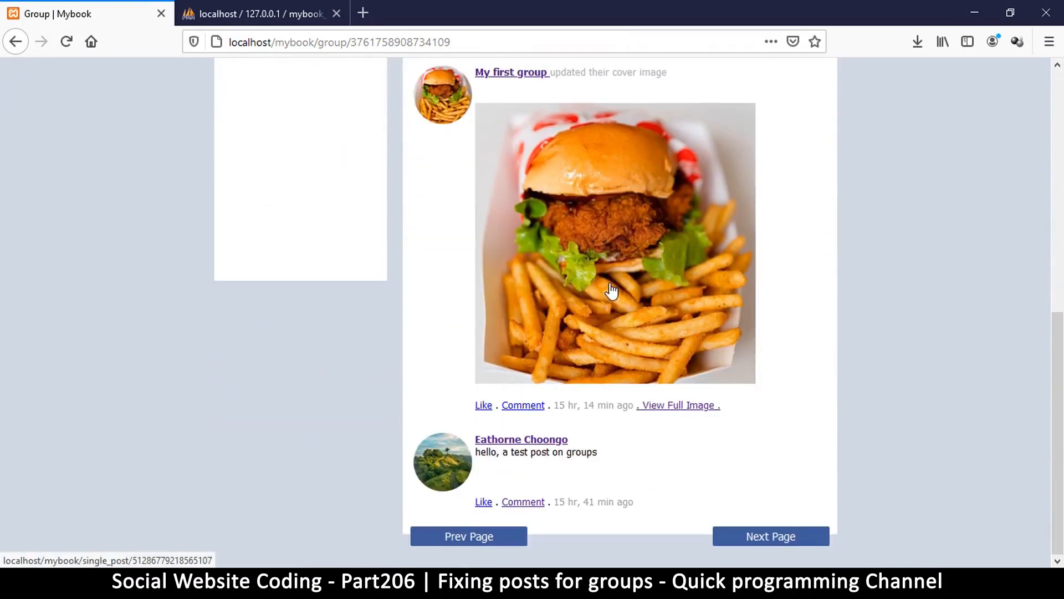
scroll(up, 3)
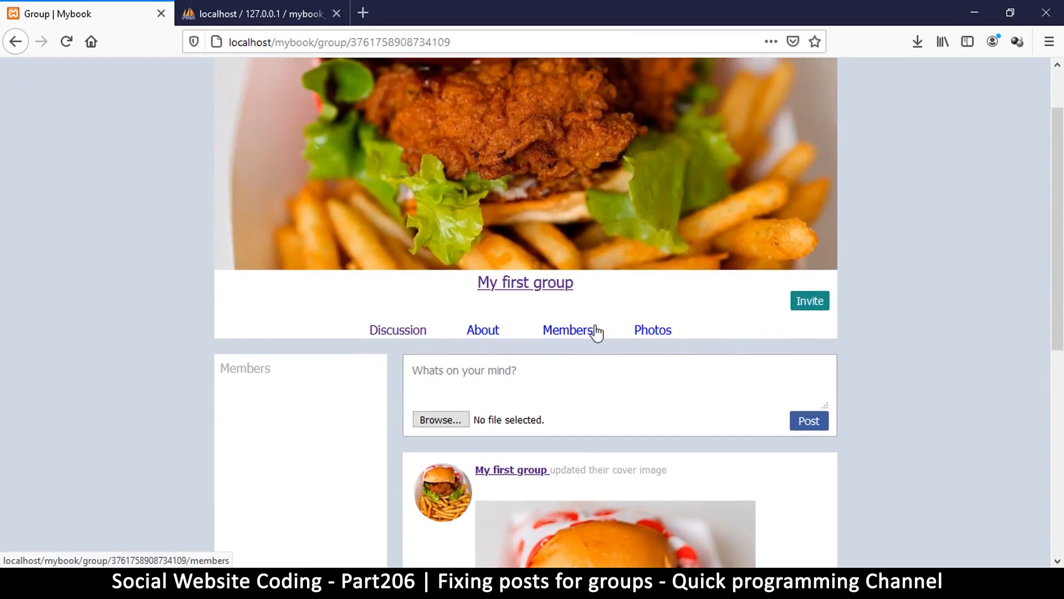
mouse_move(485, 304)
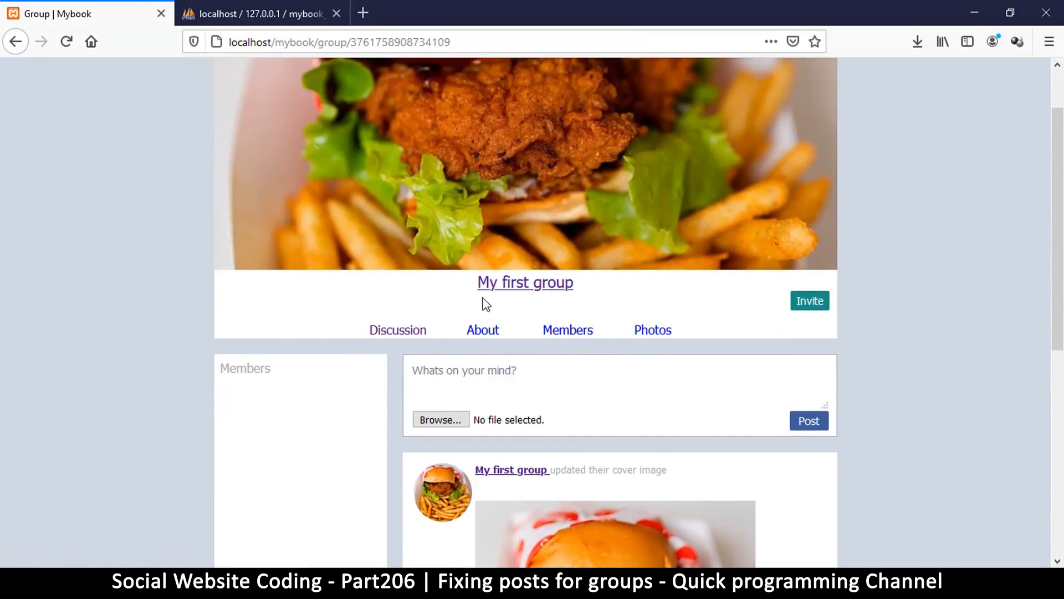
mouse_move(665, 319)
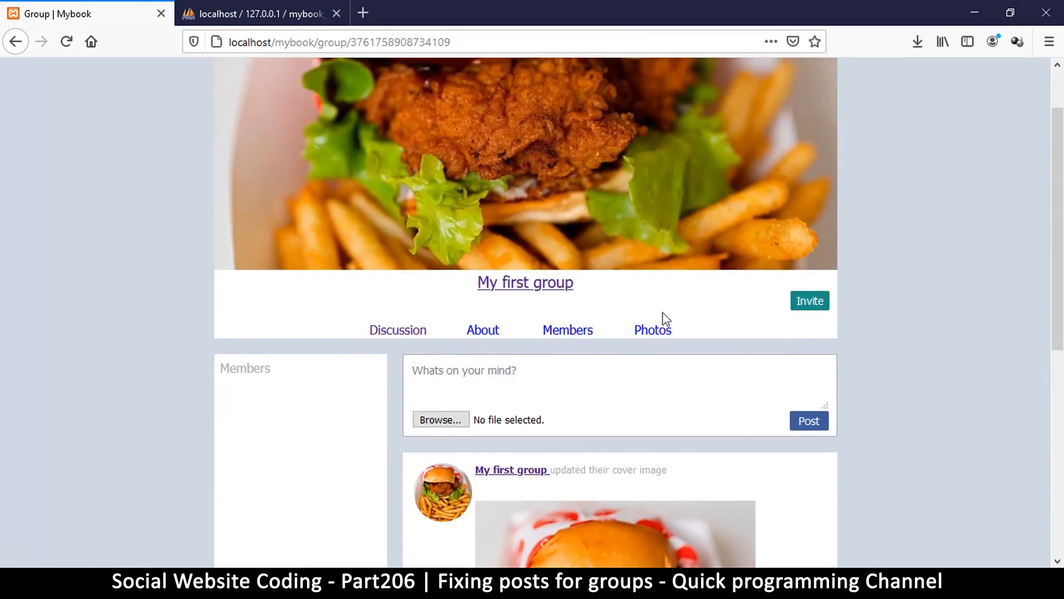
mouse_move(480, 307)
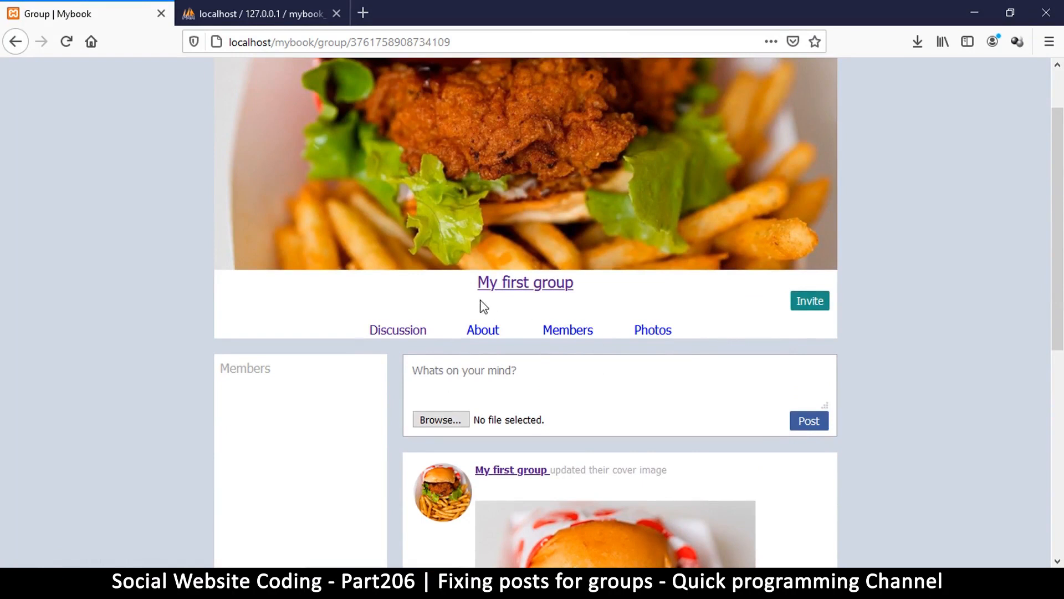
scroll(down, 3)
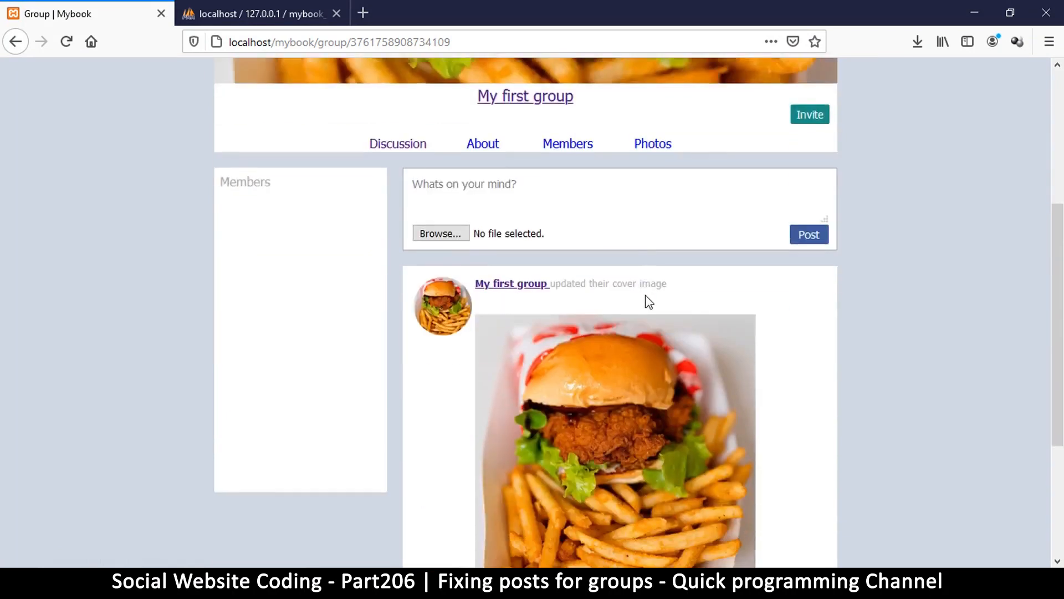
scroll(up, 3)
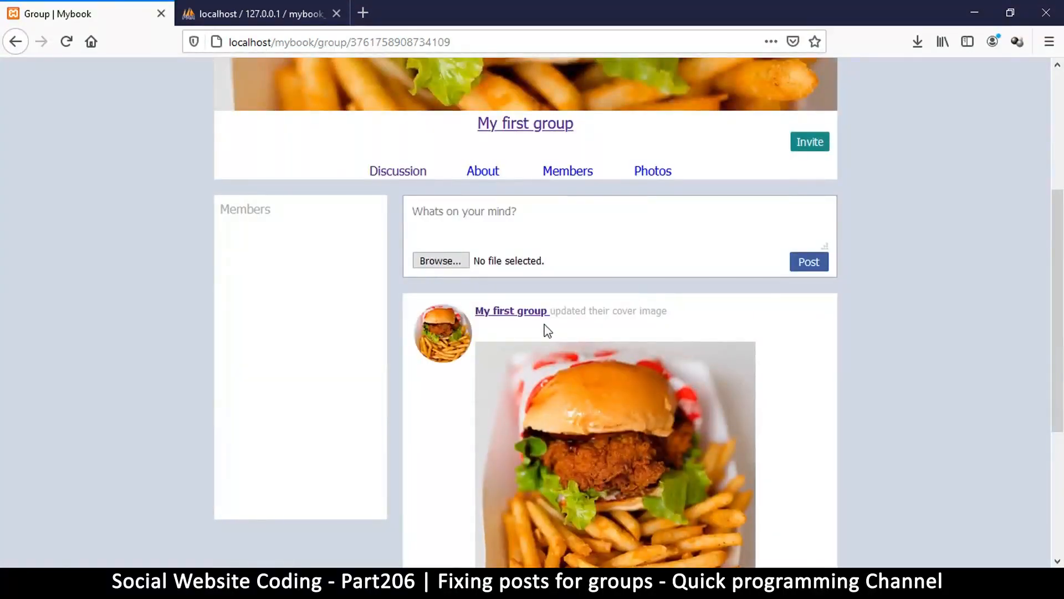
scroll(up, 3)
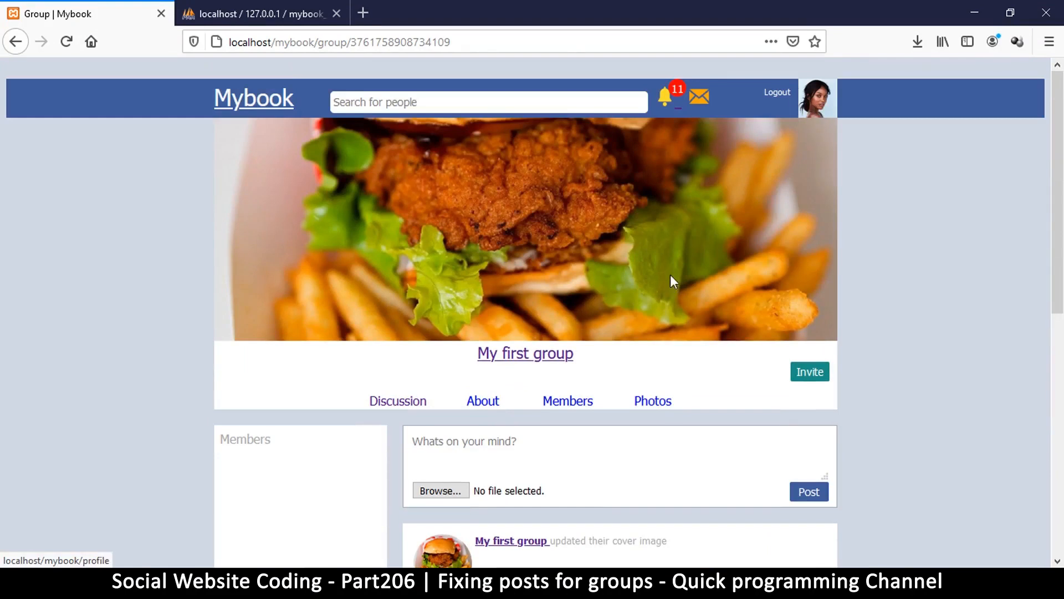
scroll(down, 3)
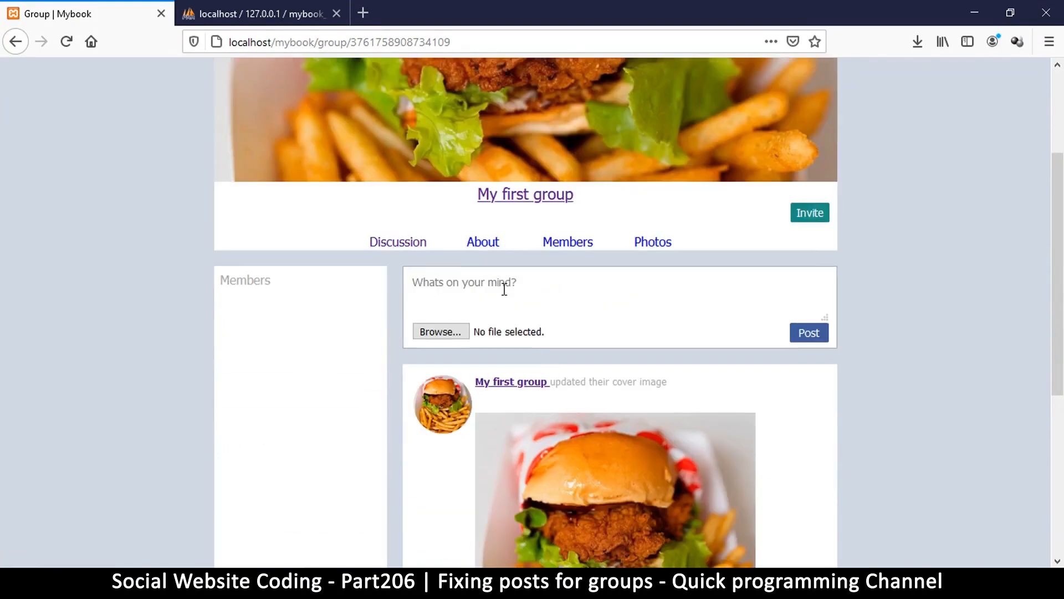
Publish the post 'am posting as mary in this group' to My first group's discussion feed
click(610, 298)
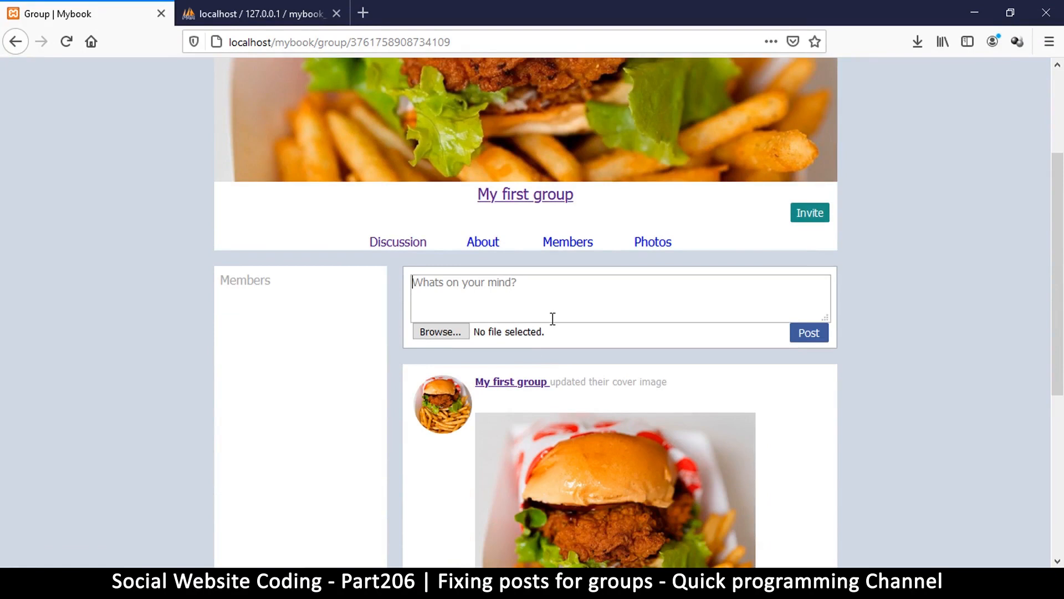
scroll(down, 3)
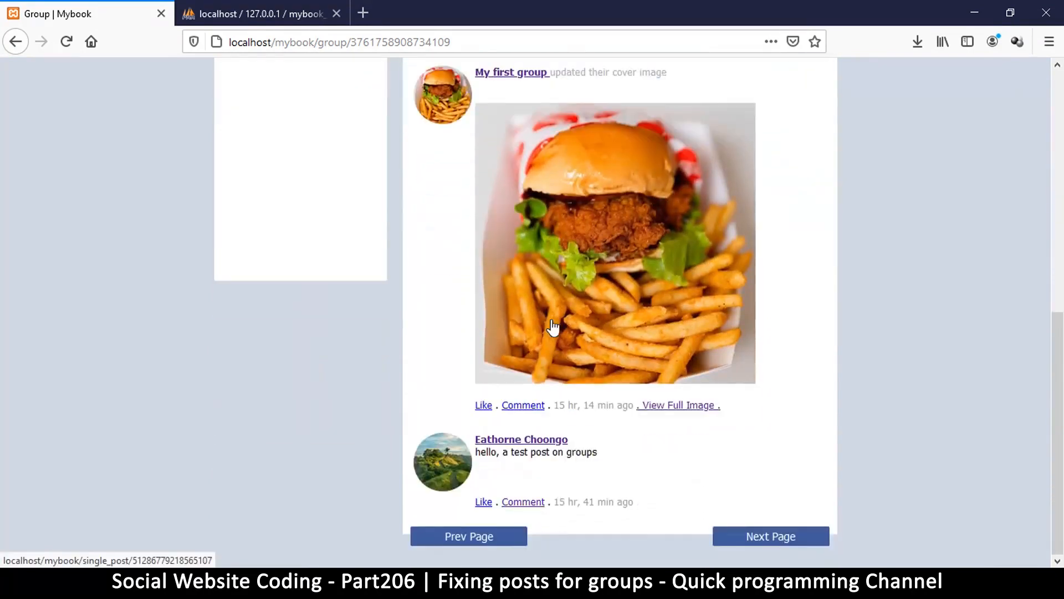
scroll(up, 3)
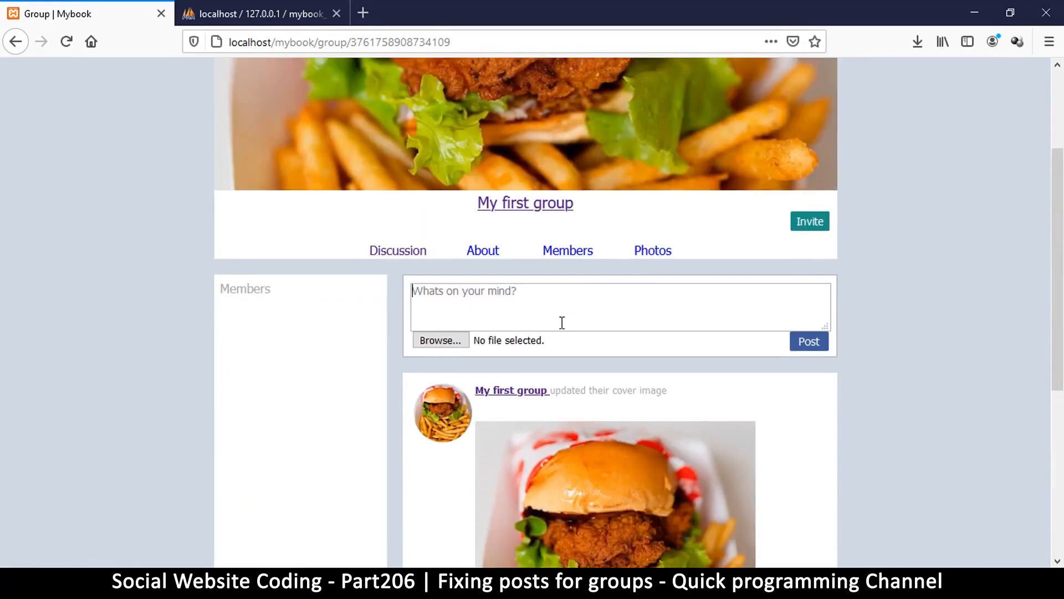
text(any)
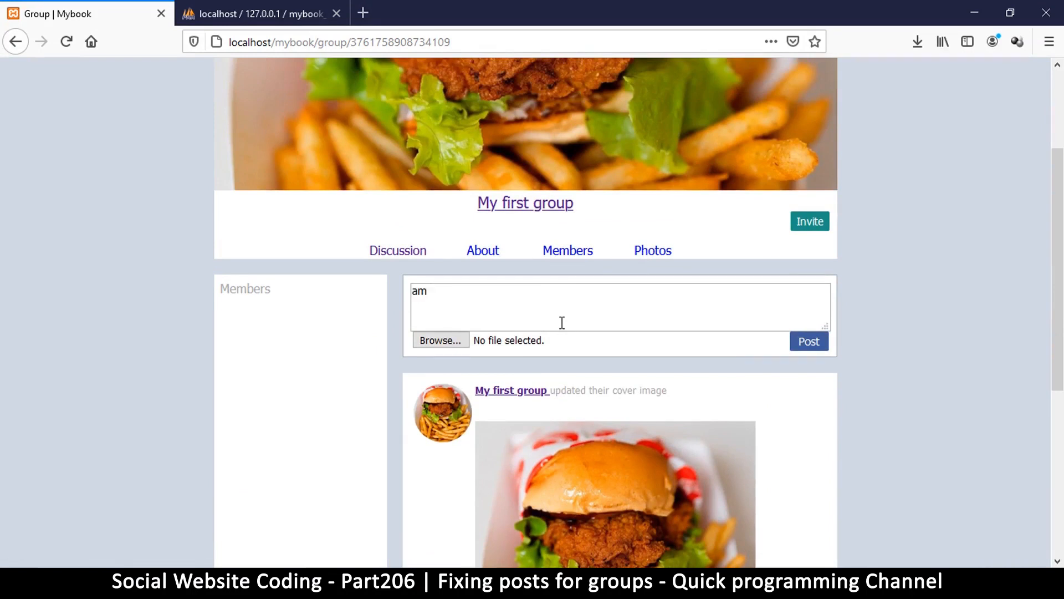
text(posting as)
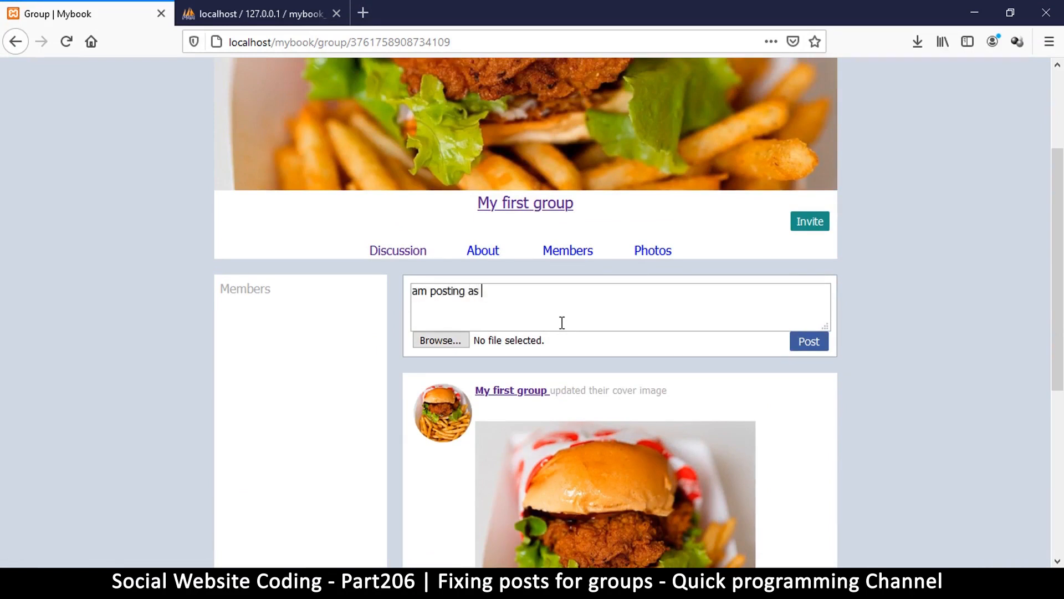
text(mary in th)
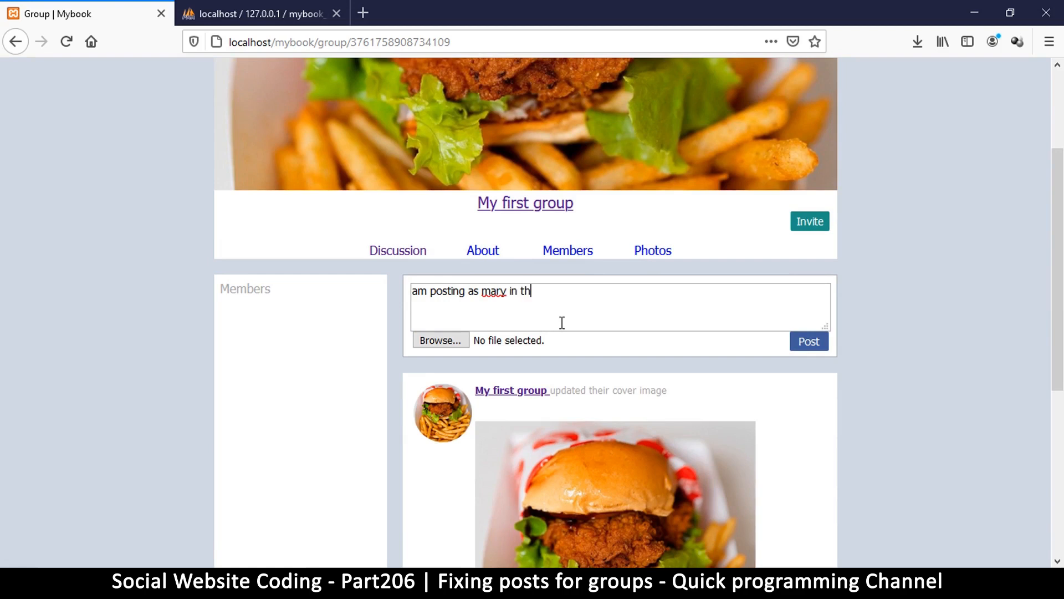
text(is group)
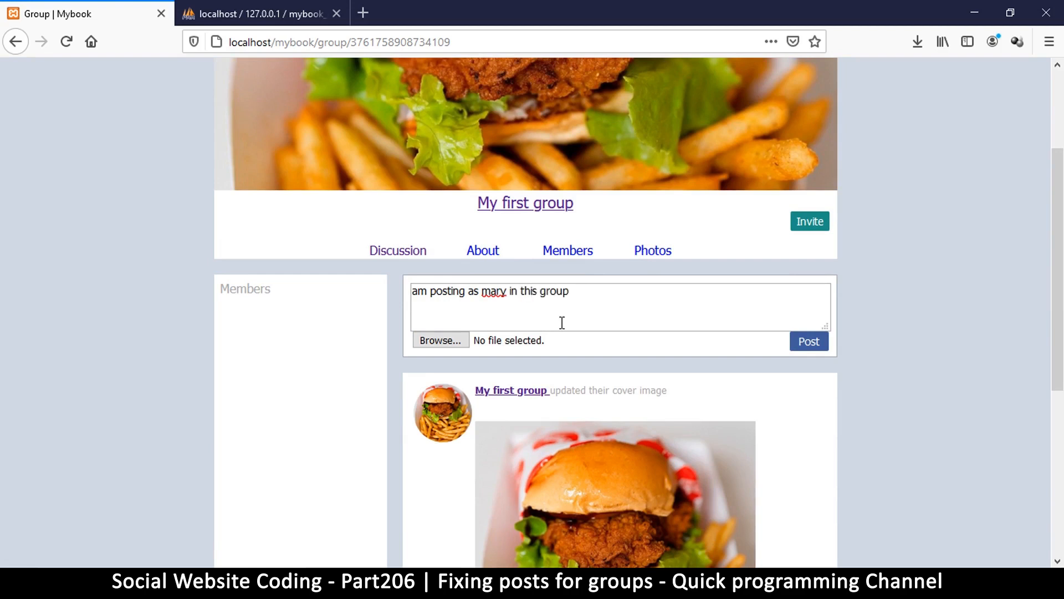
mouse_move(744, 344)
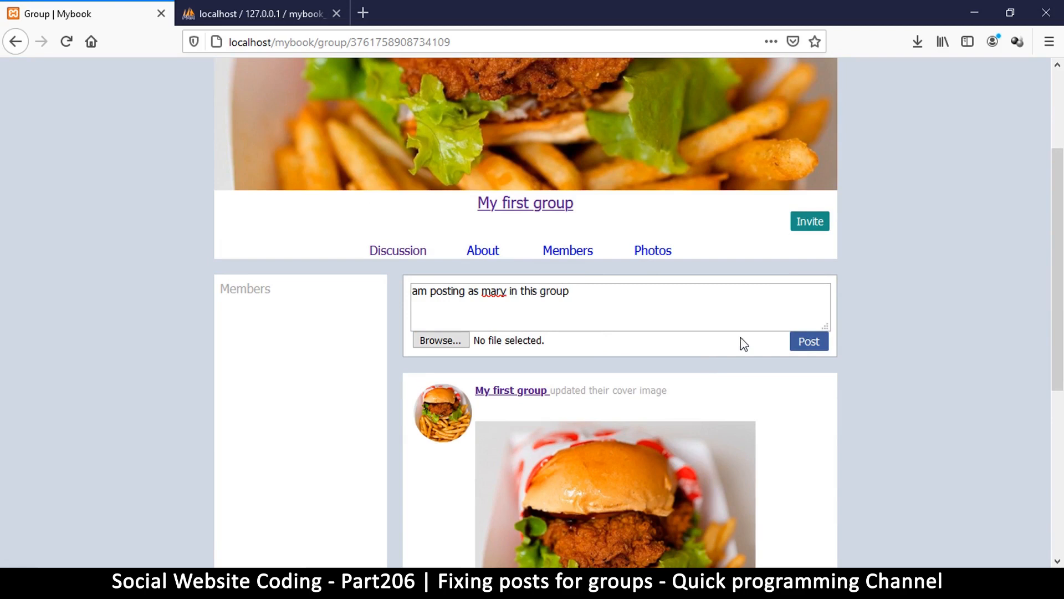
click(808, 342)
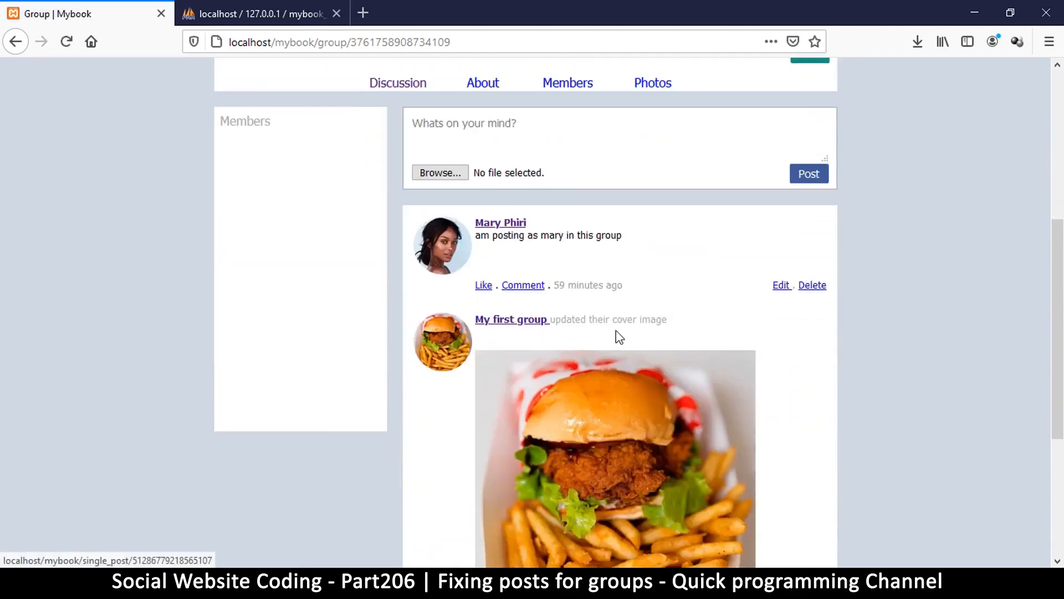
double_click(506, 235)
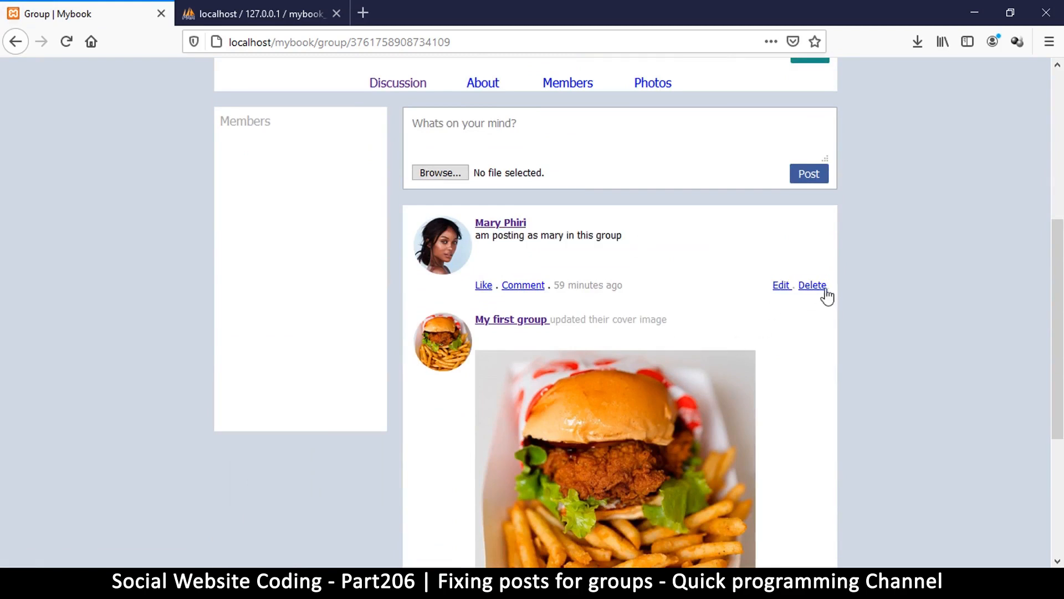
mouse_move(709, 283)
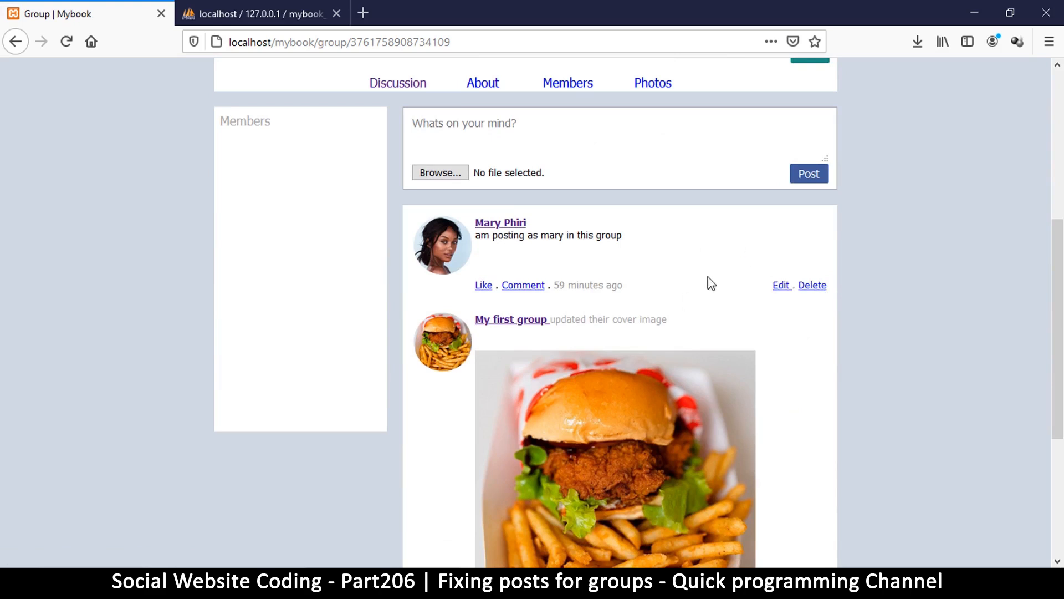
scroll(down, 3)
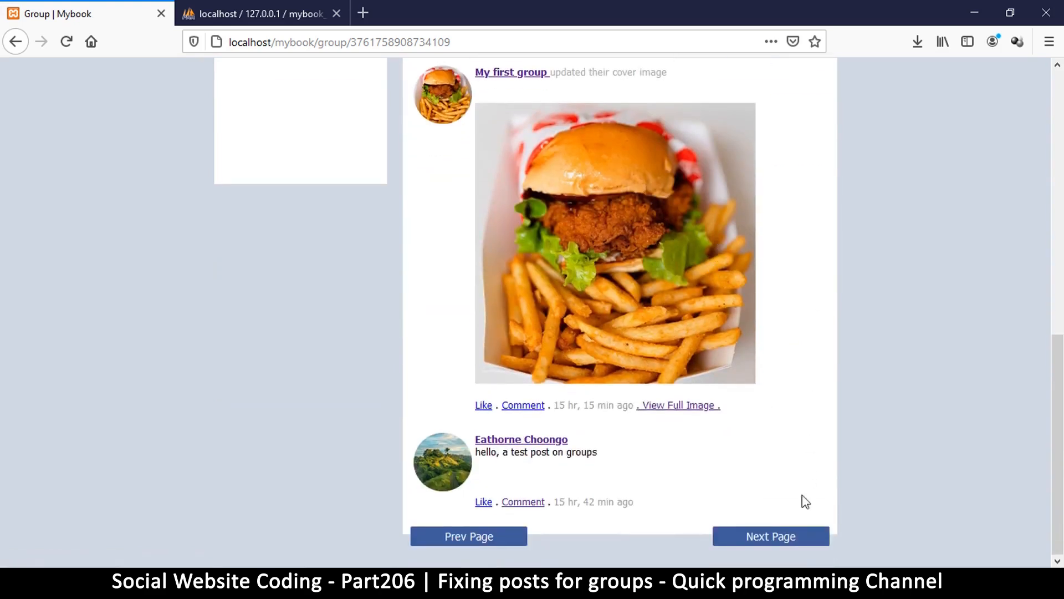
scroll(up, 3)
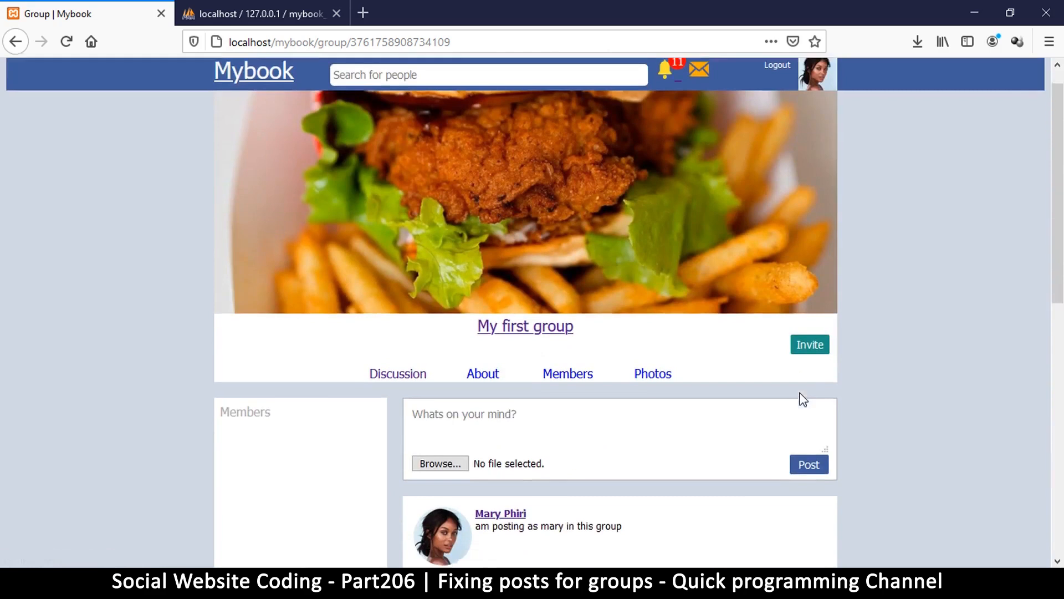
scroll(down, 3)
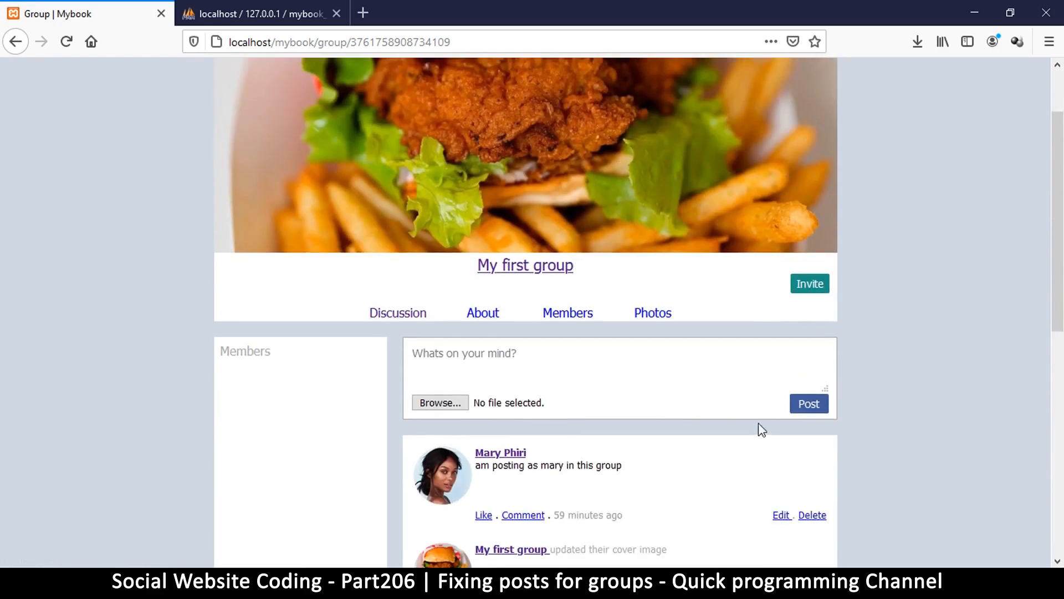
scroll(down, 3)
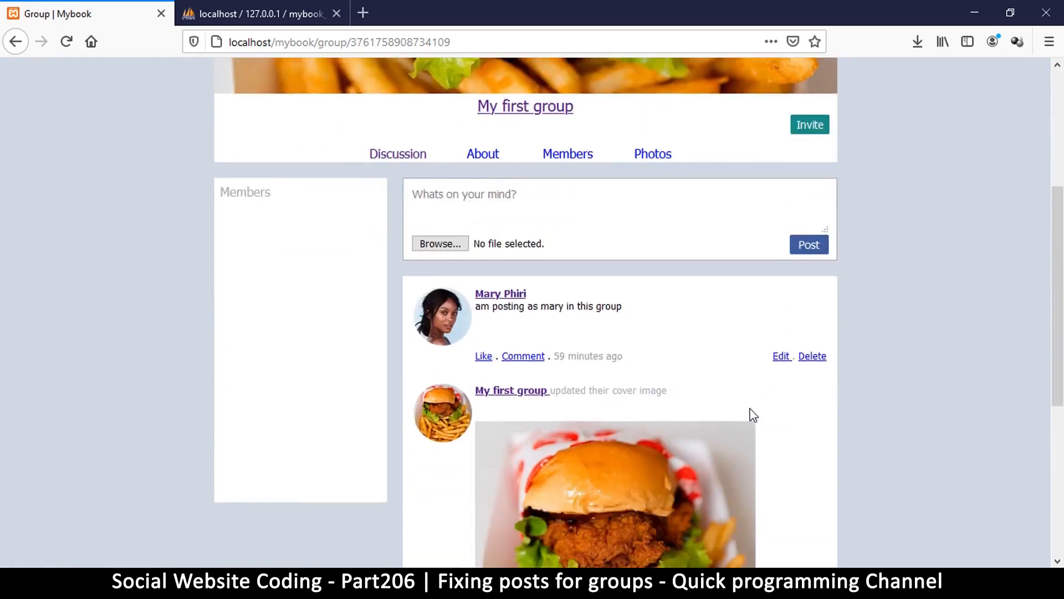
mouse_move(644, 363)
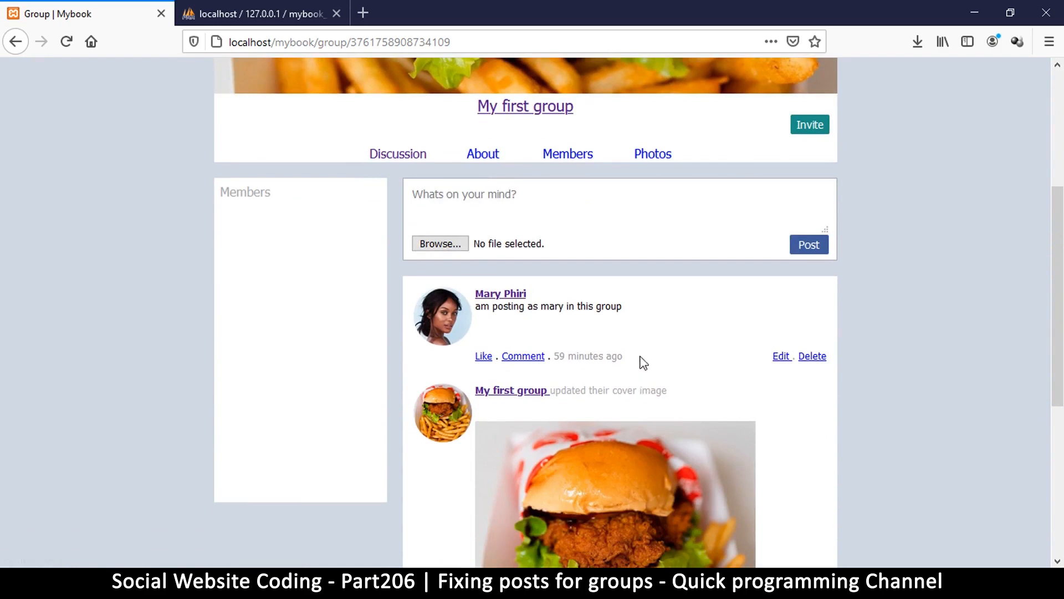
mouse_move(708, 357)
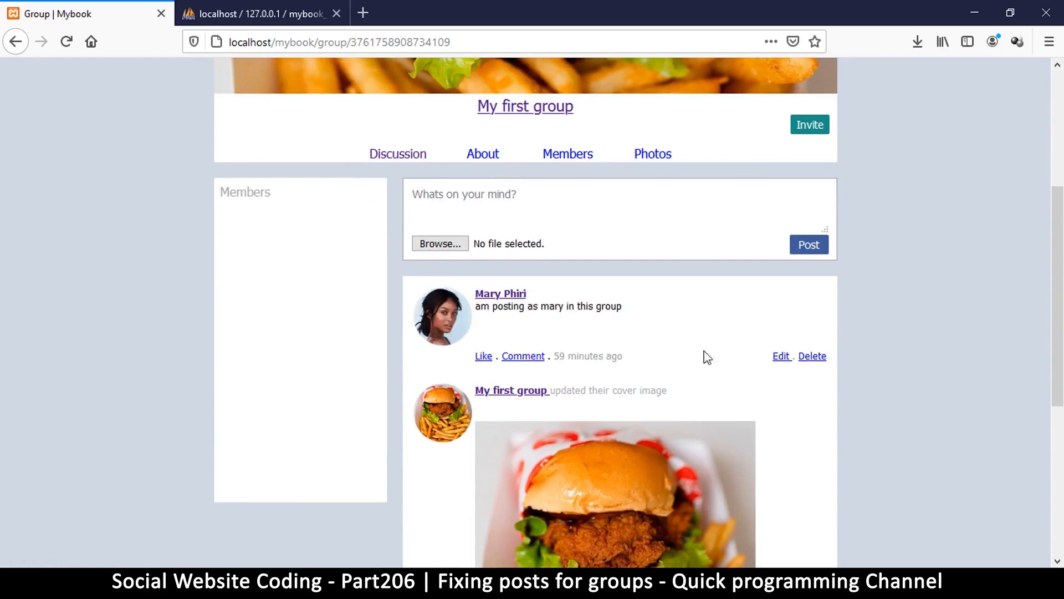
scroll(down, 3)
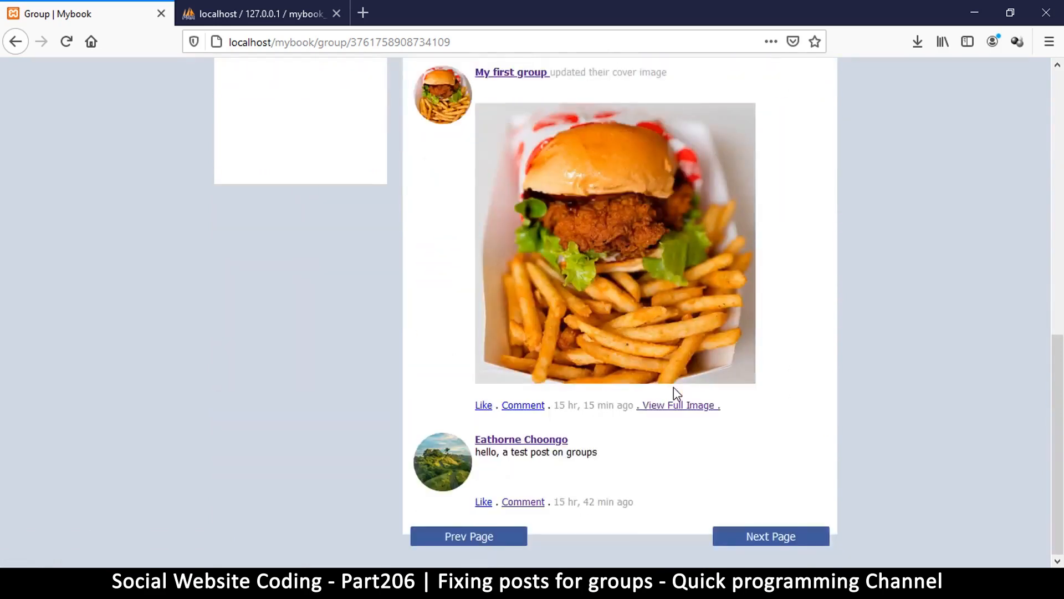
scroll(up, 3)
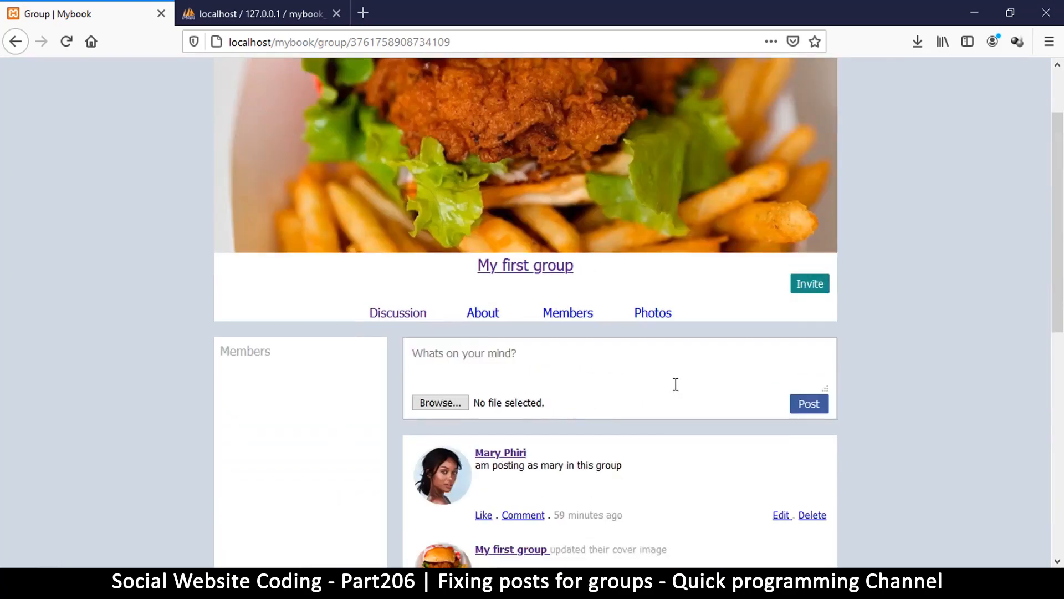
mouse_move(681, 423)
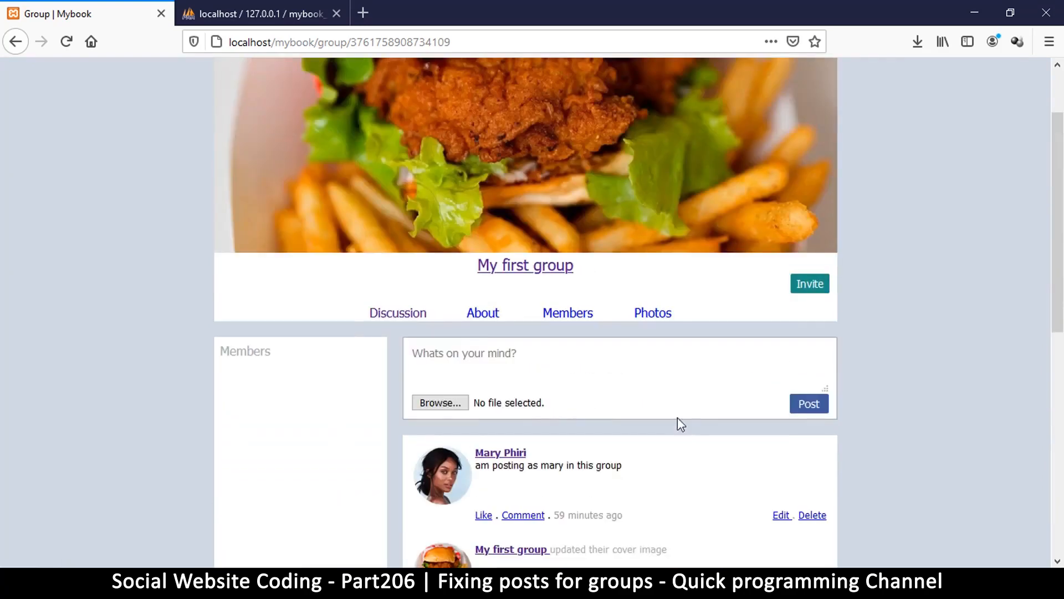
mouse_move(530, 459)
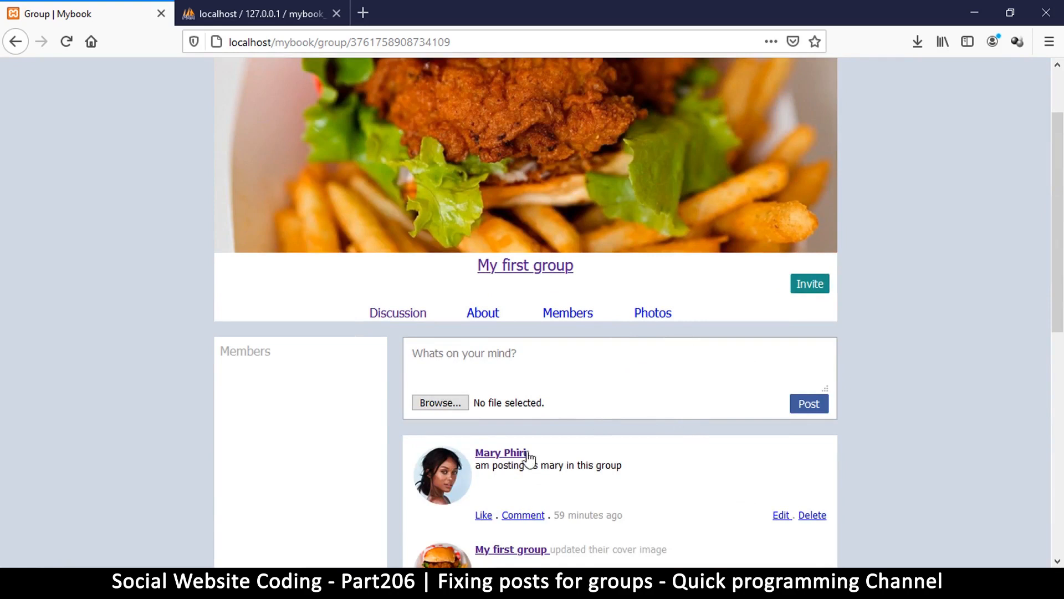
mouse_move(522, 464)
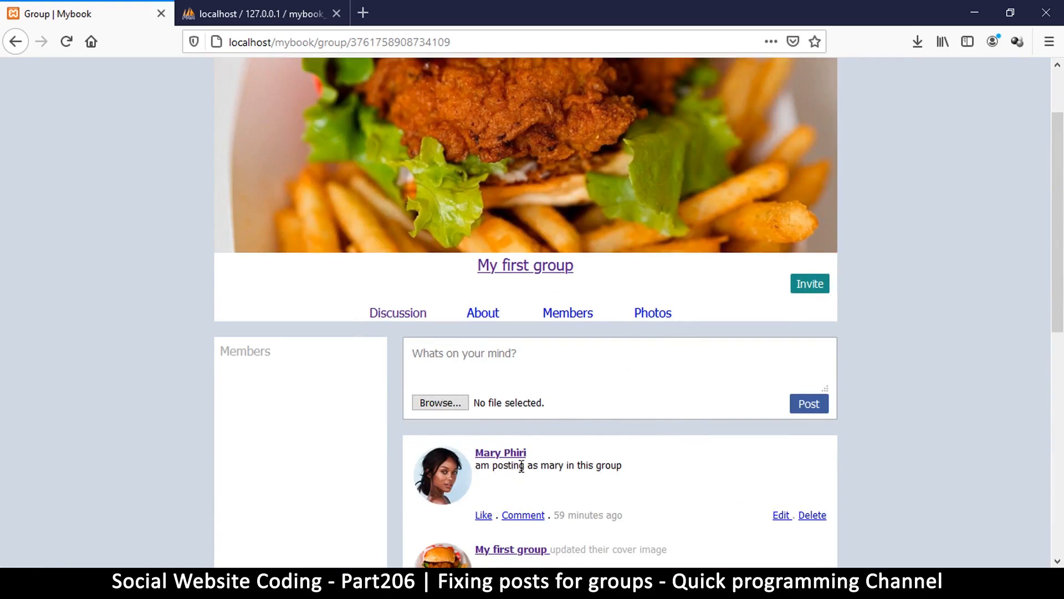
scroll(down, 3)
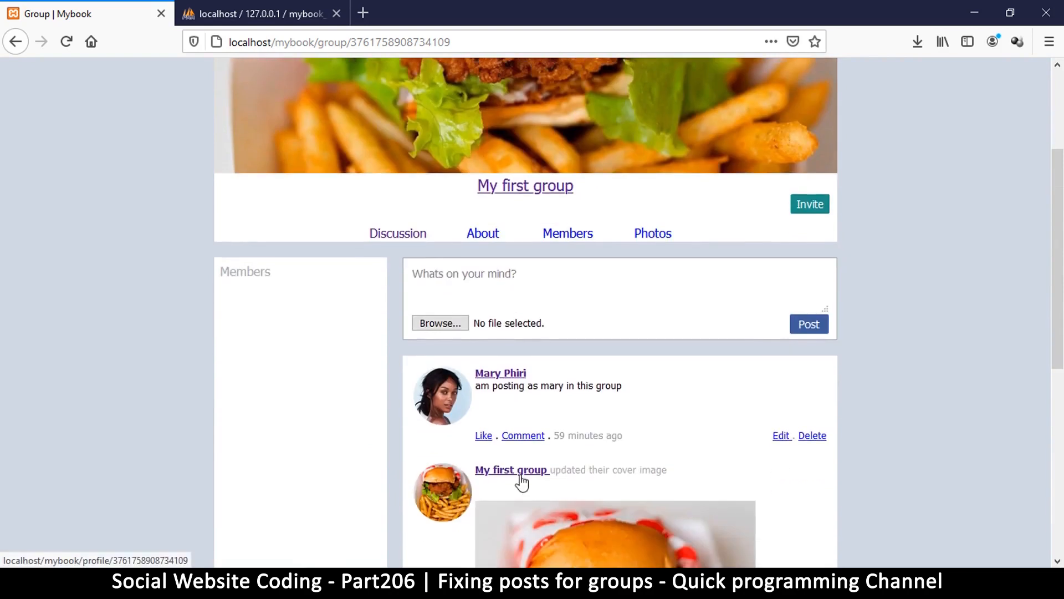
scroll(down, 3)
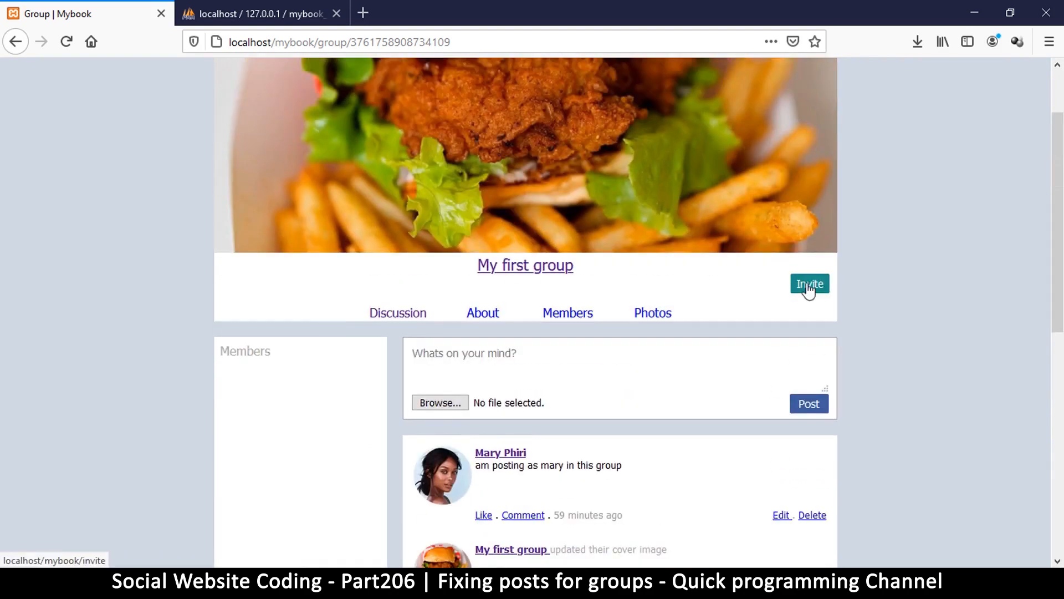
mouse_move(886, 541)
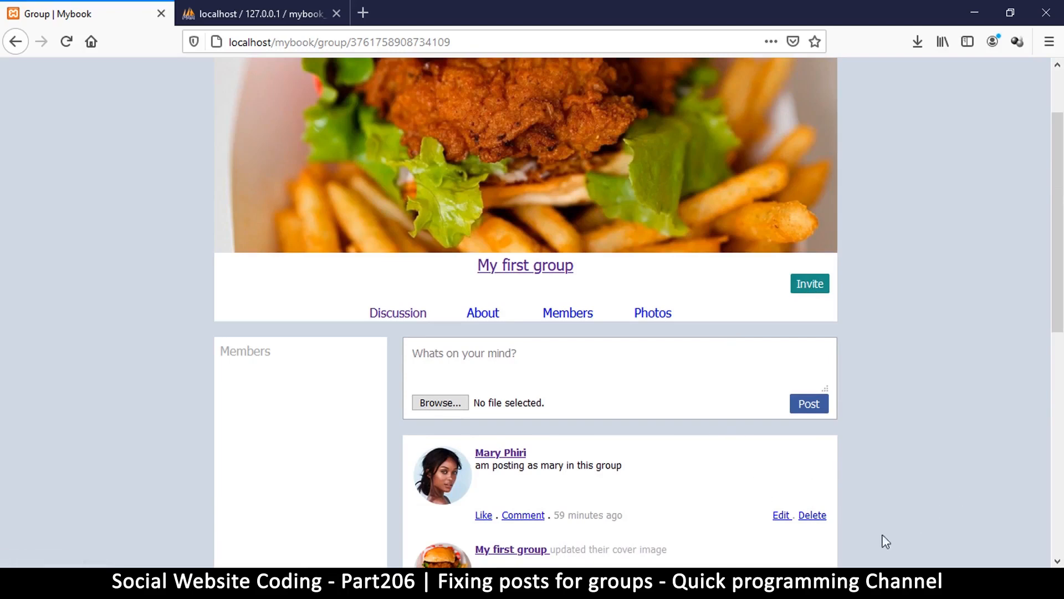